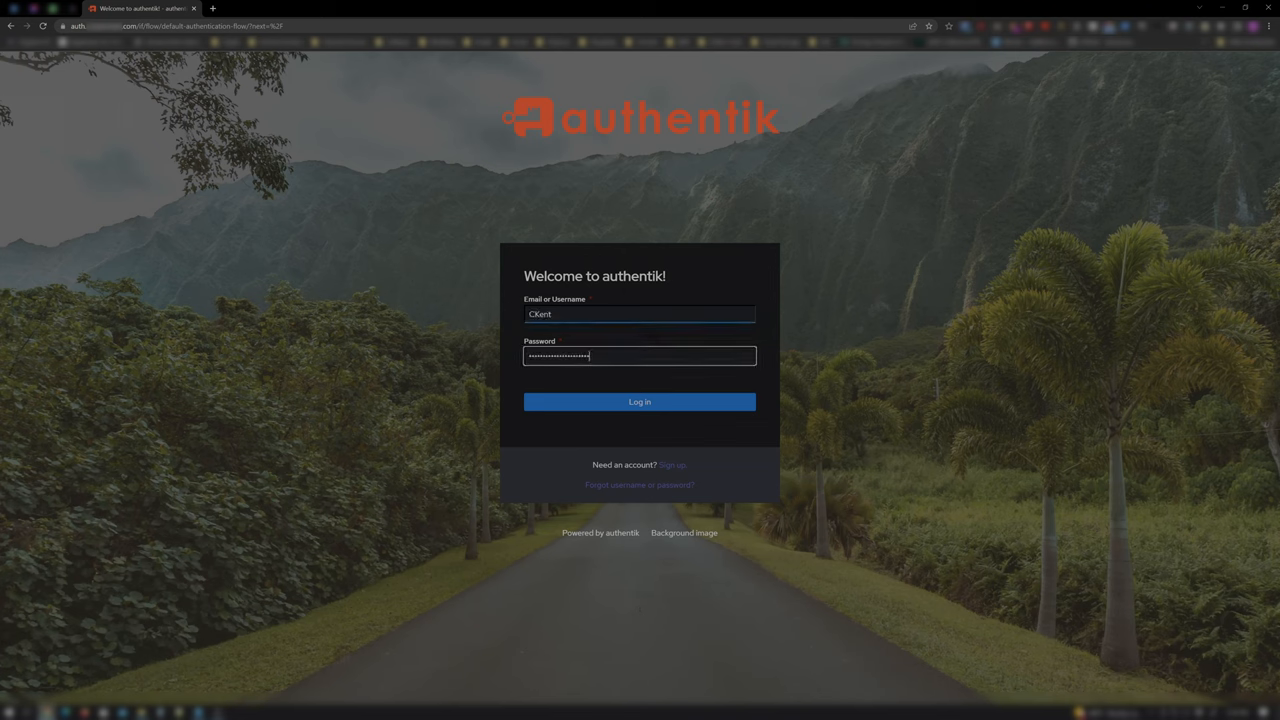
Log in as administrator, open the Admin interface, and expand Flows & Stages
left_click(639, 401)
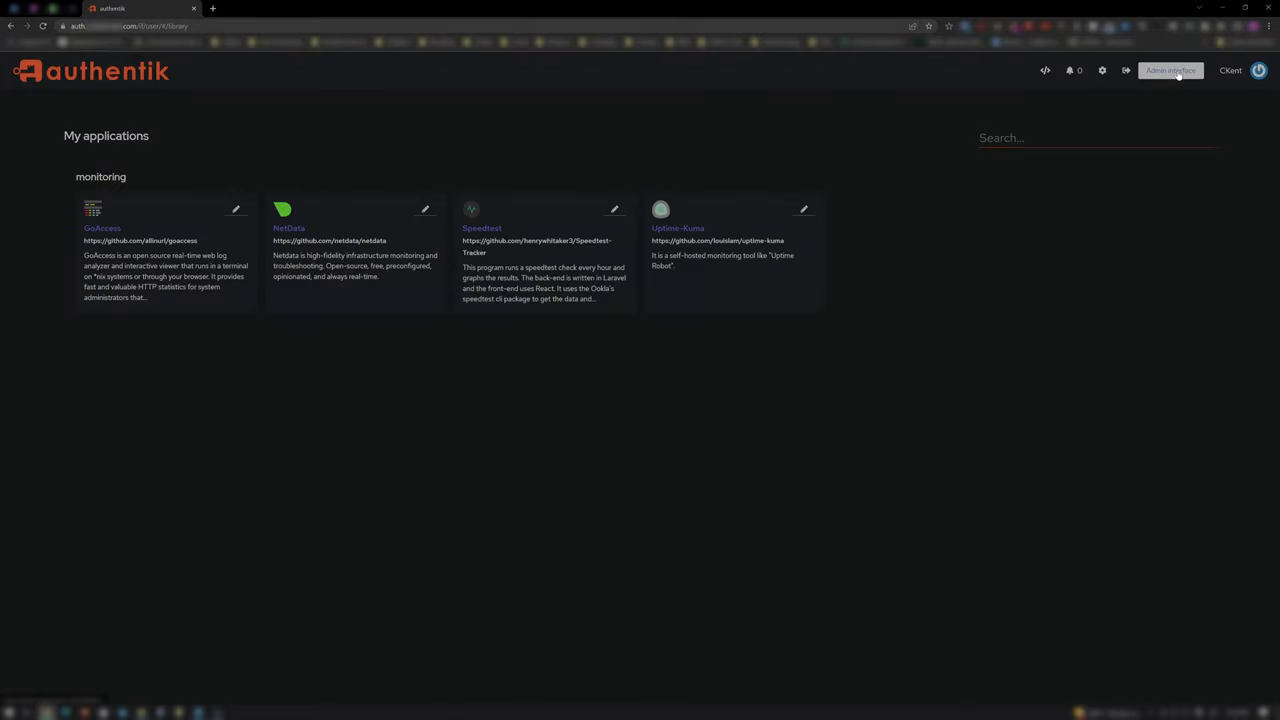
left_click(1170, 70)
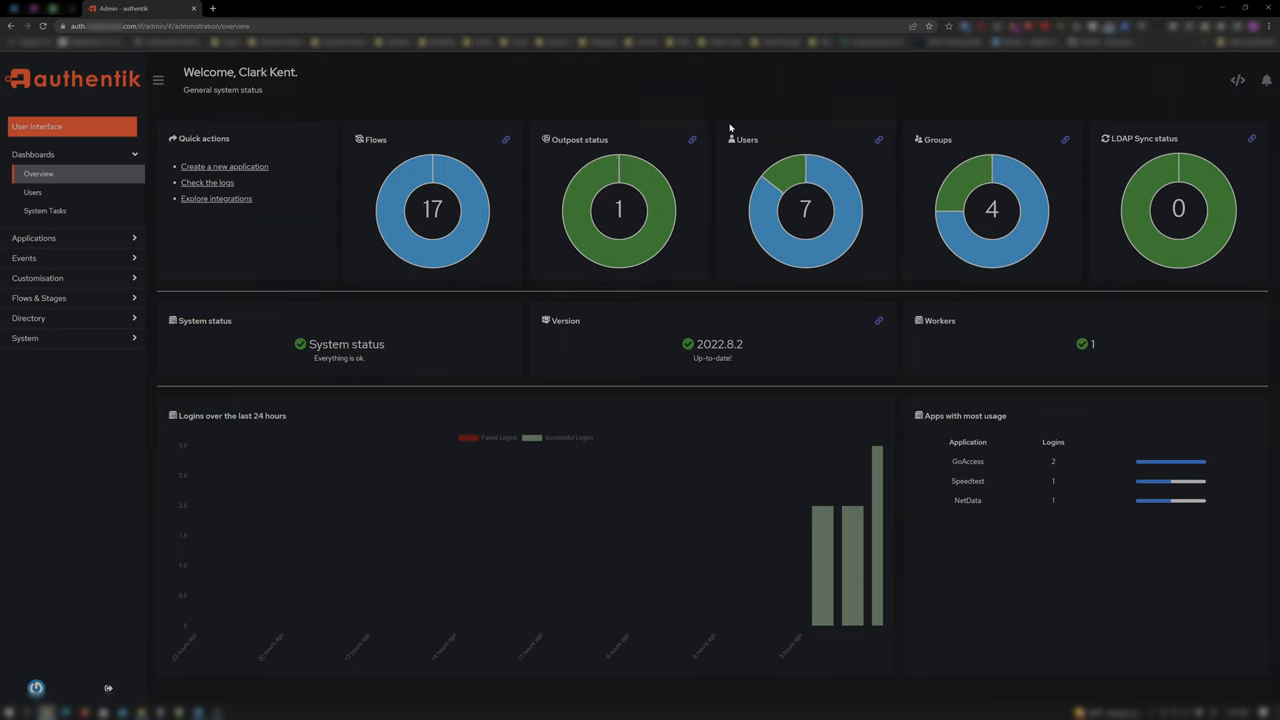
mouse_move(39, 298)
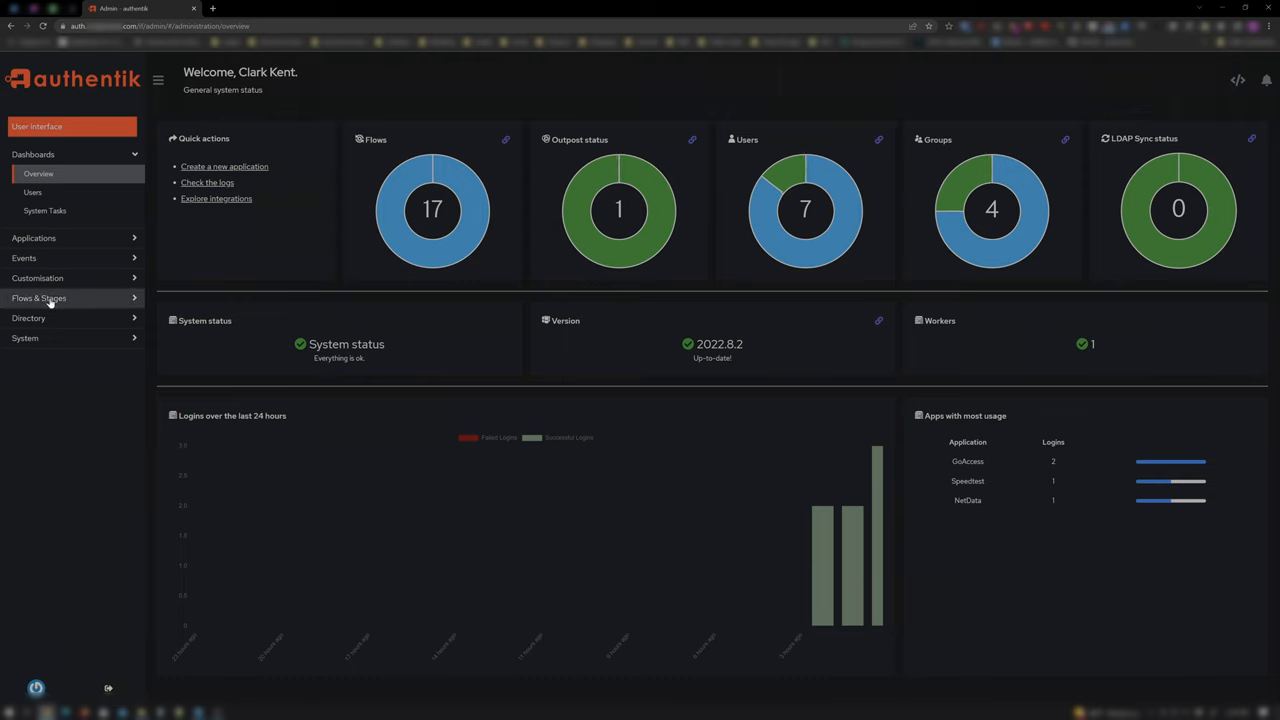
left_click(39, 298)
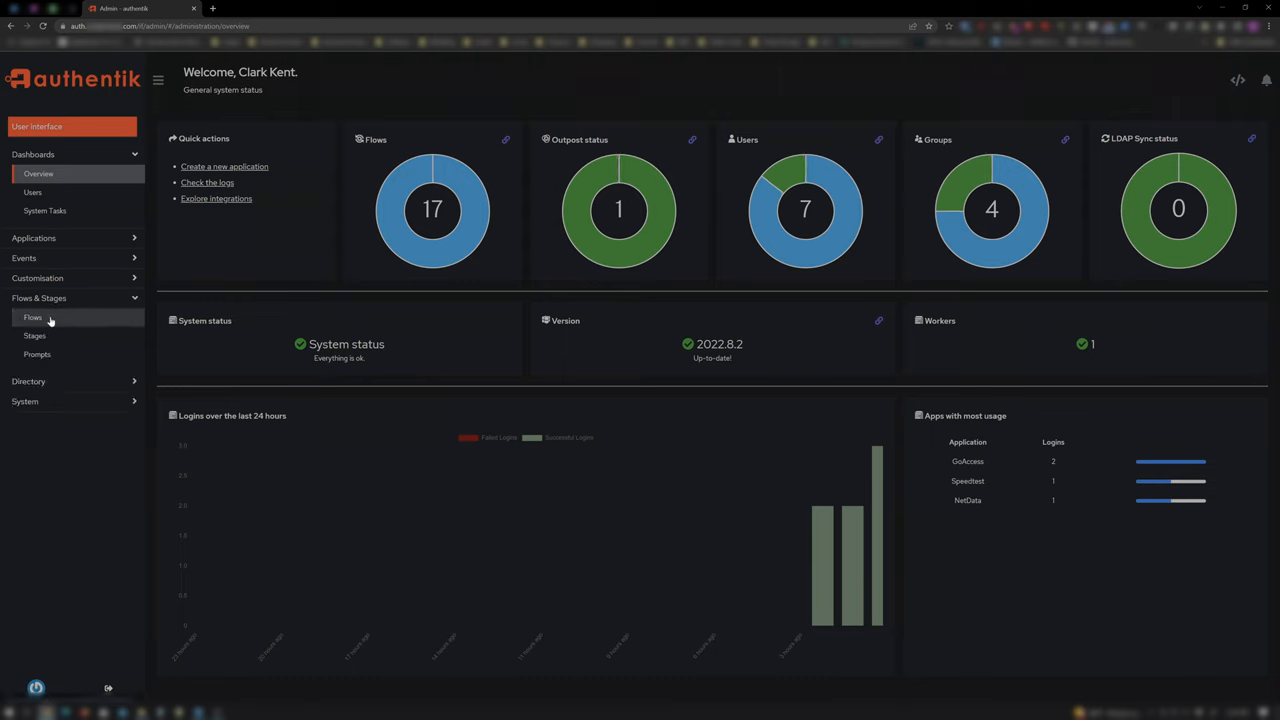
Show the identification and user login stage bindings of default-authentication-flow
left_click(33, 317)
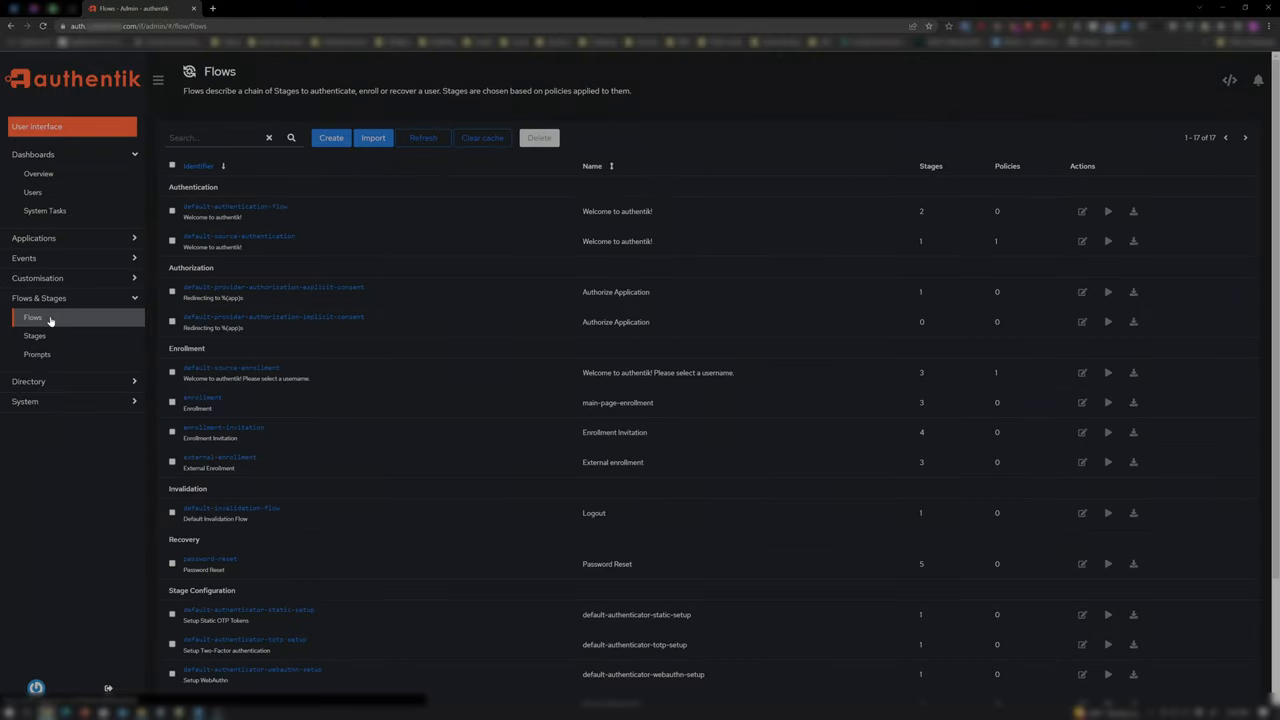
mouse_move(105, 278)
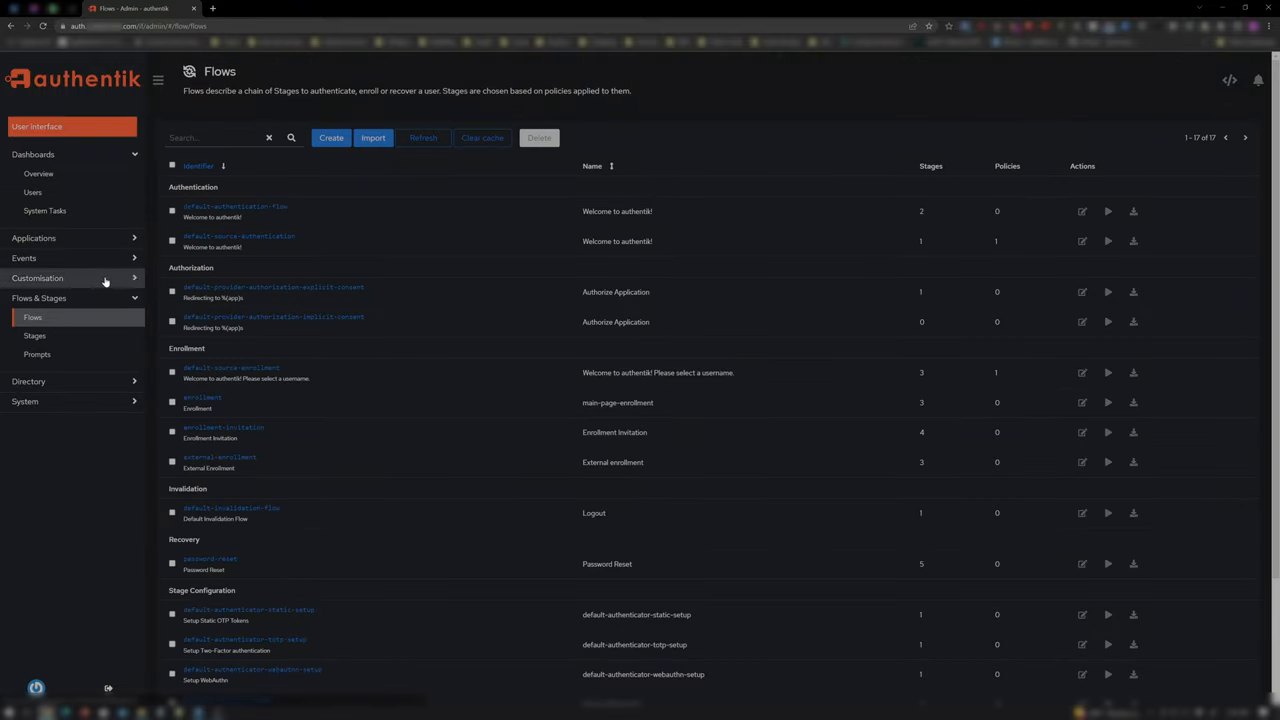
left_click(235, 207)
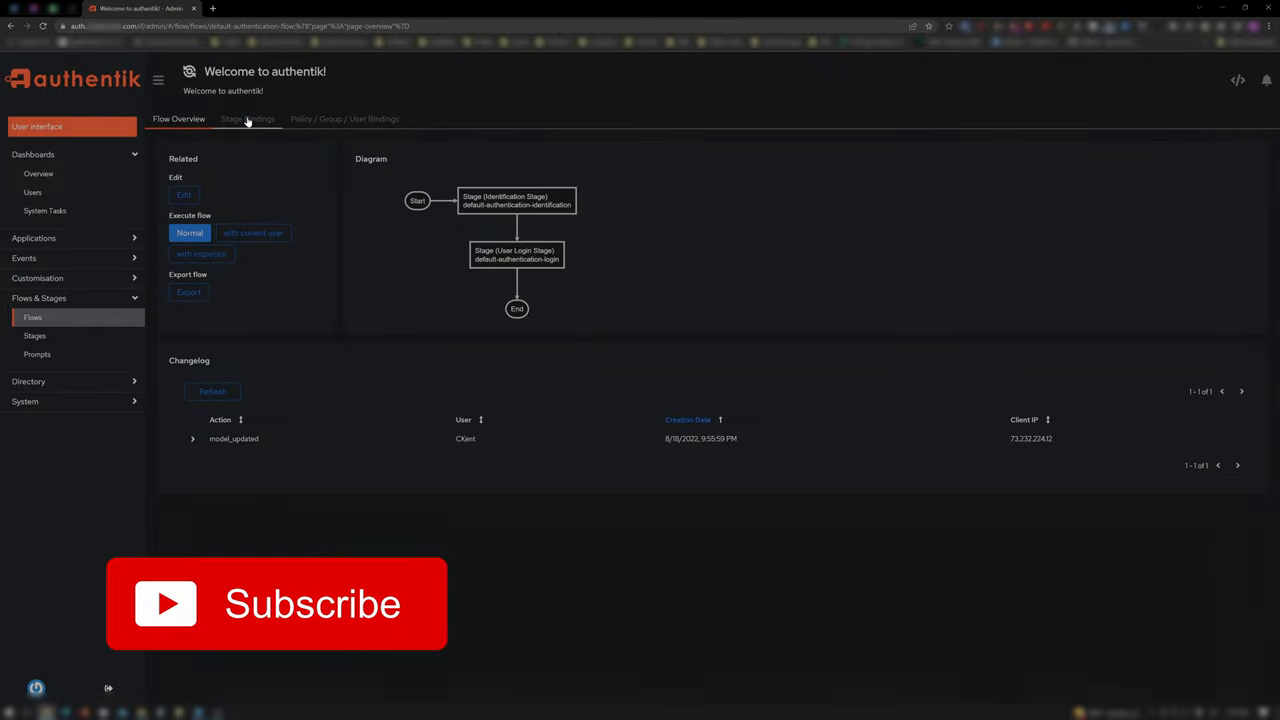
left_click(247, 119)
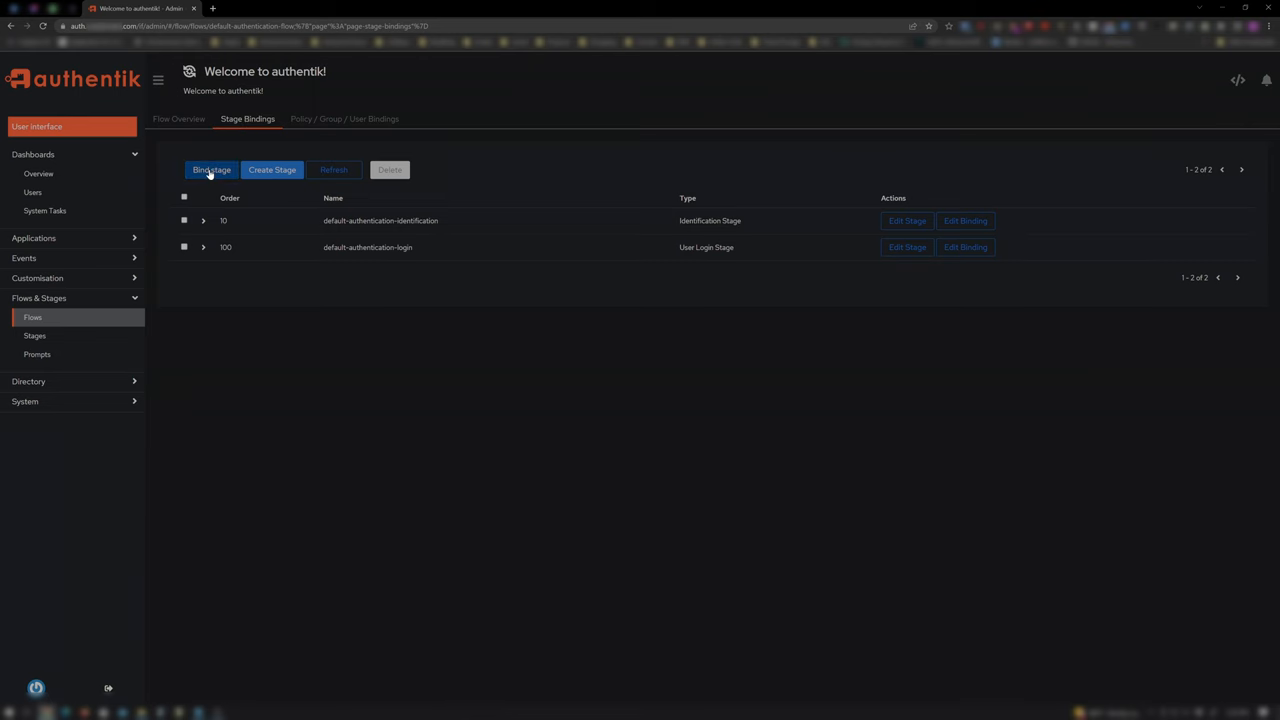
Bind default-authentication-mfa-validation to the authentication flow at order 30
left_click(211, 169)
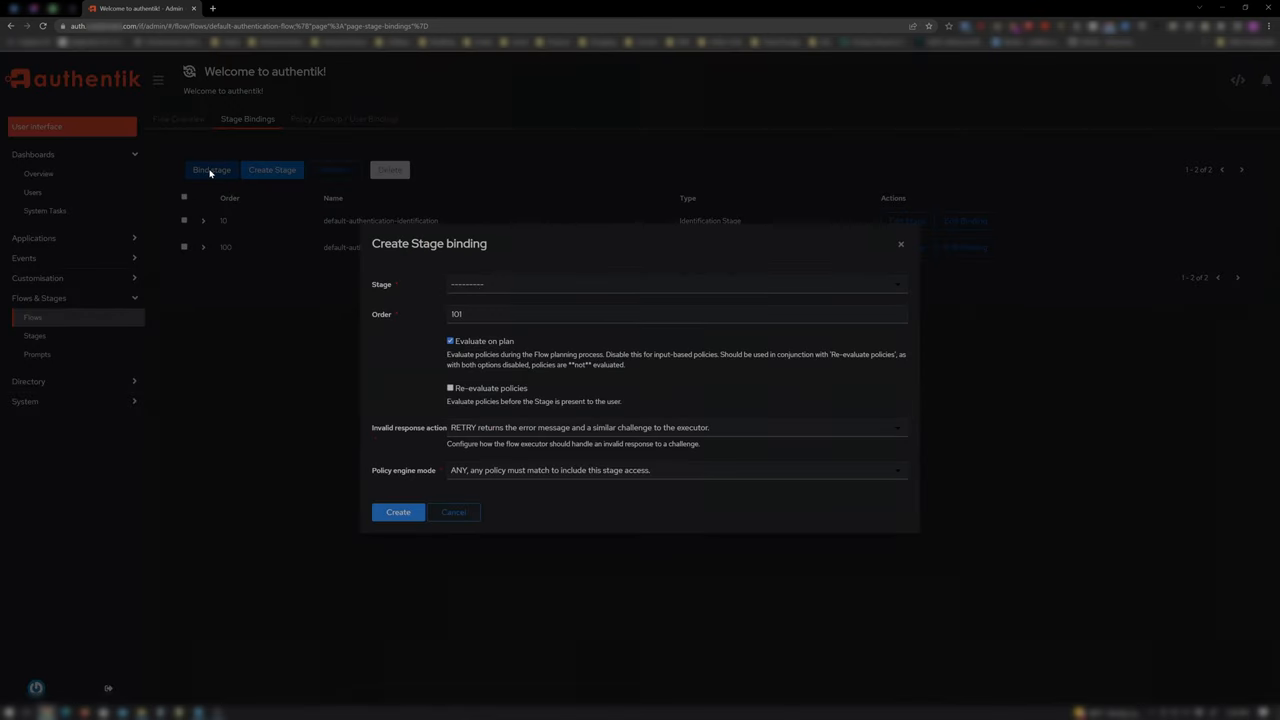
mouse_move(464, 278)
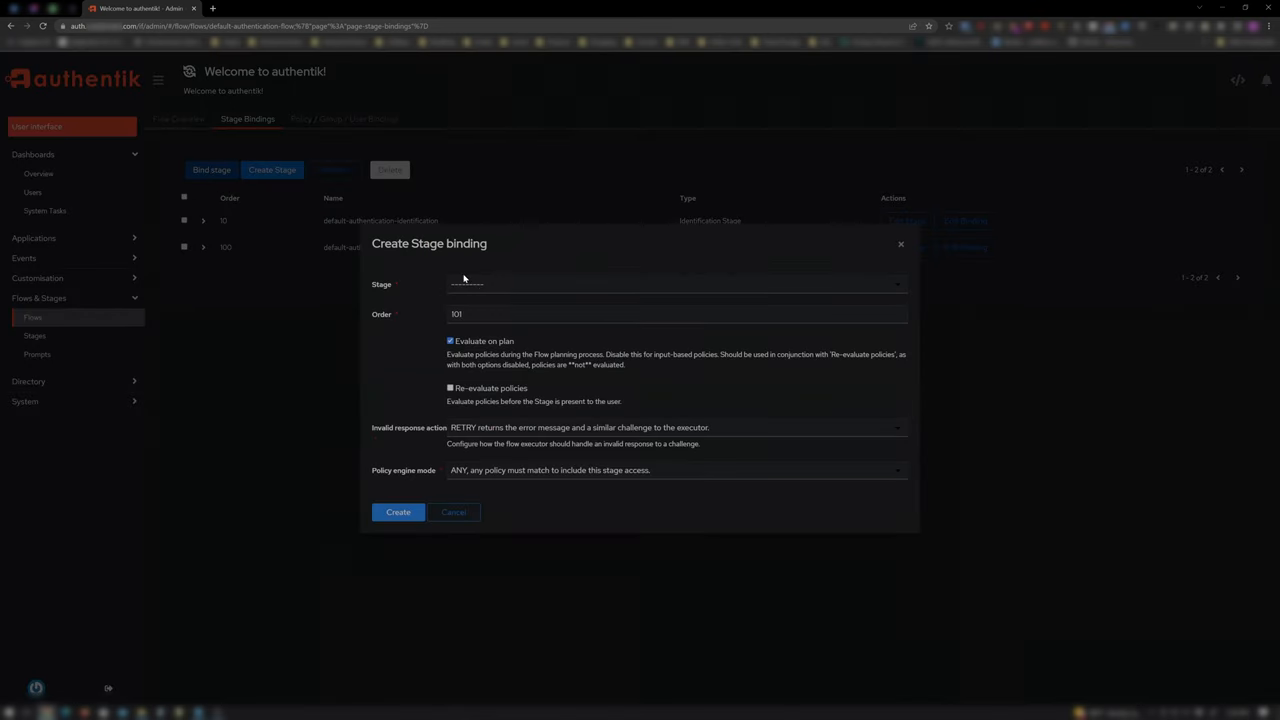
left_click(675, 283)
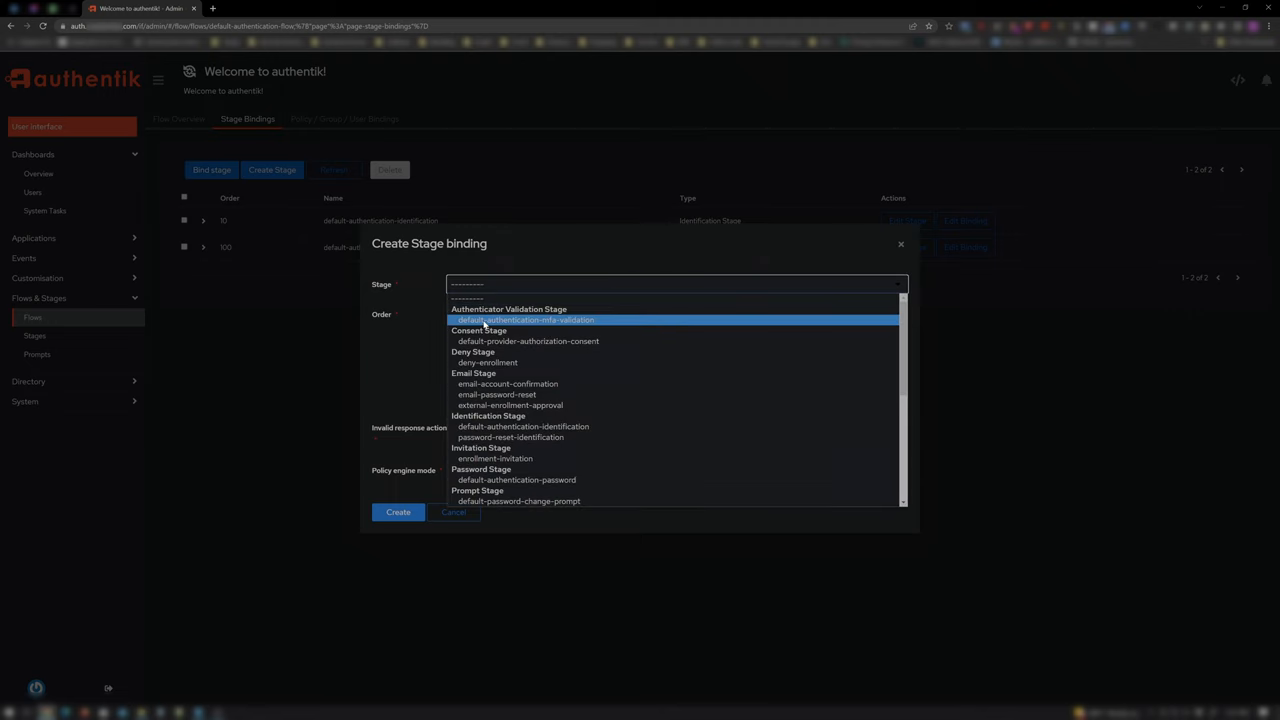
left_click(523, 320)
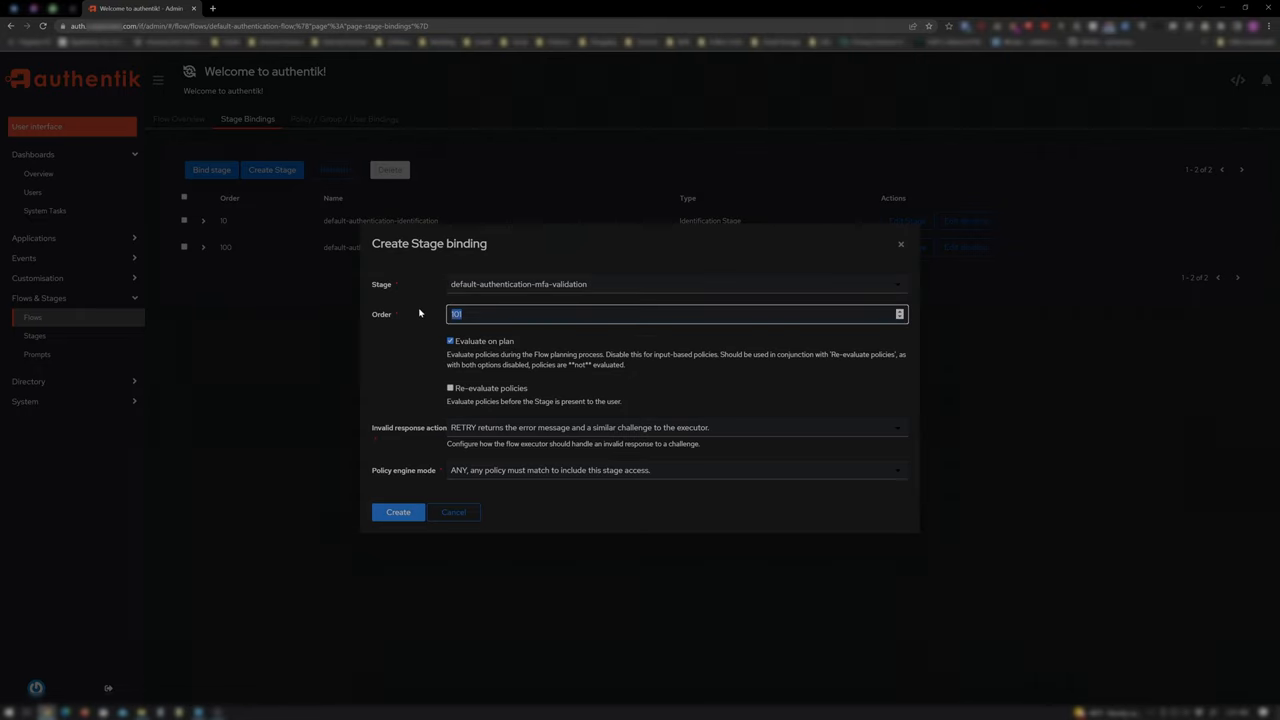
type("30")
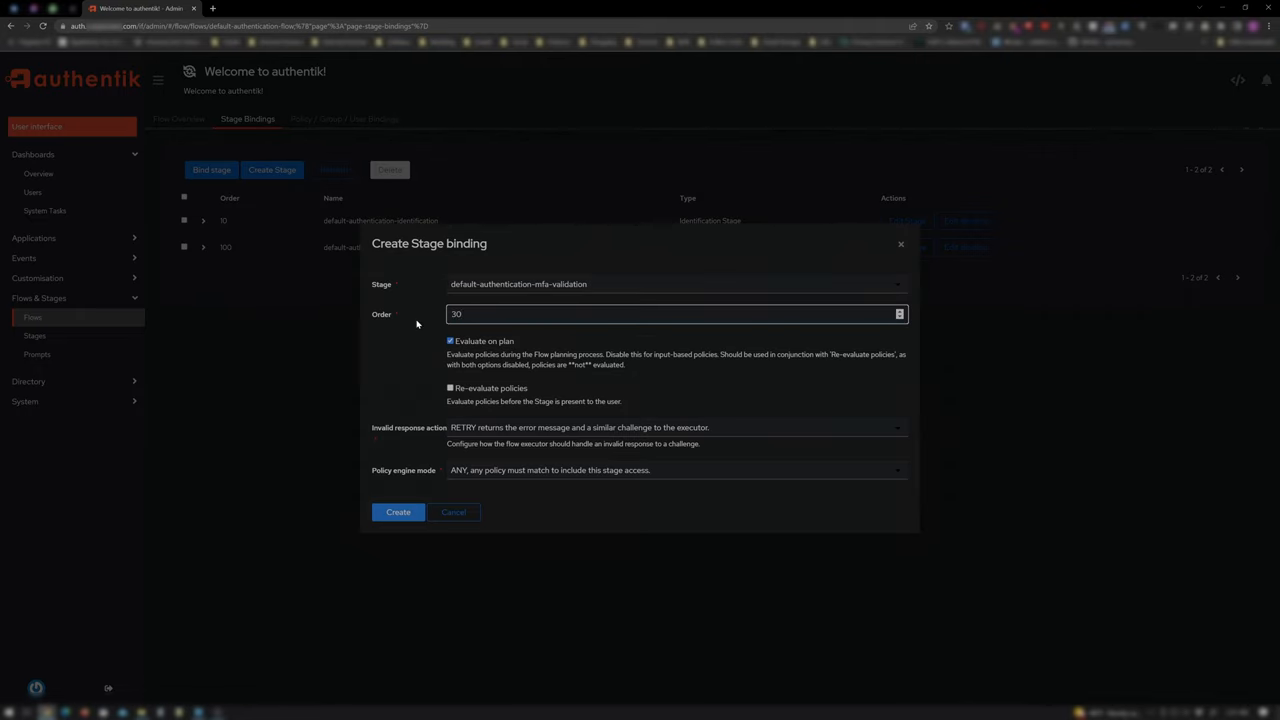
left_click(398, 512)
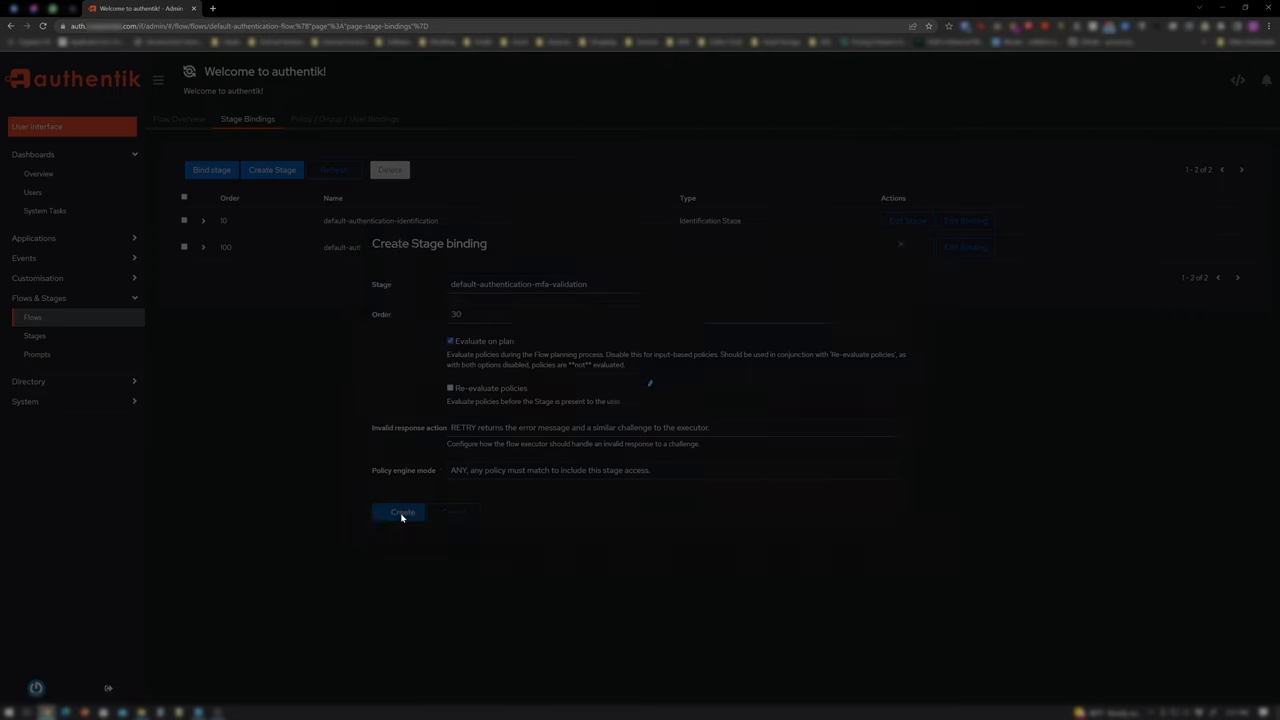
left_click(401, 512)
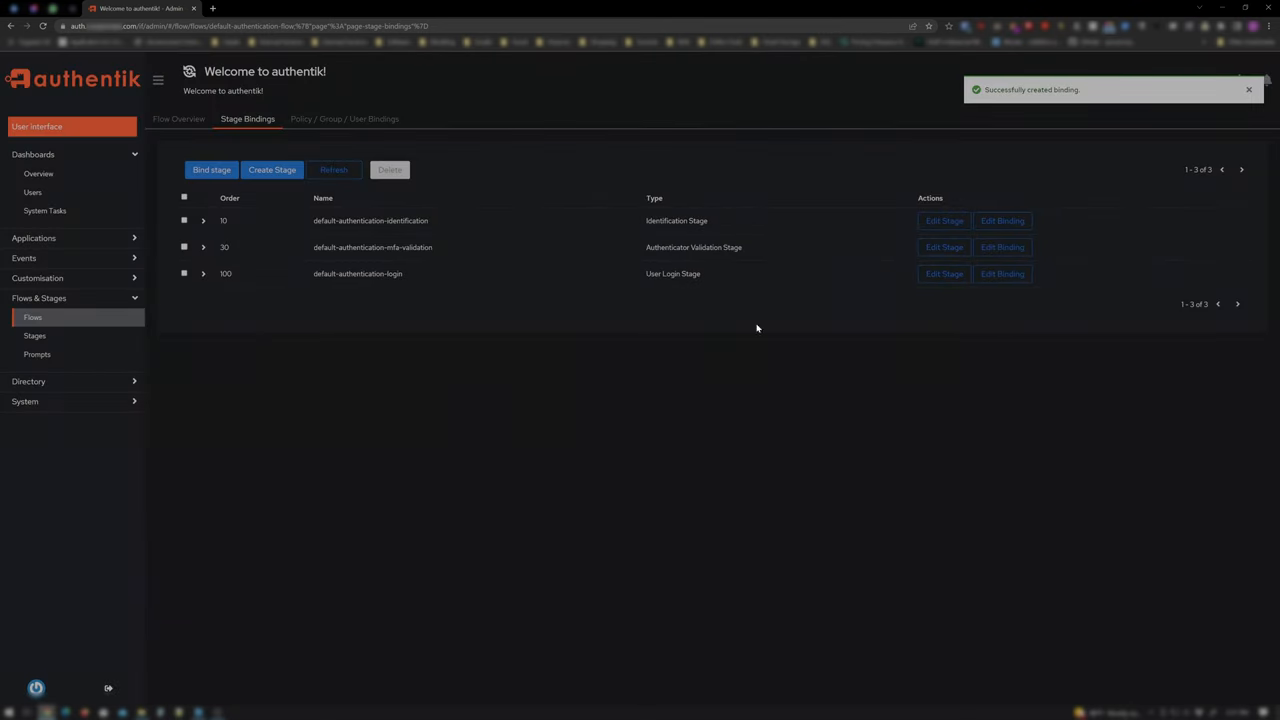
Set the MFA validation stage to force authenticator configuration via totp-setup, and update it
left_click(943, 247)
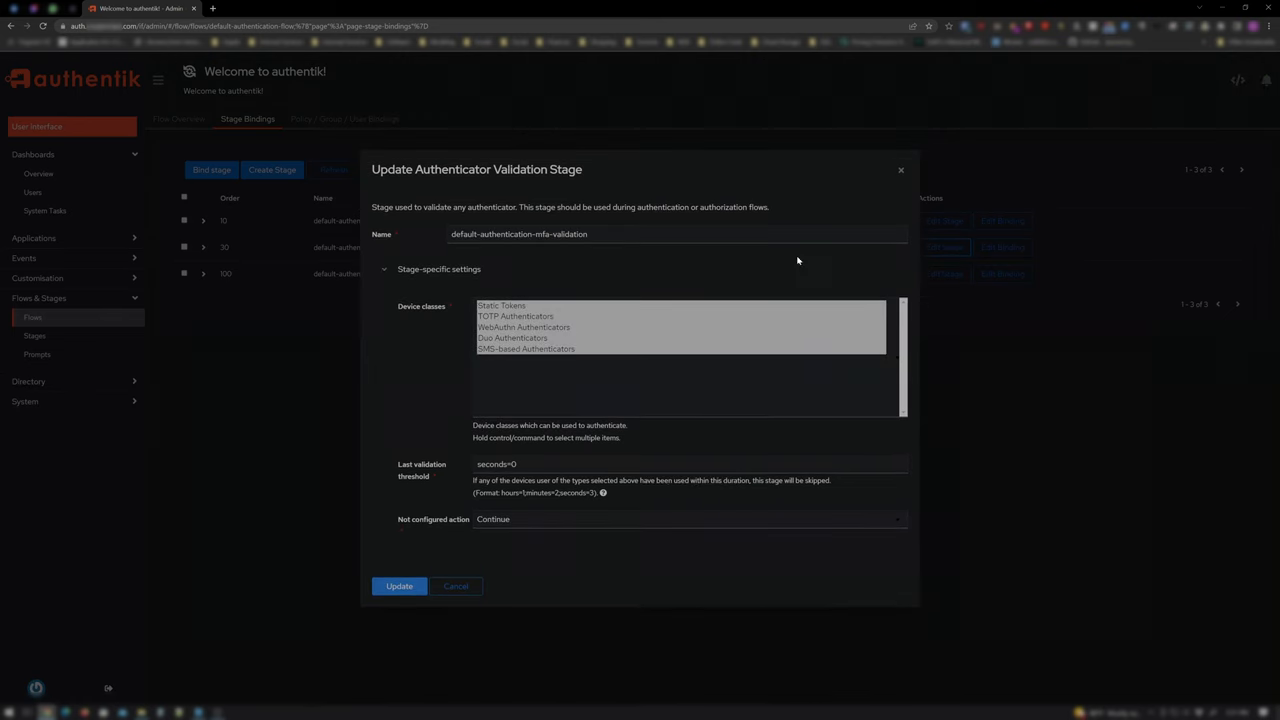
mouse_move(456, 387)
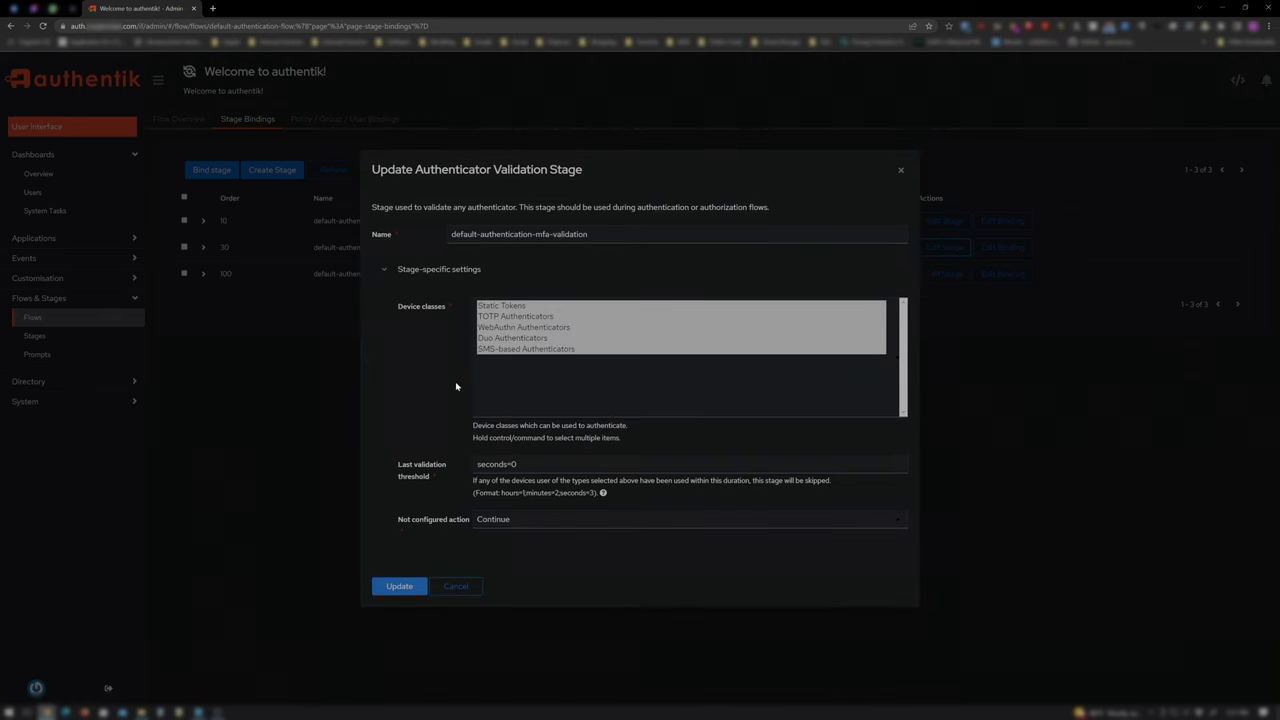
mouse_move(456, 438)
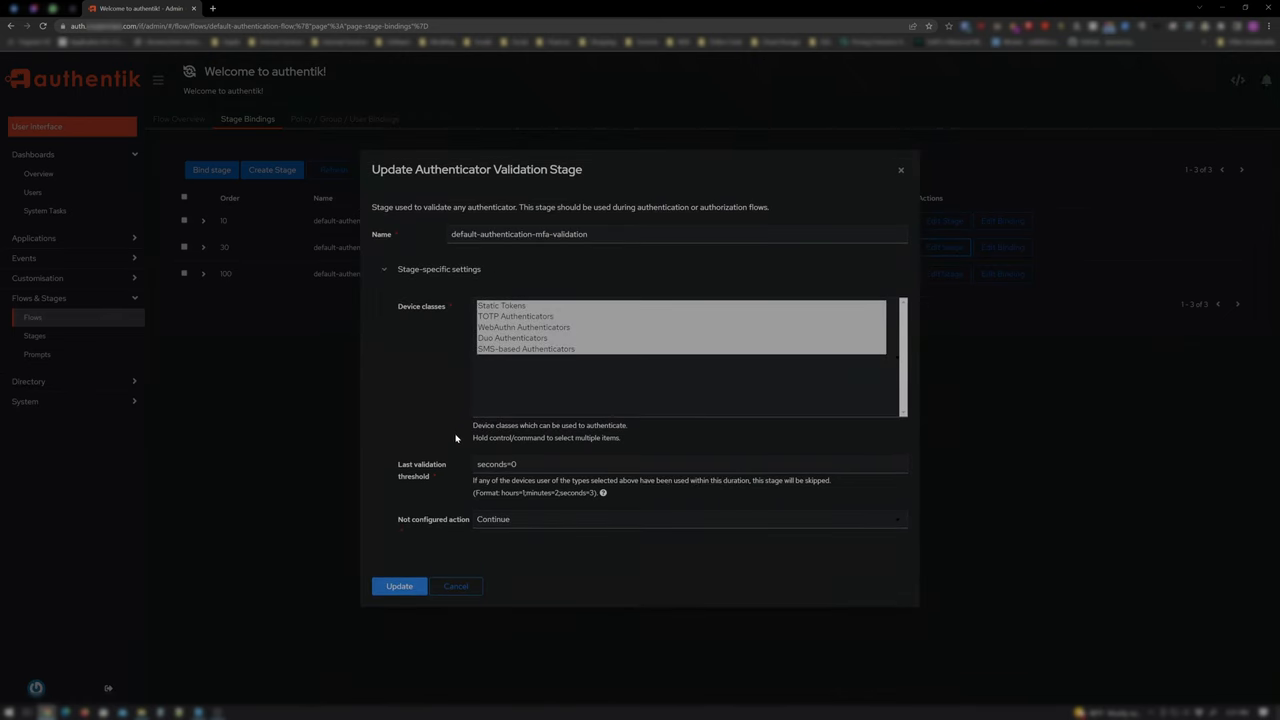
left_click(690, 519)
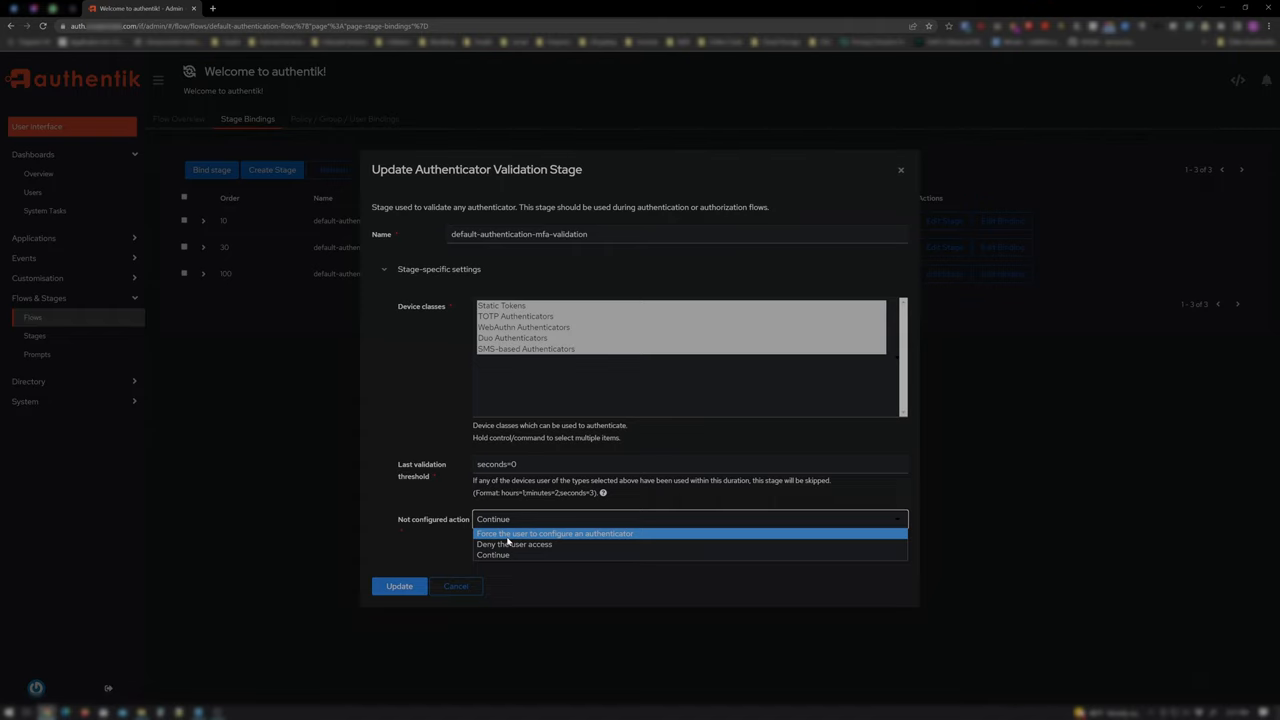
left_click(554, 533)
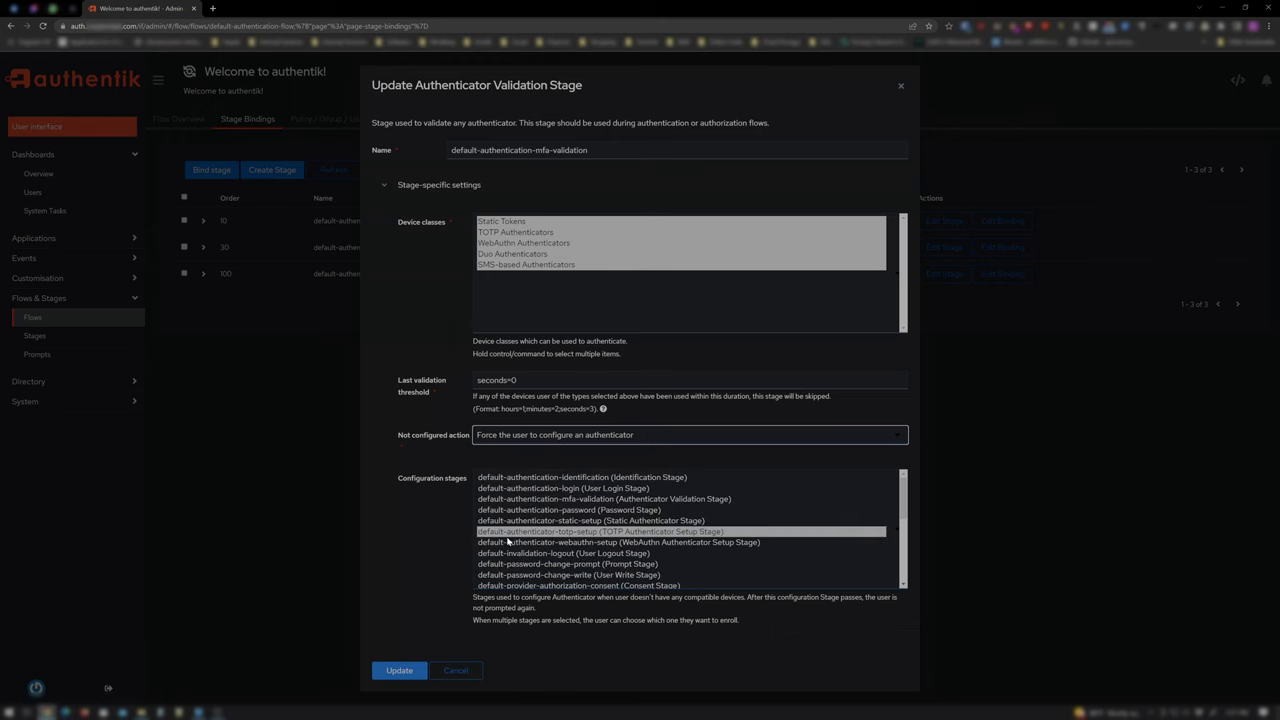
left_click(600, 531)
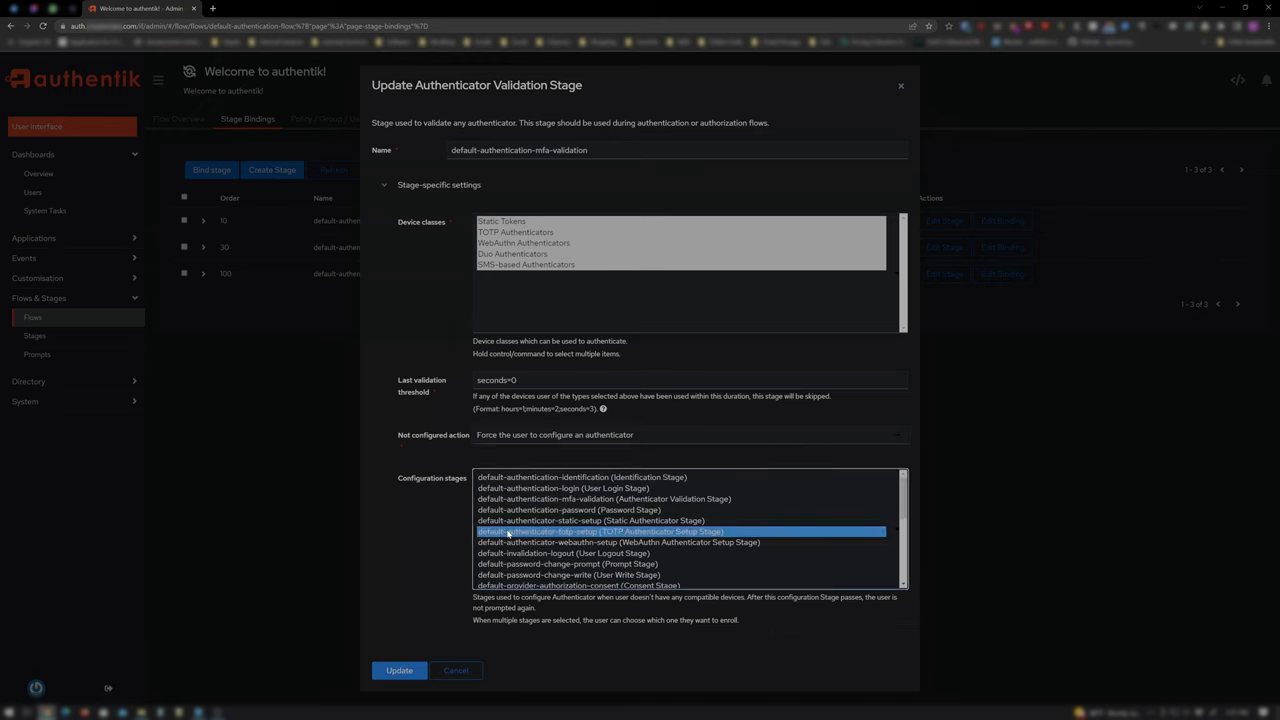
mouse_move(487, 545)
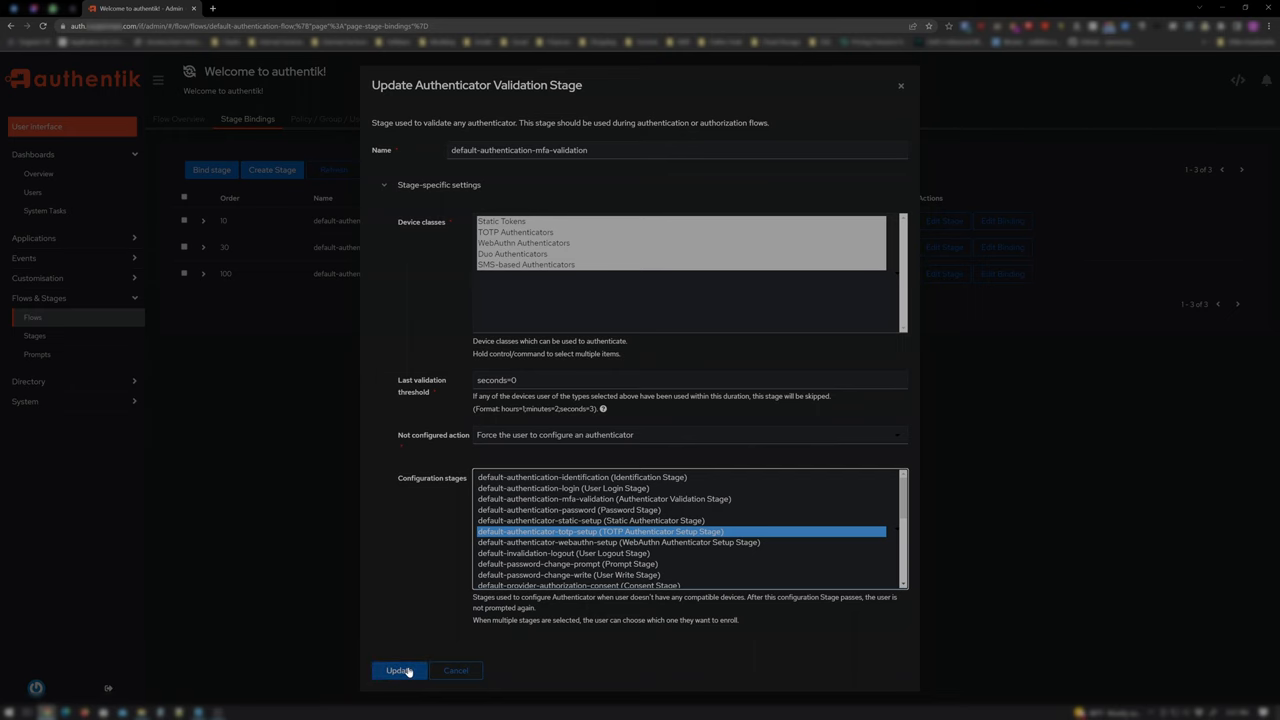
left_click(398, 670)
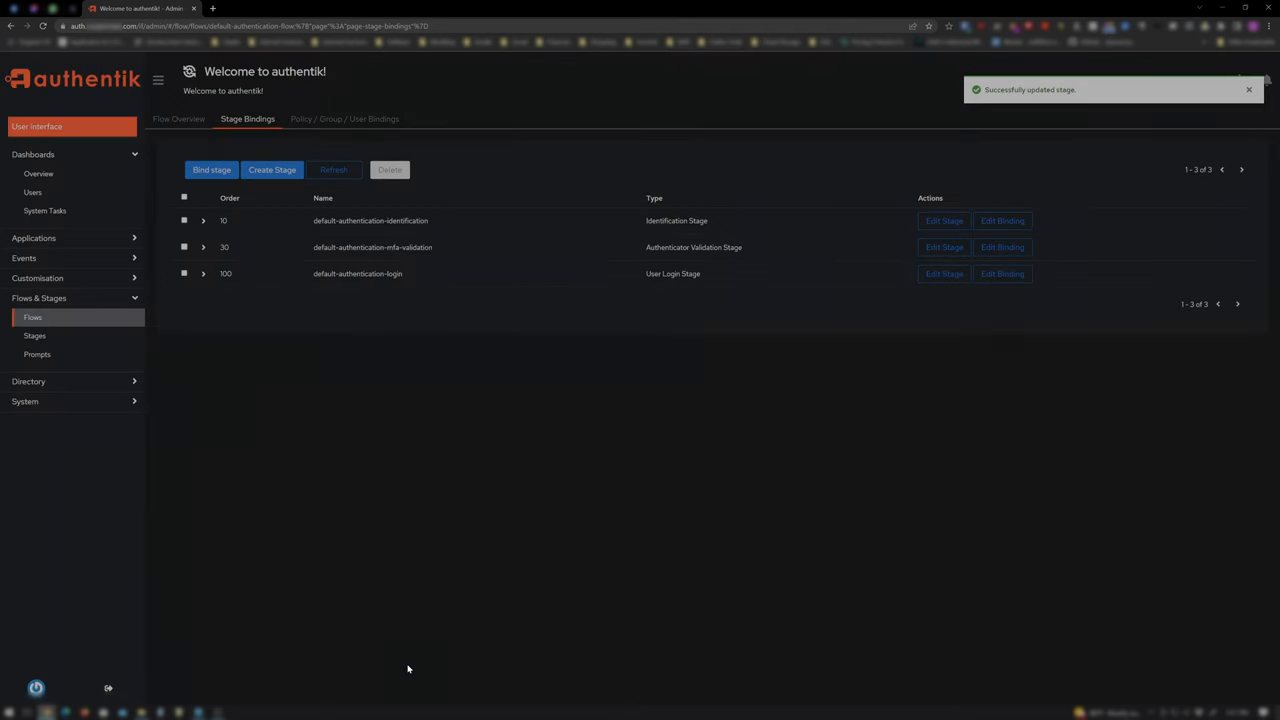
mouse_move(410, 656)
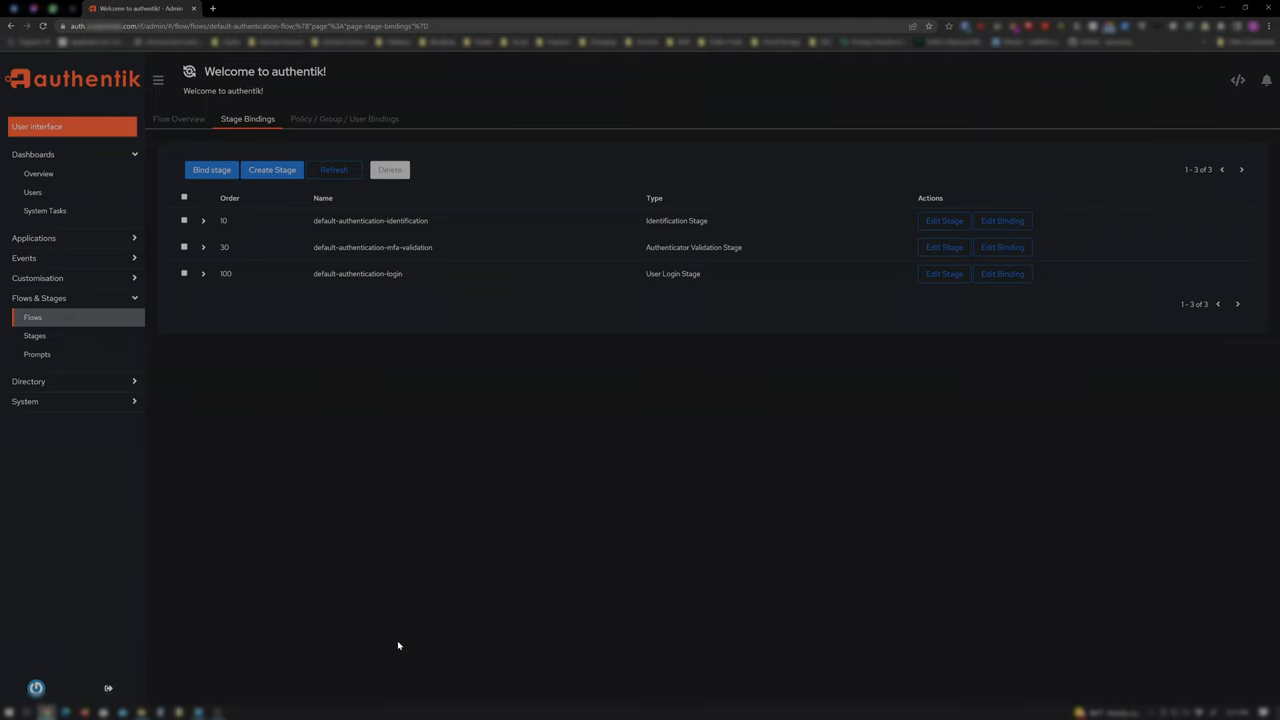
mouse_move(375, 641)
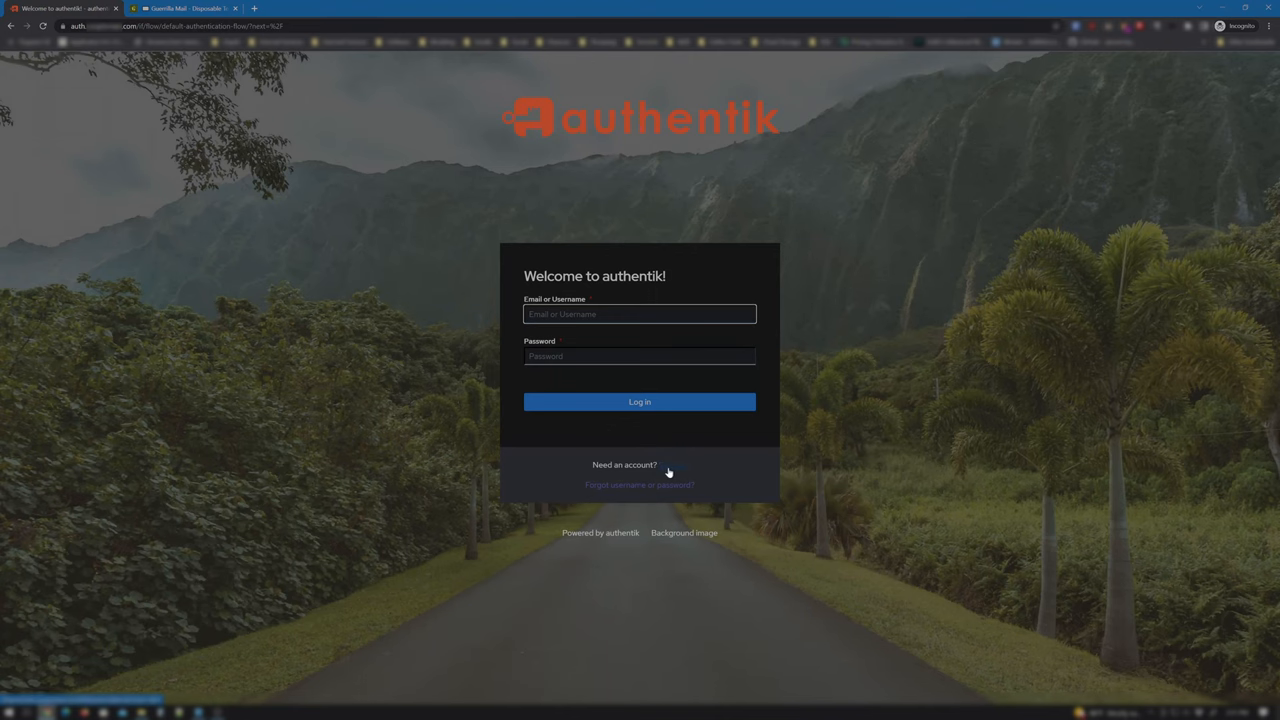
Submit the Sign up form with a new account's username, name, email and password
left_click(625, 464)
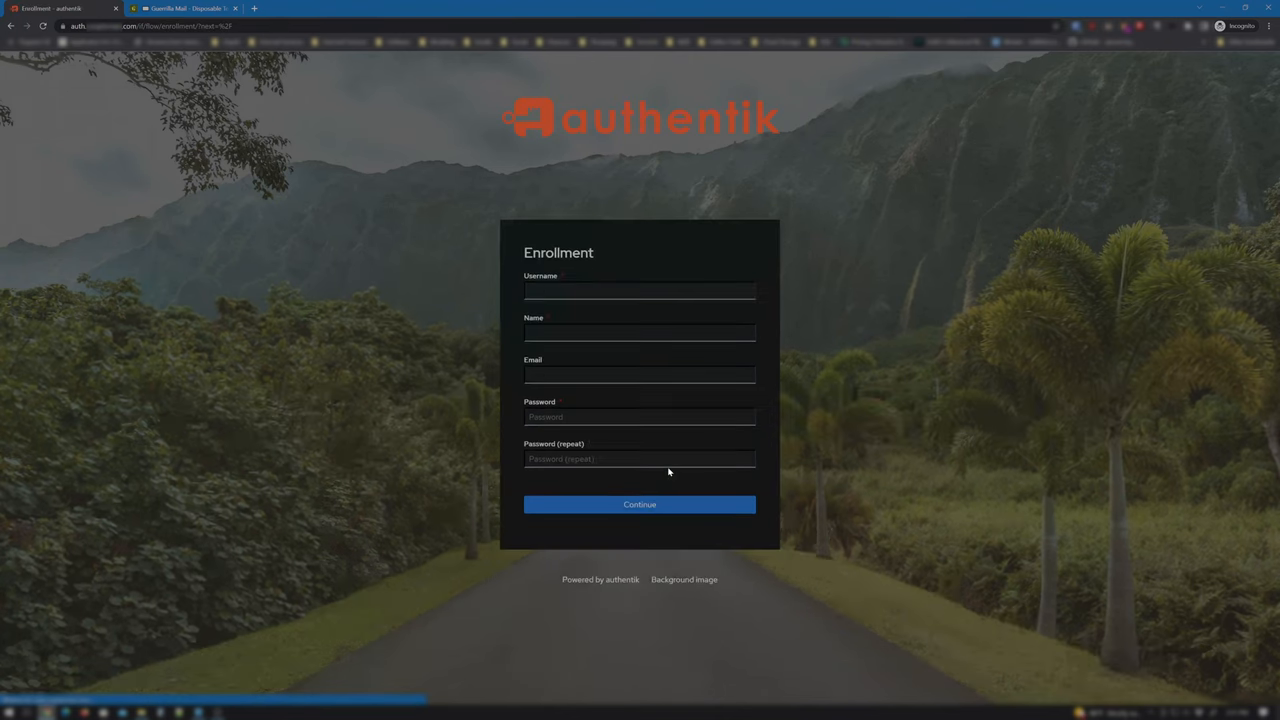
left_click(639, 291)
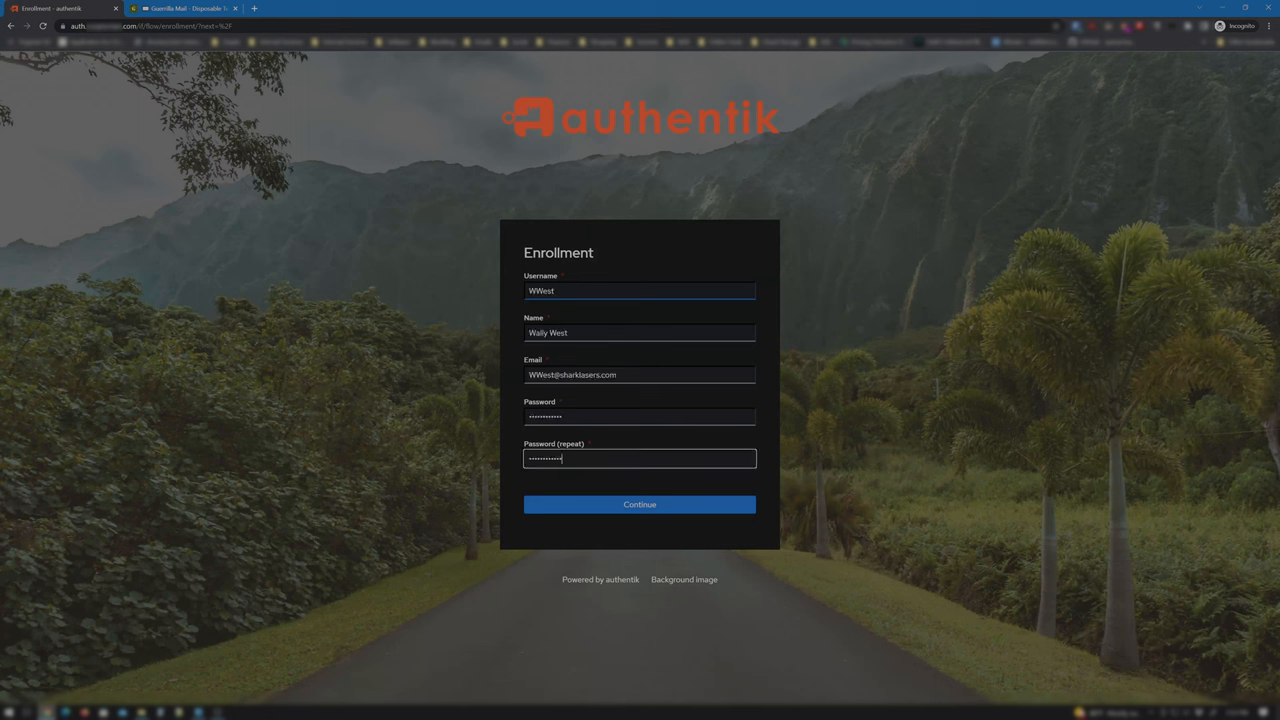
left_click(639, 504)
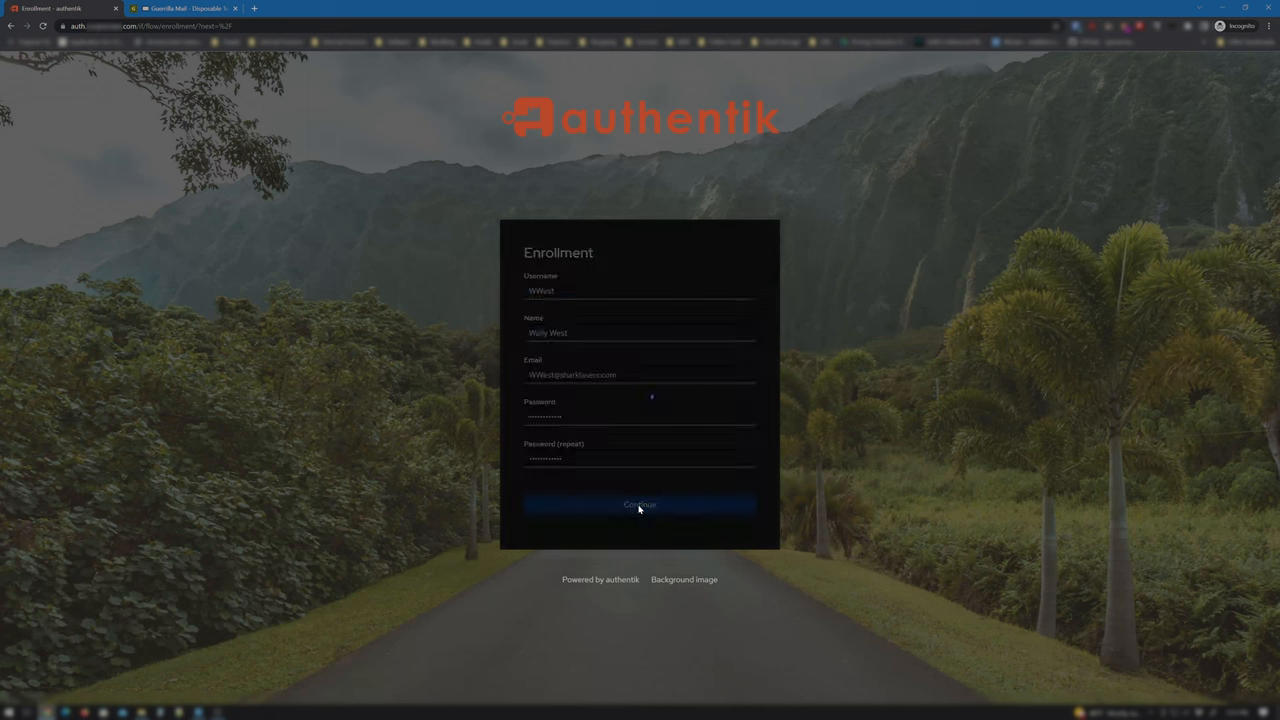
left_click(639, 504)
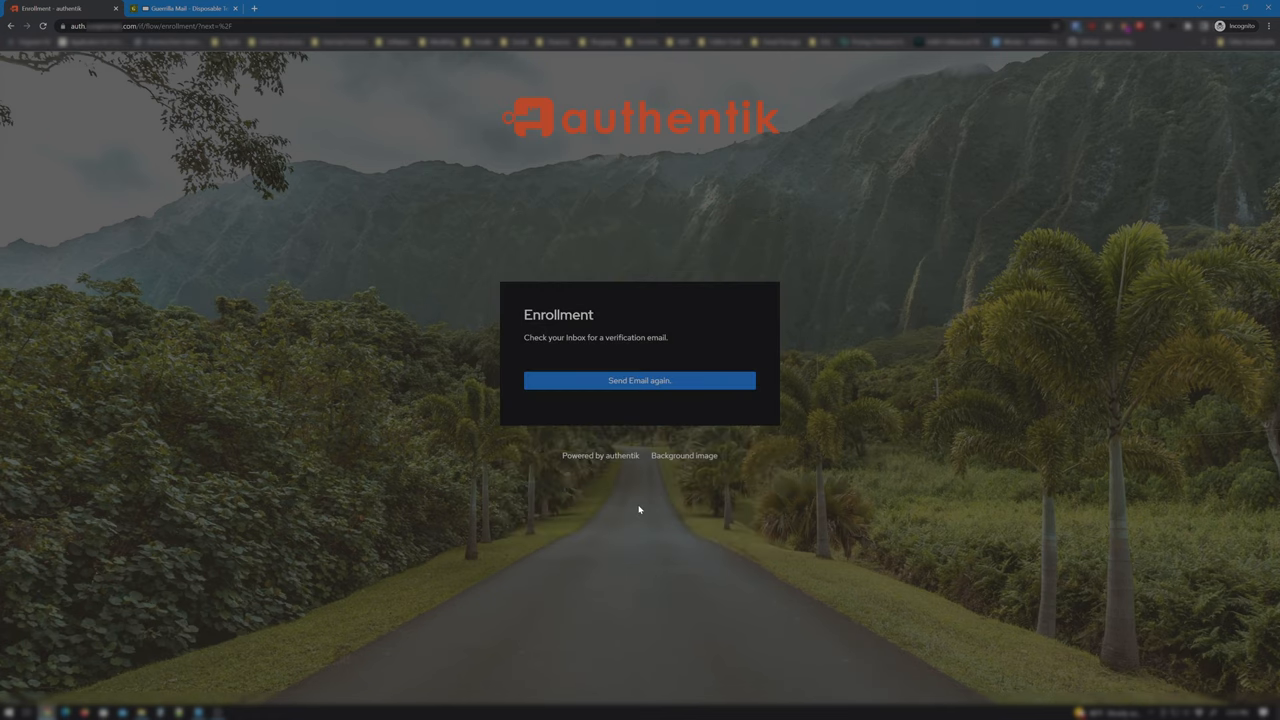
Follow the Confirm Account link in the Guerrilla Mail Account Confirmation email
left_click(185, 8)
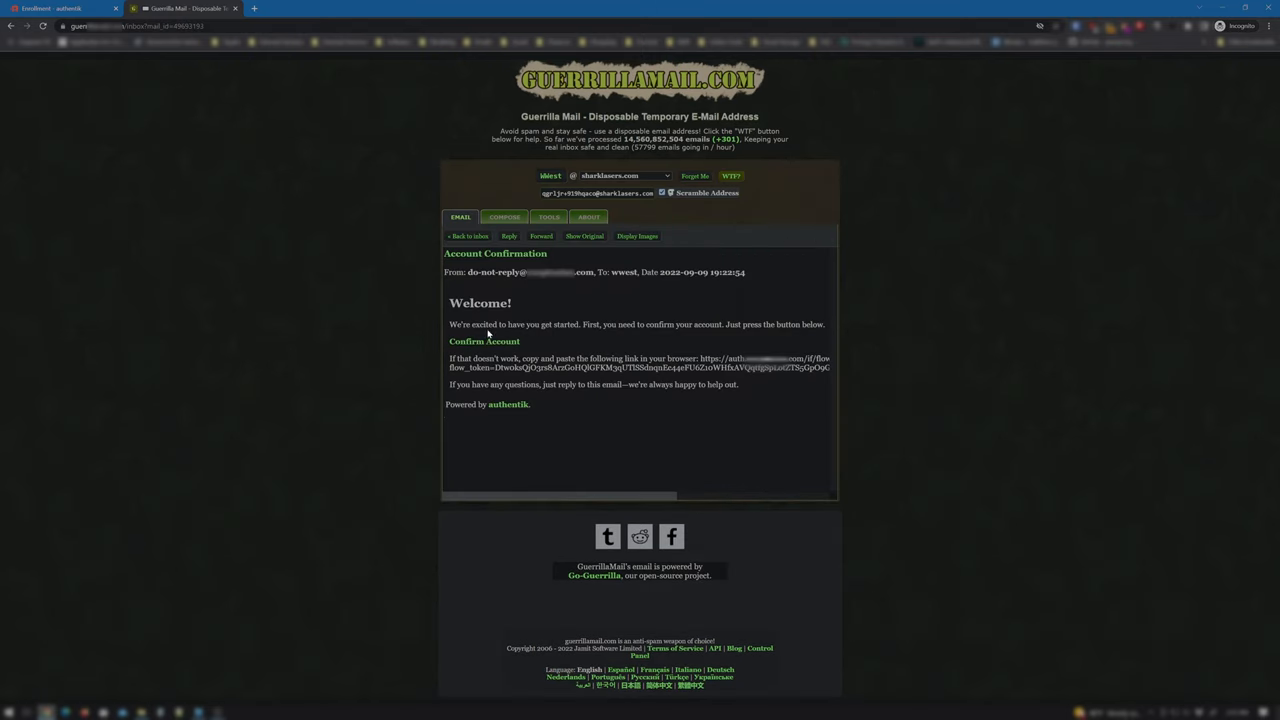
mouse_move(484, 341)
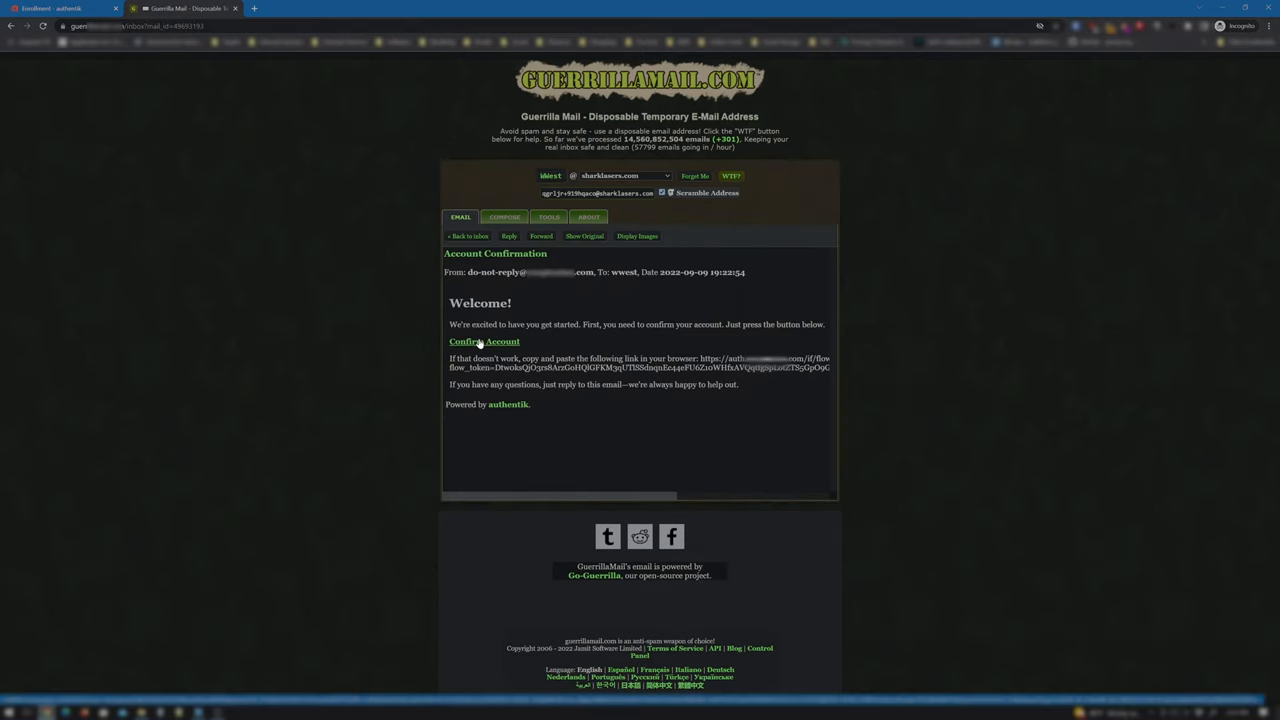
left_click(484, 341)
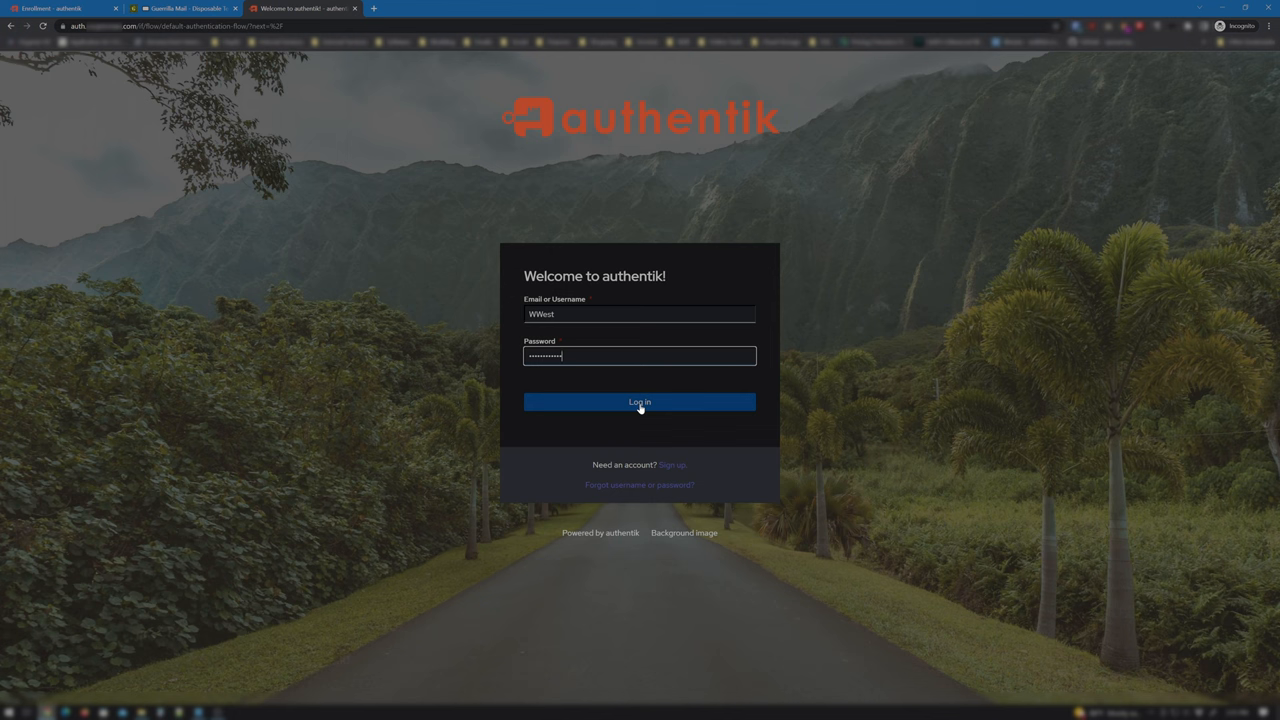
left_click(639, 401)
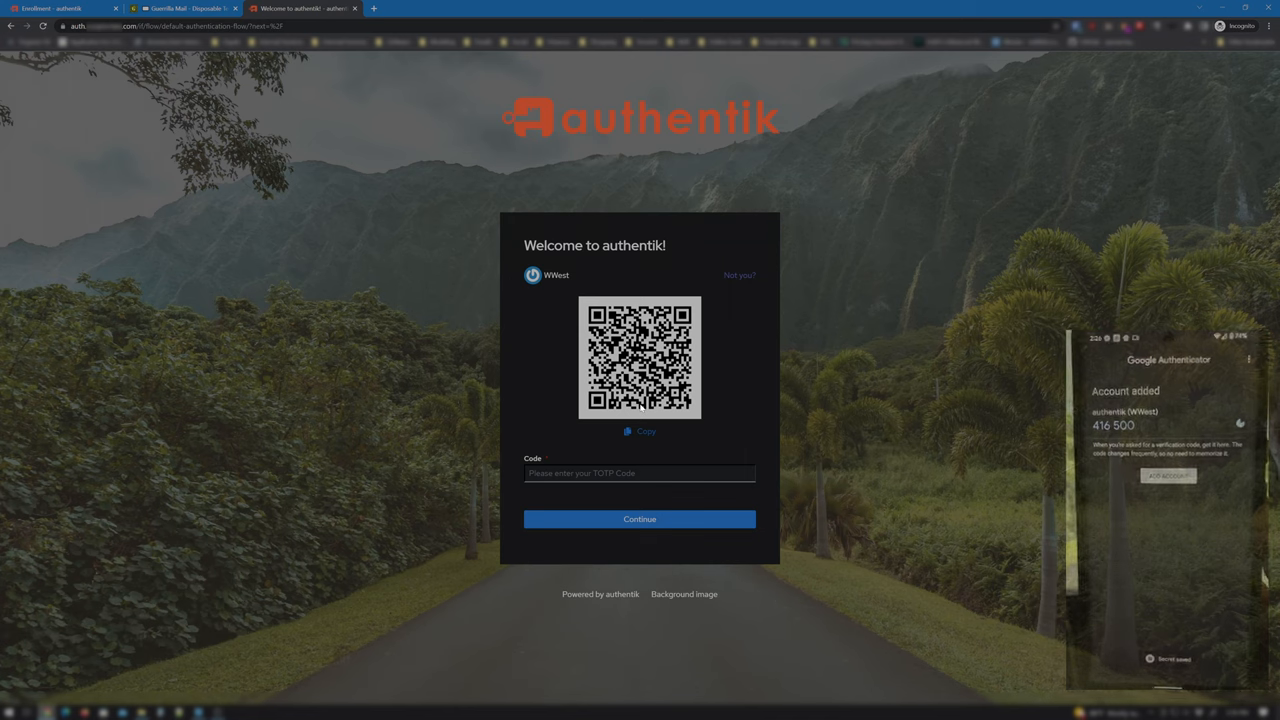
left_click(639, 473)
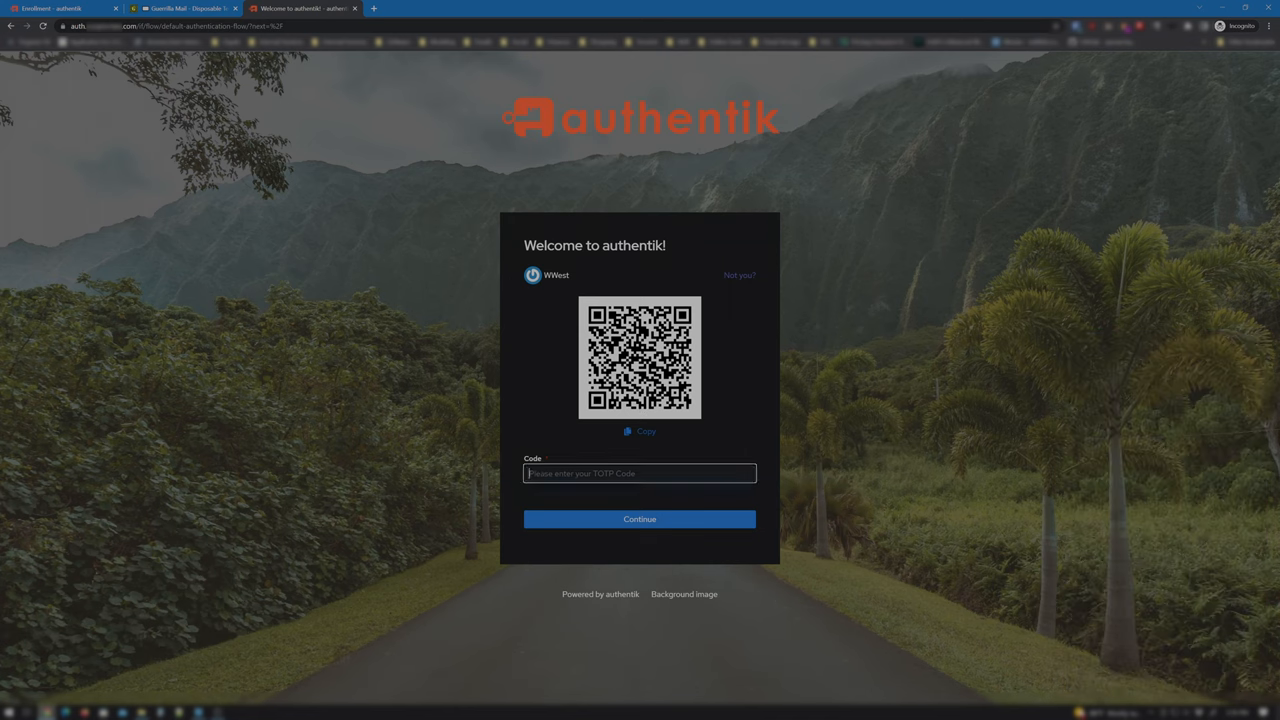
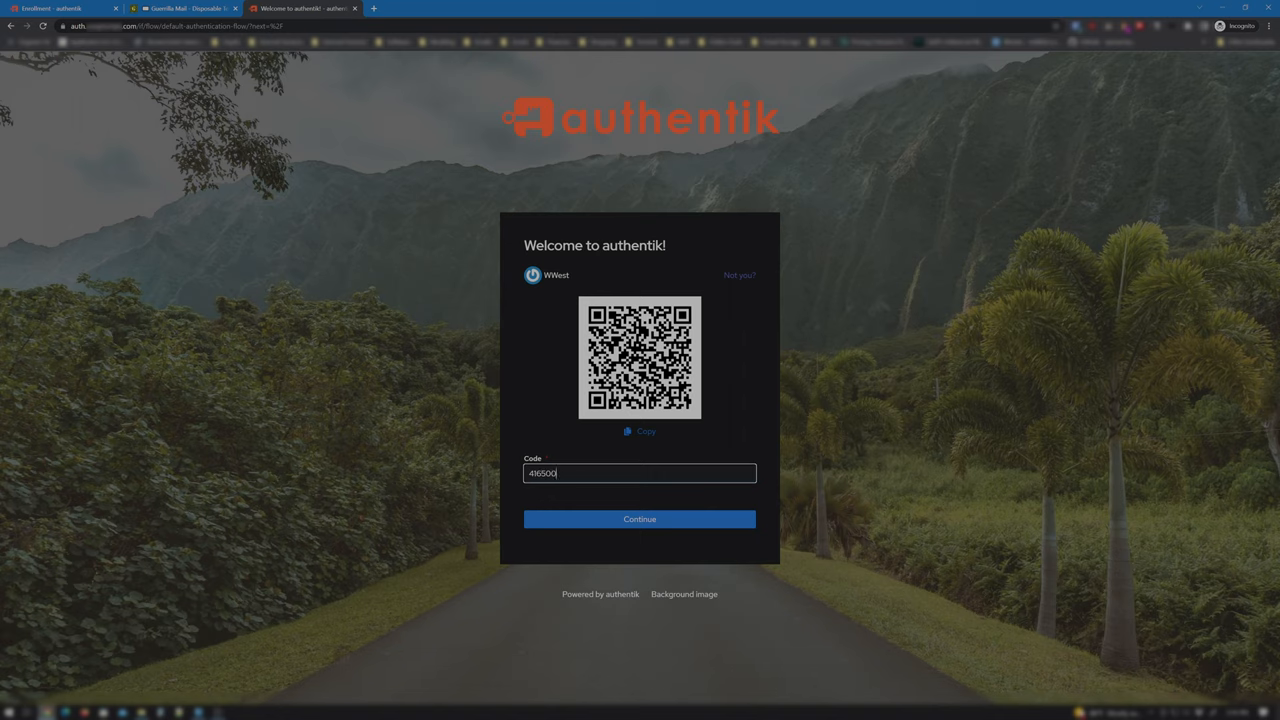
left_click(639, 519)
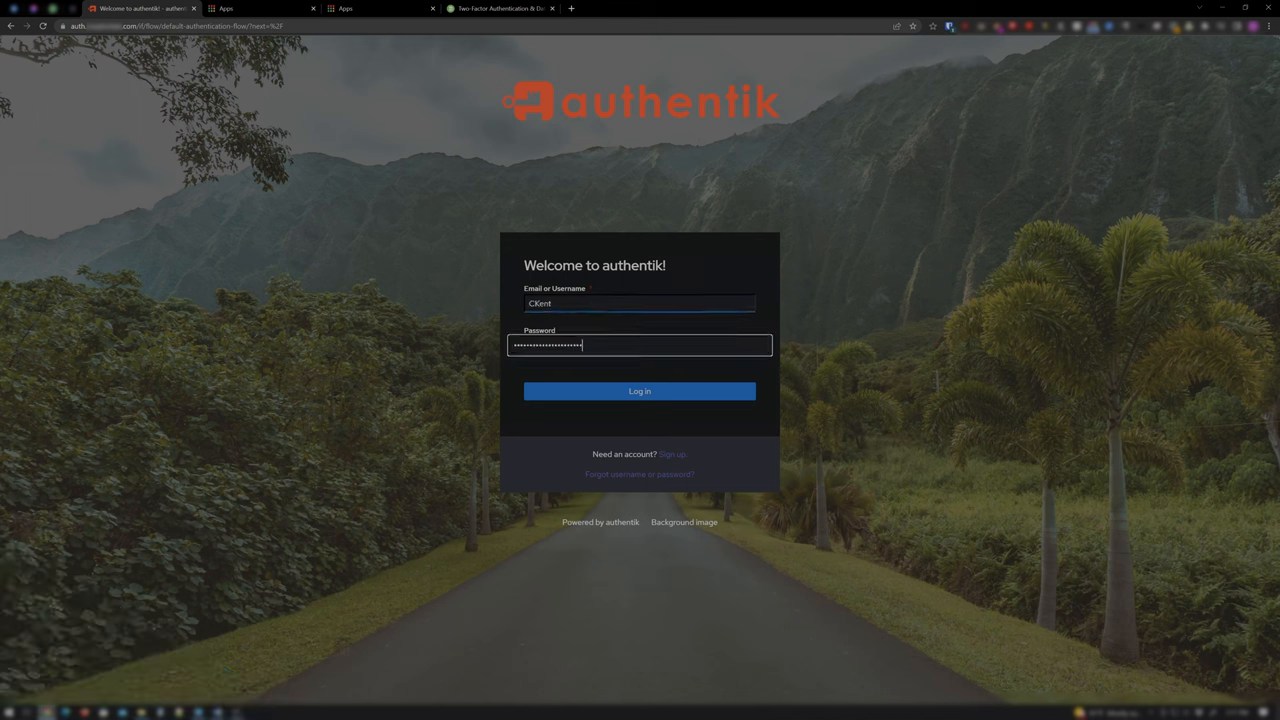
left_click(639, 391)
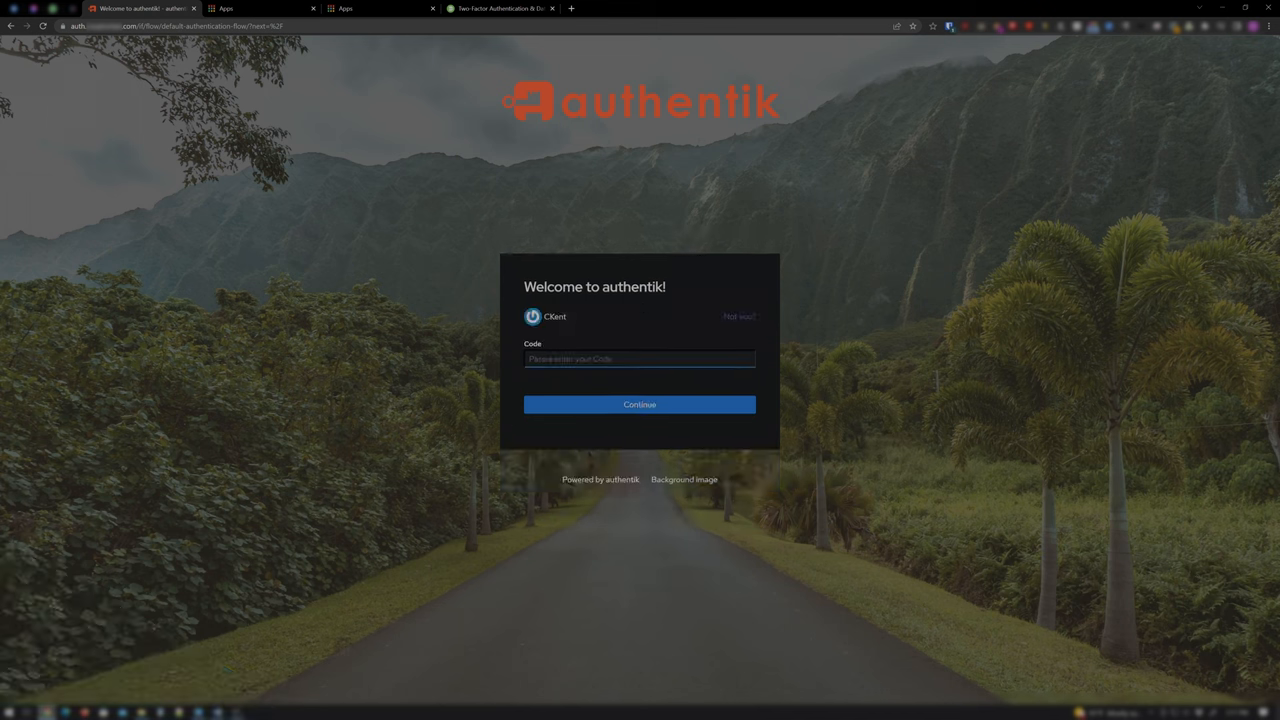
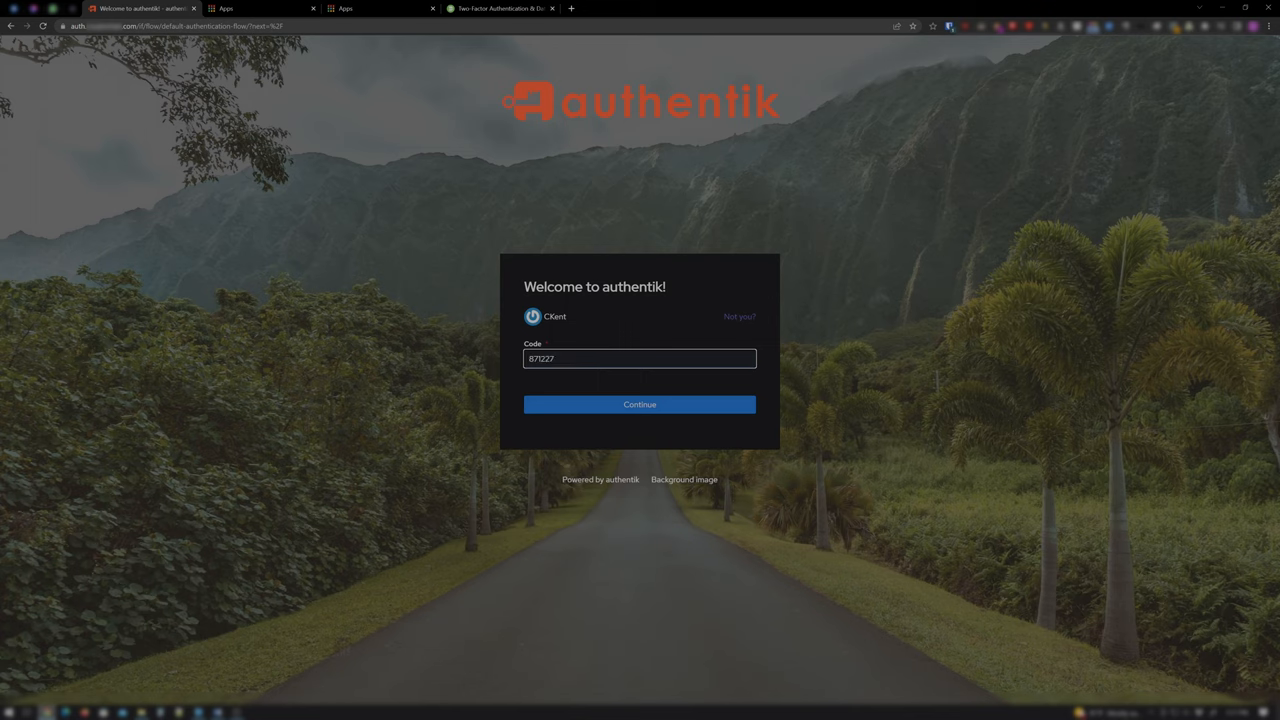
left_click(639, 404)
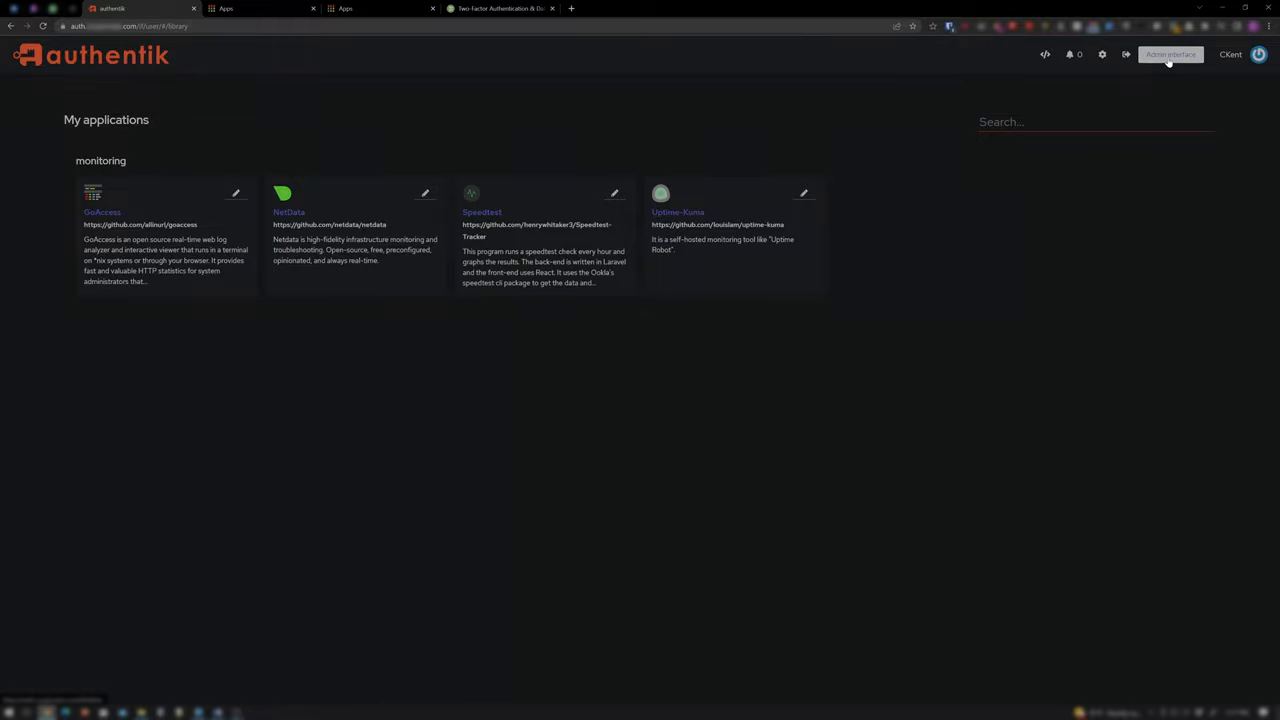
left_click(1170, 54)
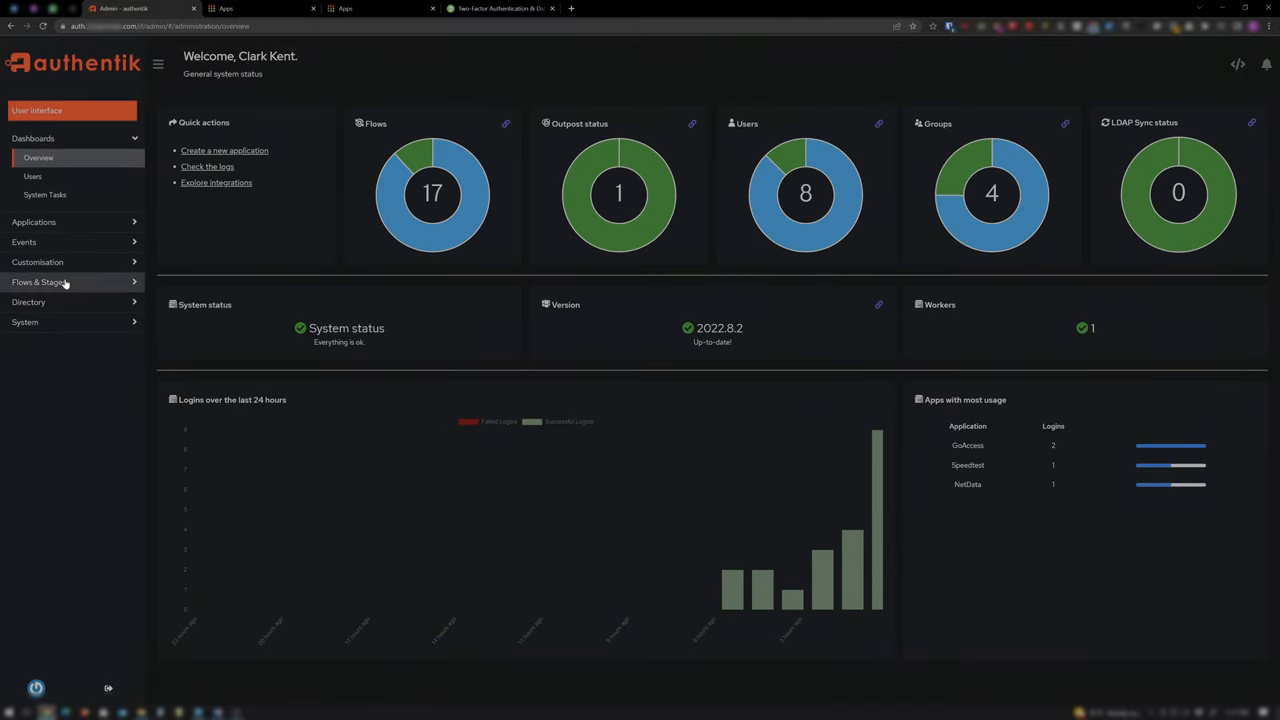
Create flow 'Duo Push 2FA' (slug duo-push-2fa) with Stage Configuration designation
left_click(39, 282)
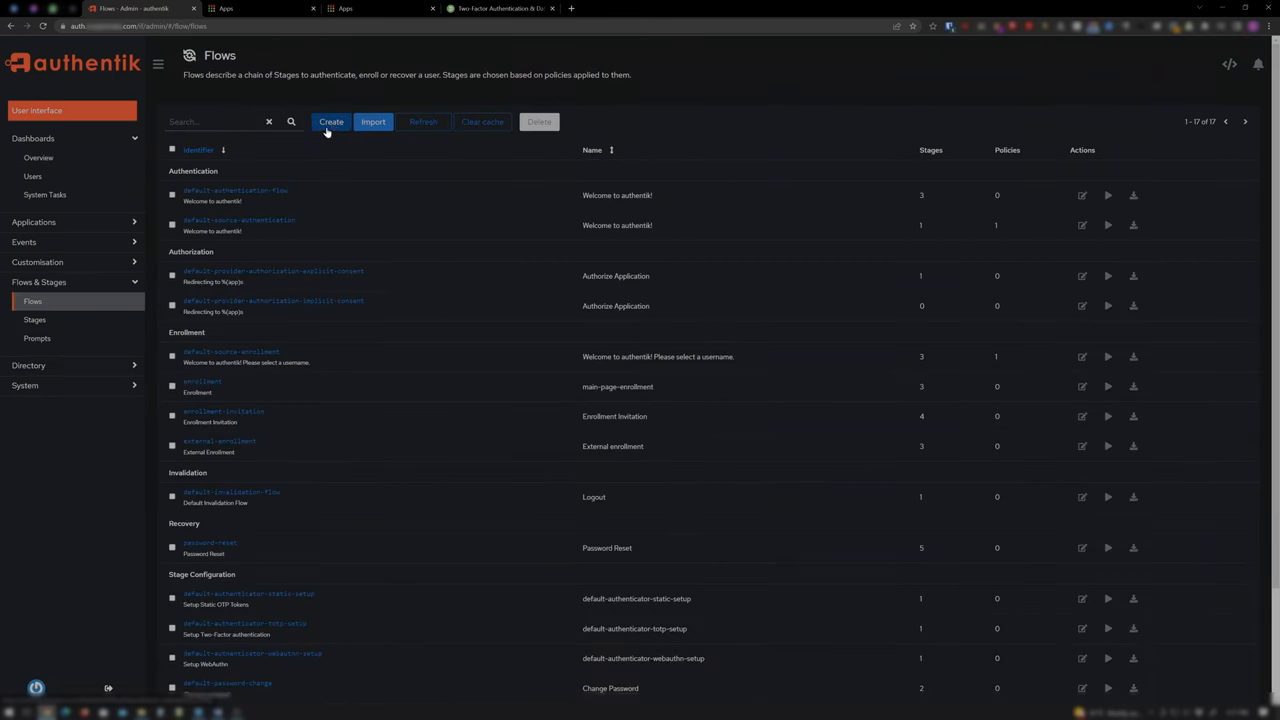
left_click(331, 121)
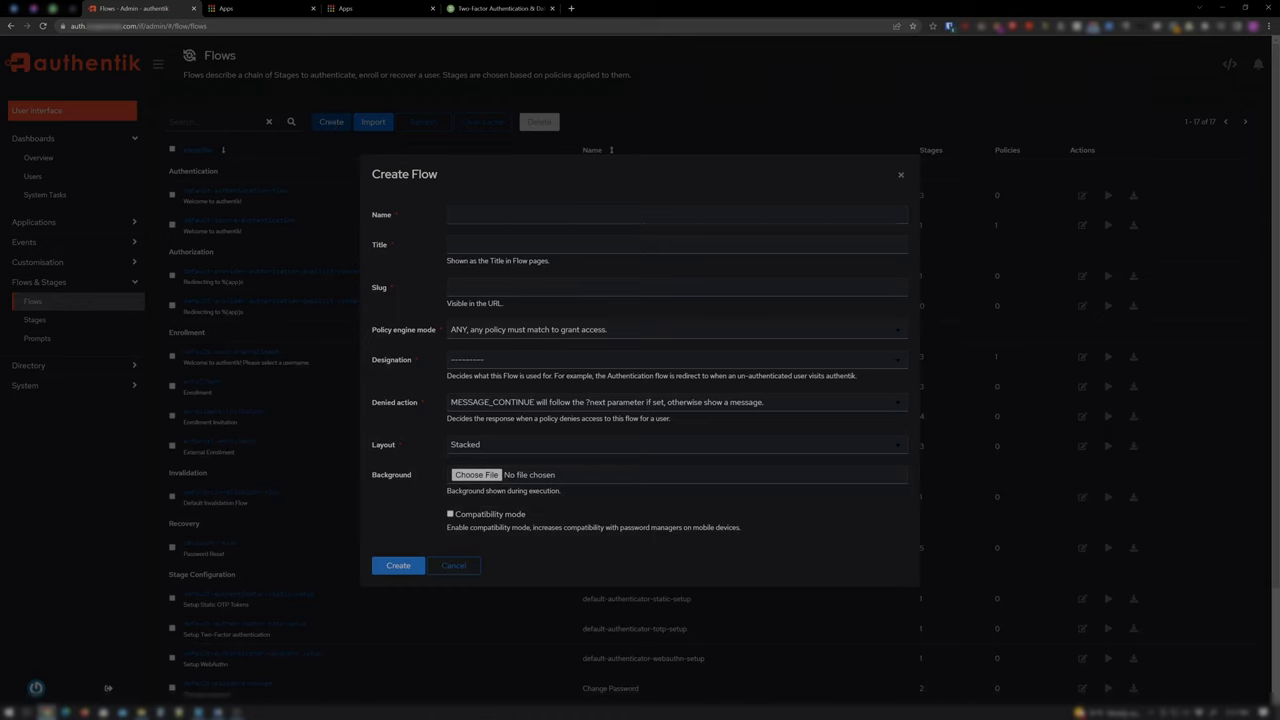
type("Duo Push 2F")
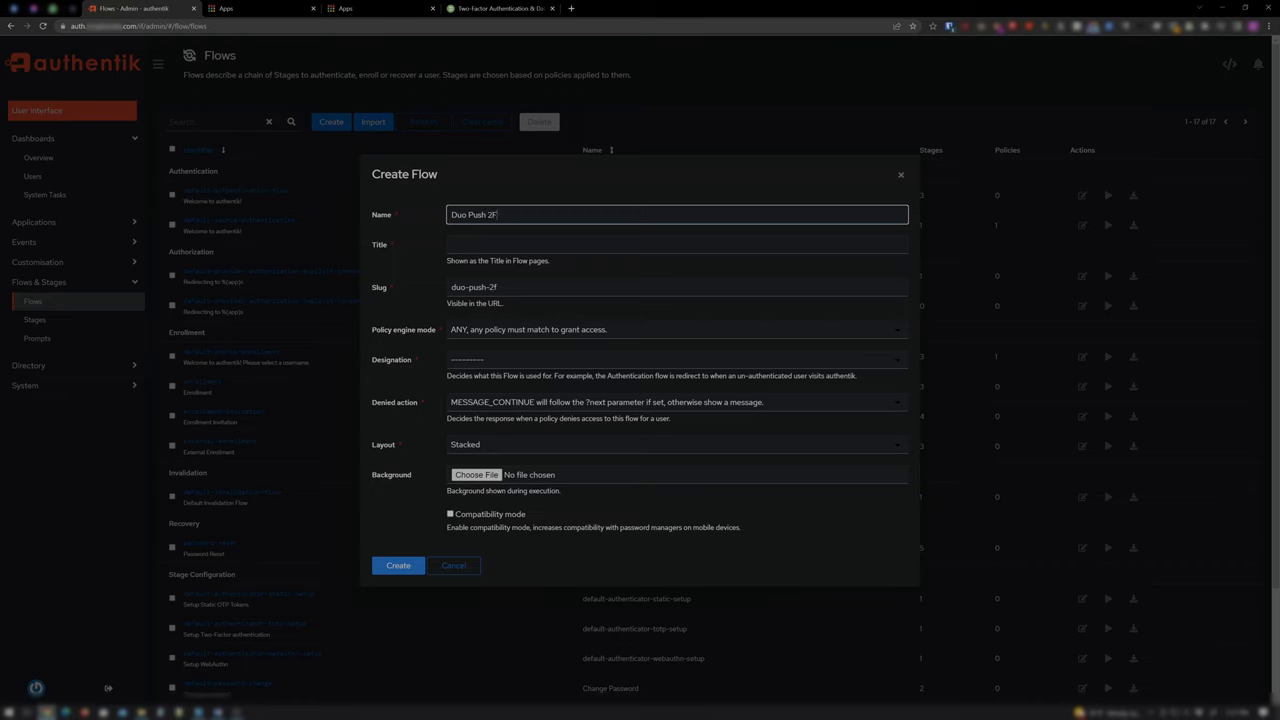
type("Duo Push 2F")
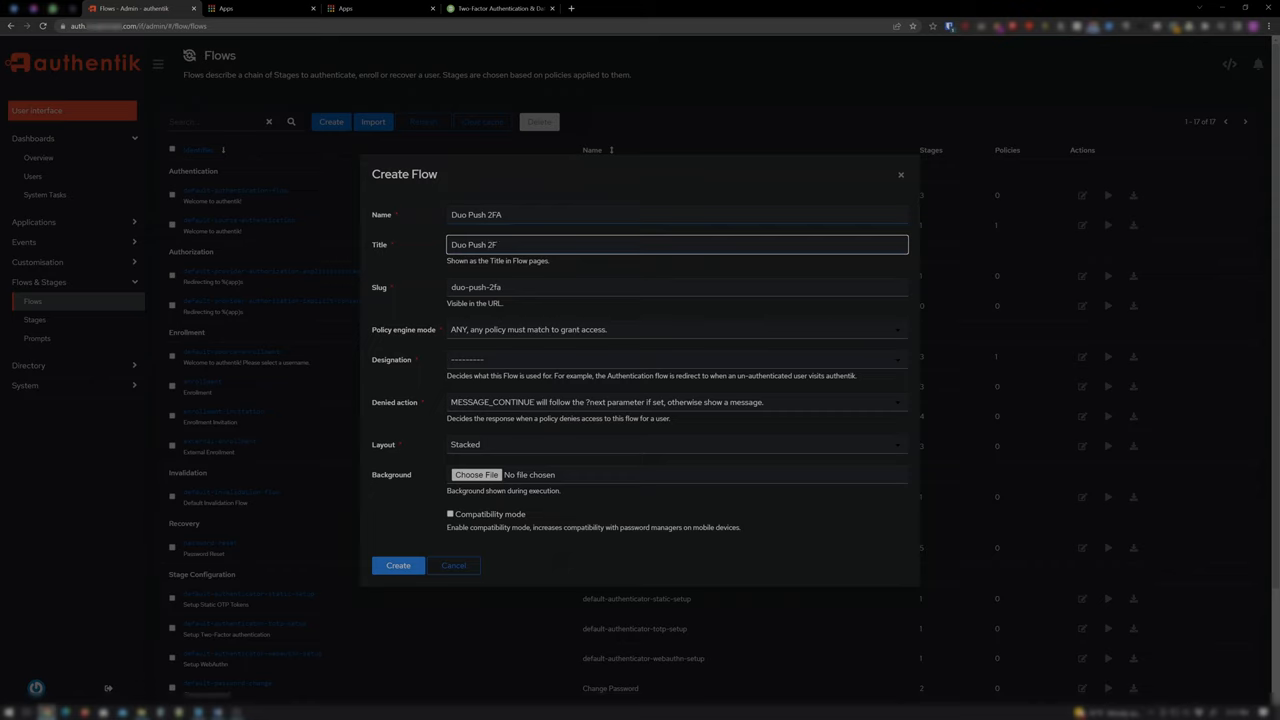
type("A")
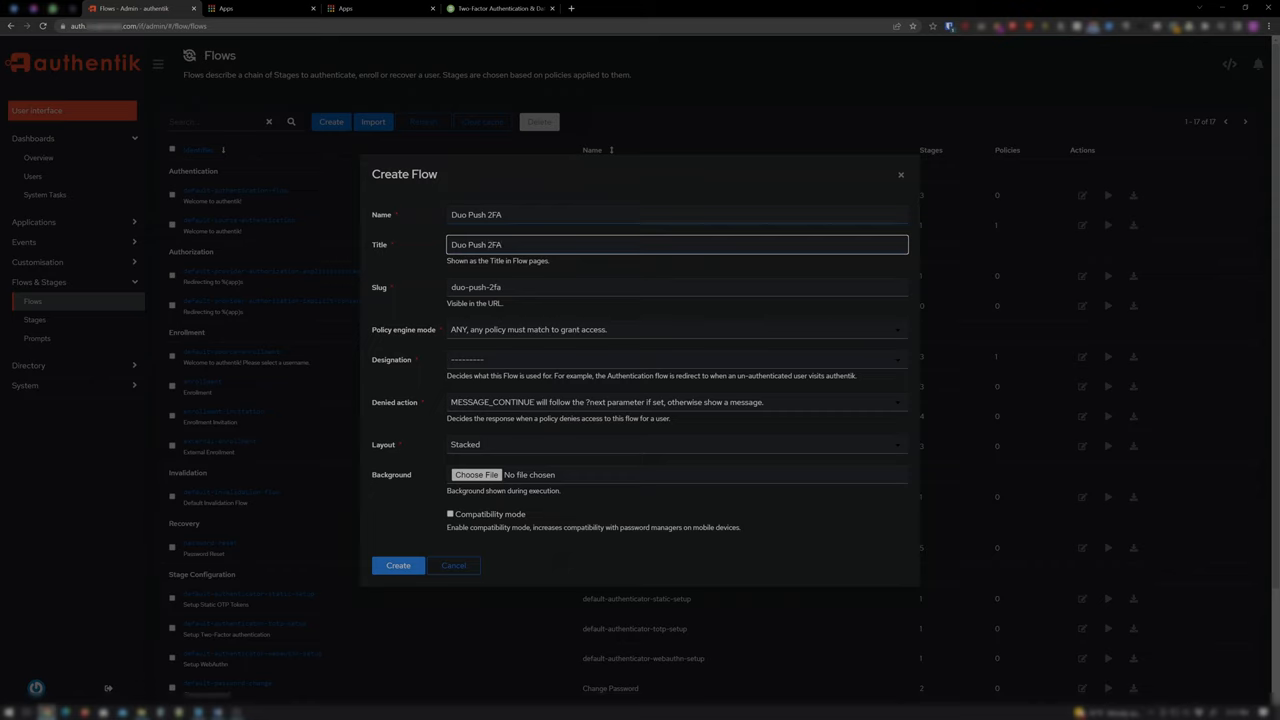
left_click(676, 359)
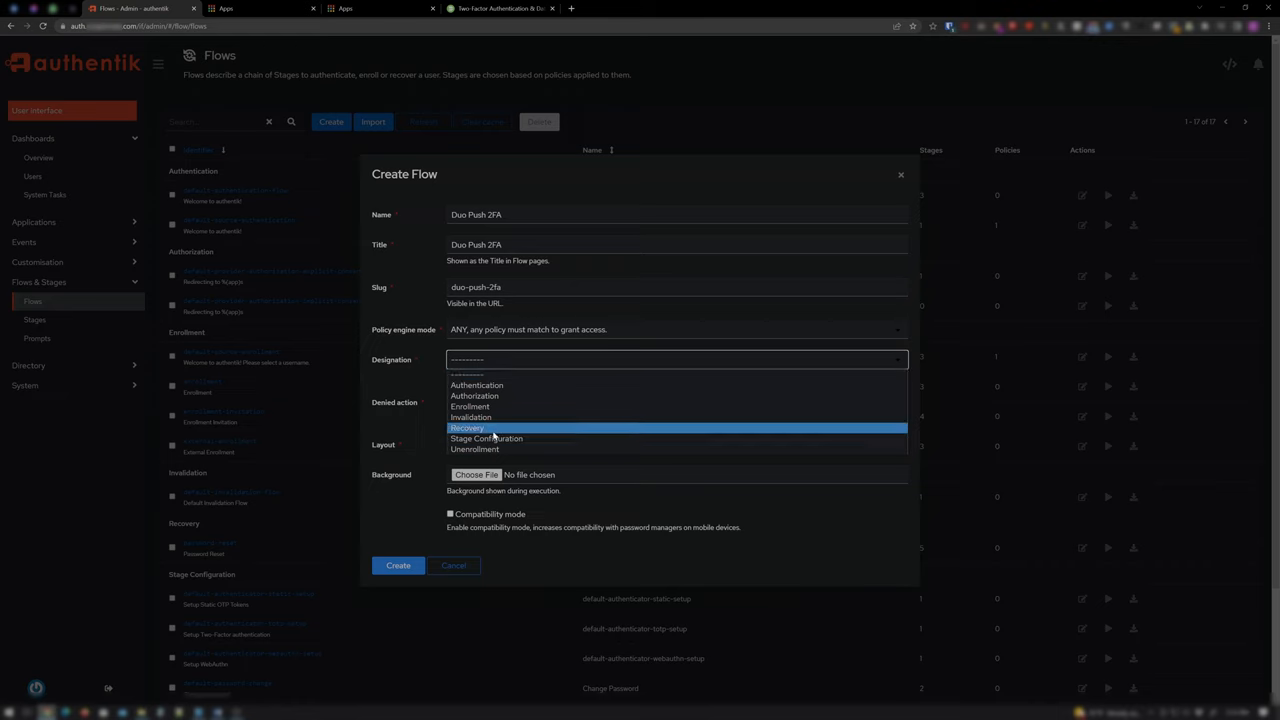
left_click(485, 438)
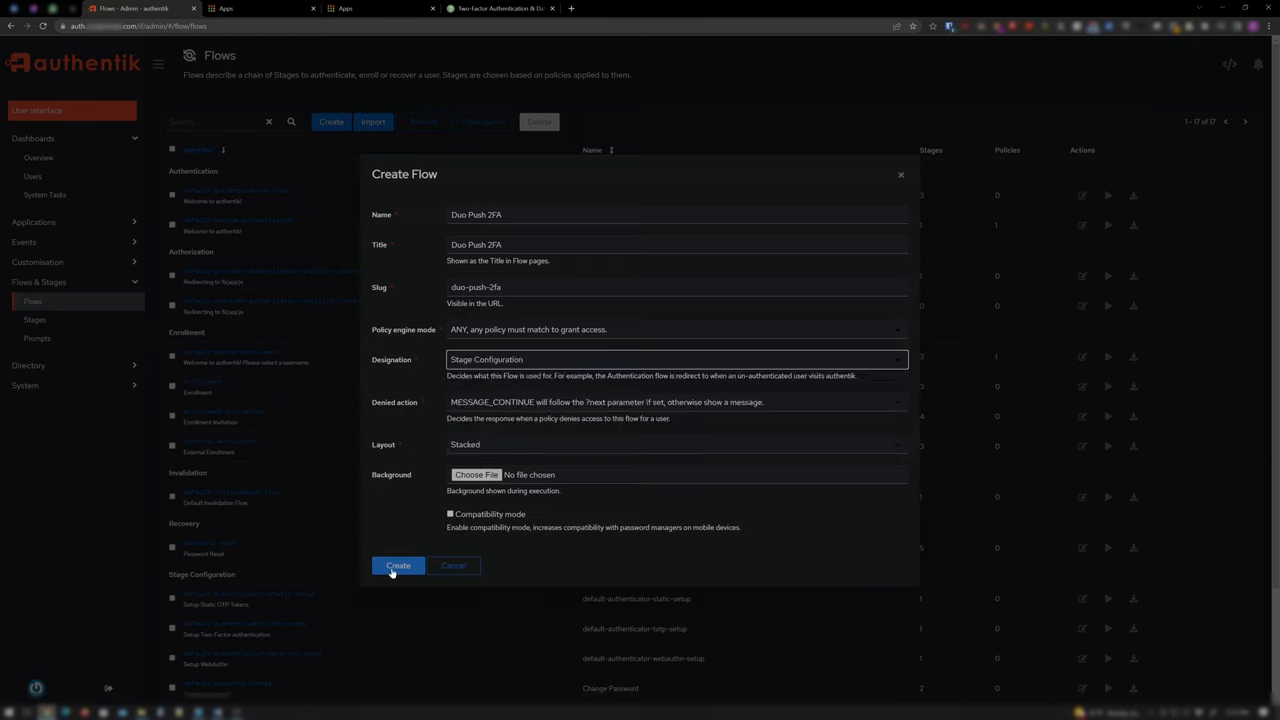
left_click(398, 565)
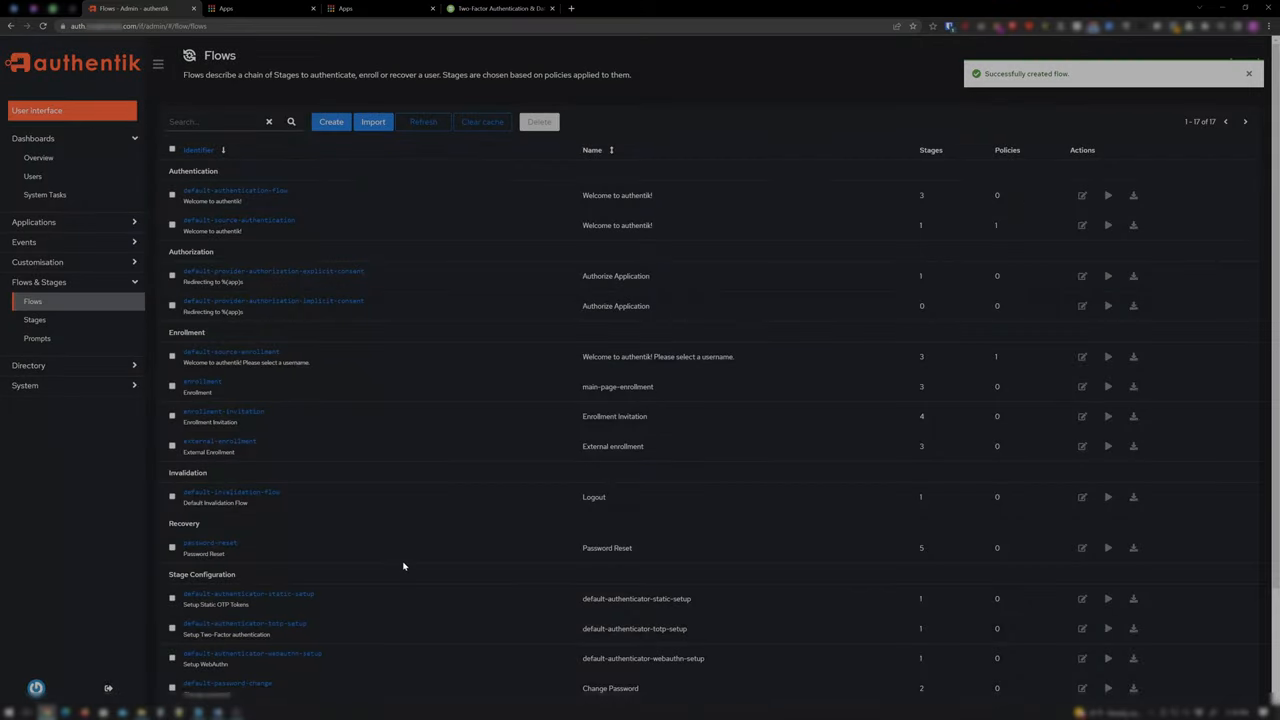
Open the Duo Push 2FA flow's Stage Bindings
scroll("down", 3)
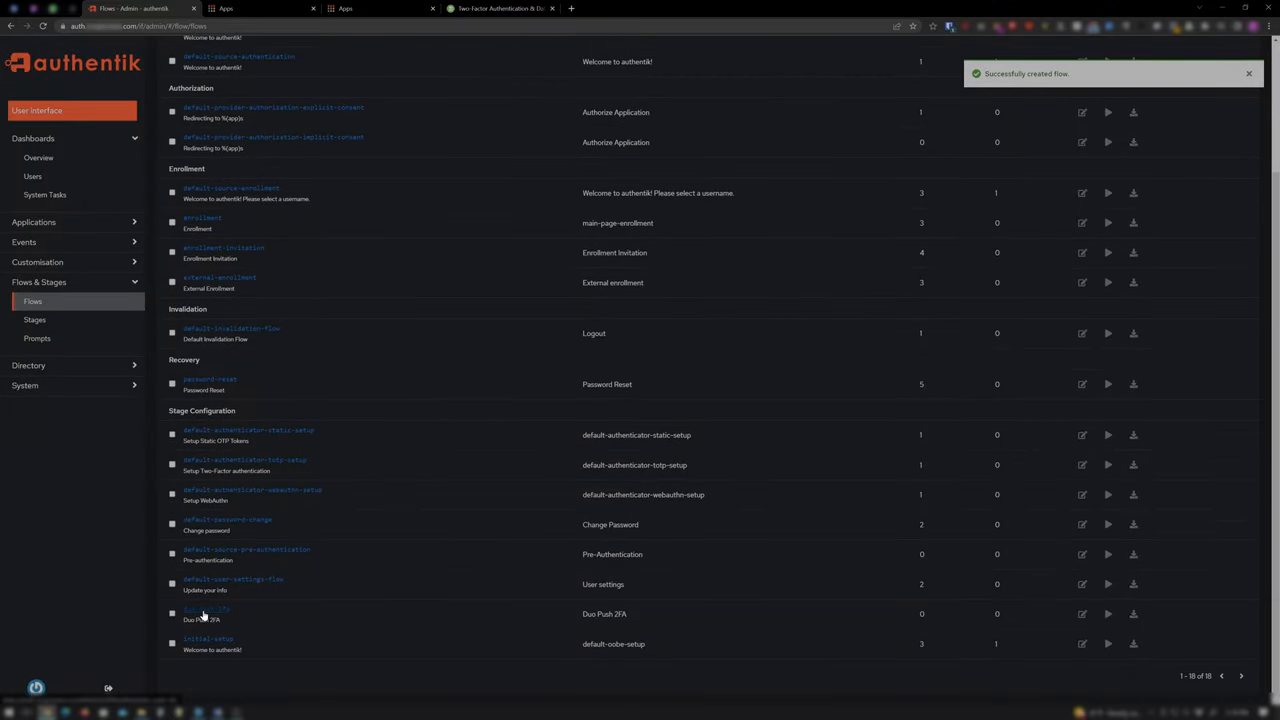
left_click(207, 609)
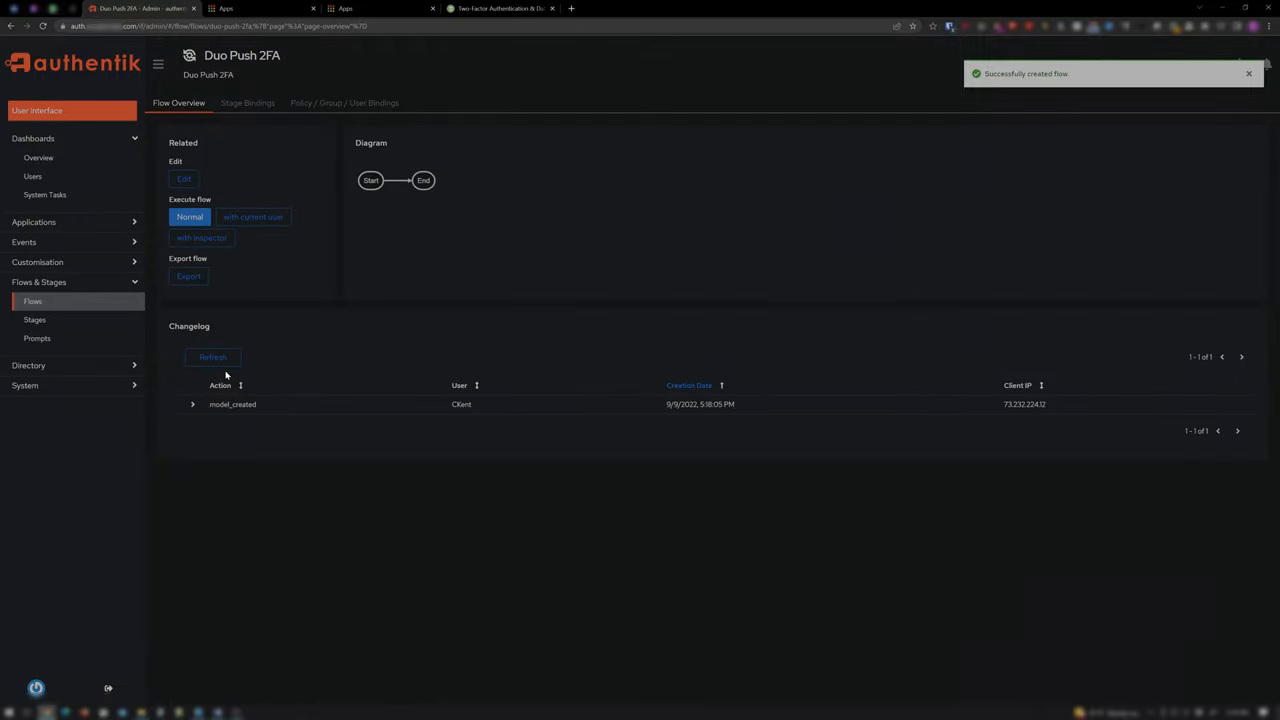
left_click(247, 102)
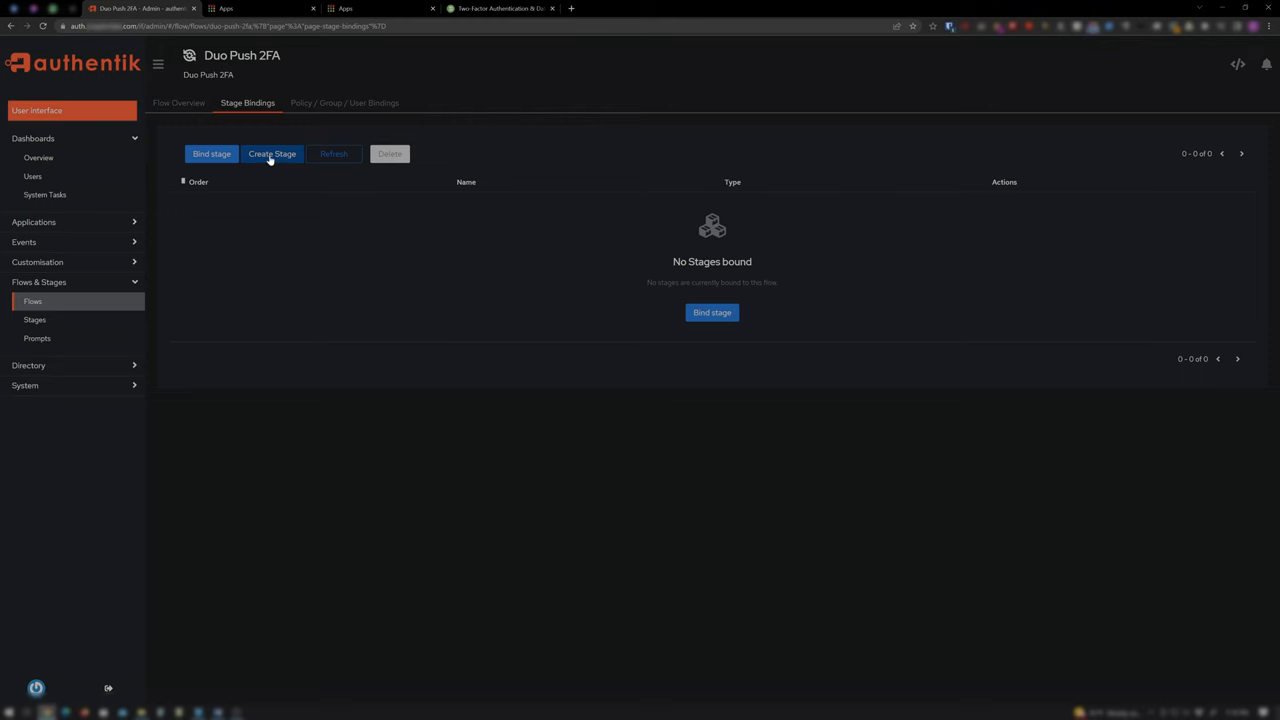
Start a Duo Authenticator Setup stage named duo-push-2fa-setup, ready for the integration key
left_click(271, 153)
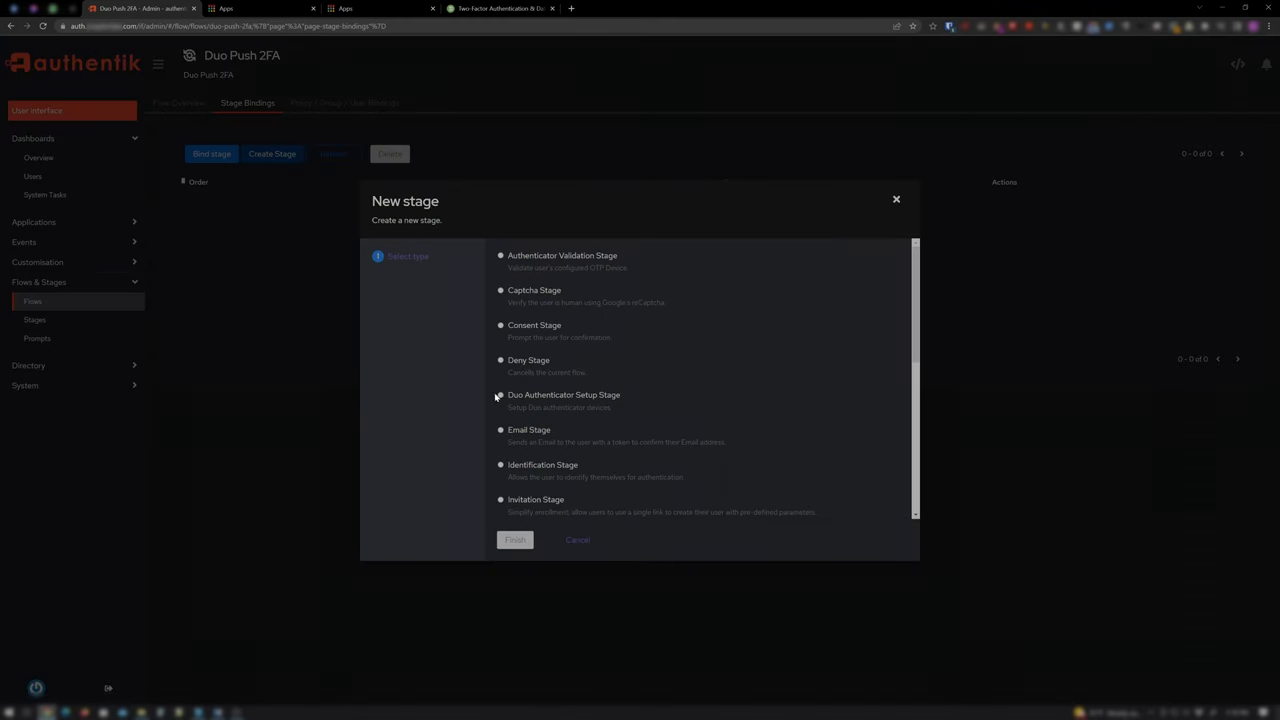
left_click(501, 395)
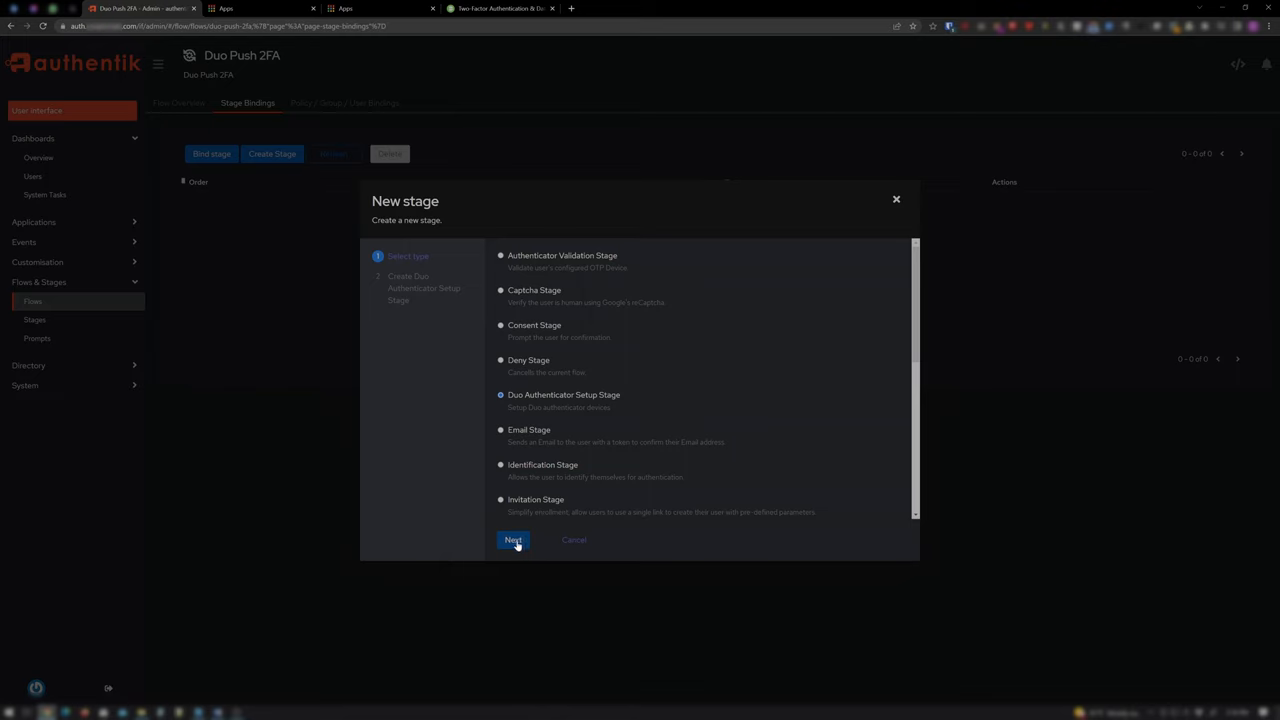
left_click(513, 540)
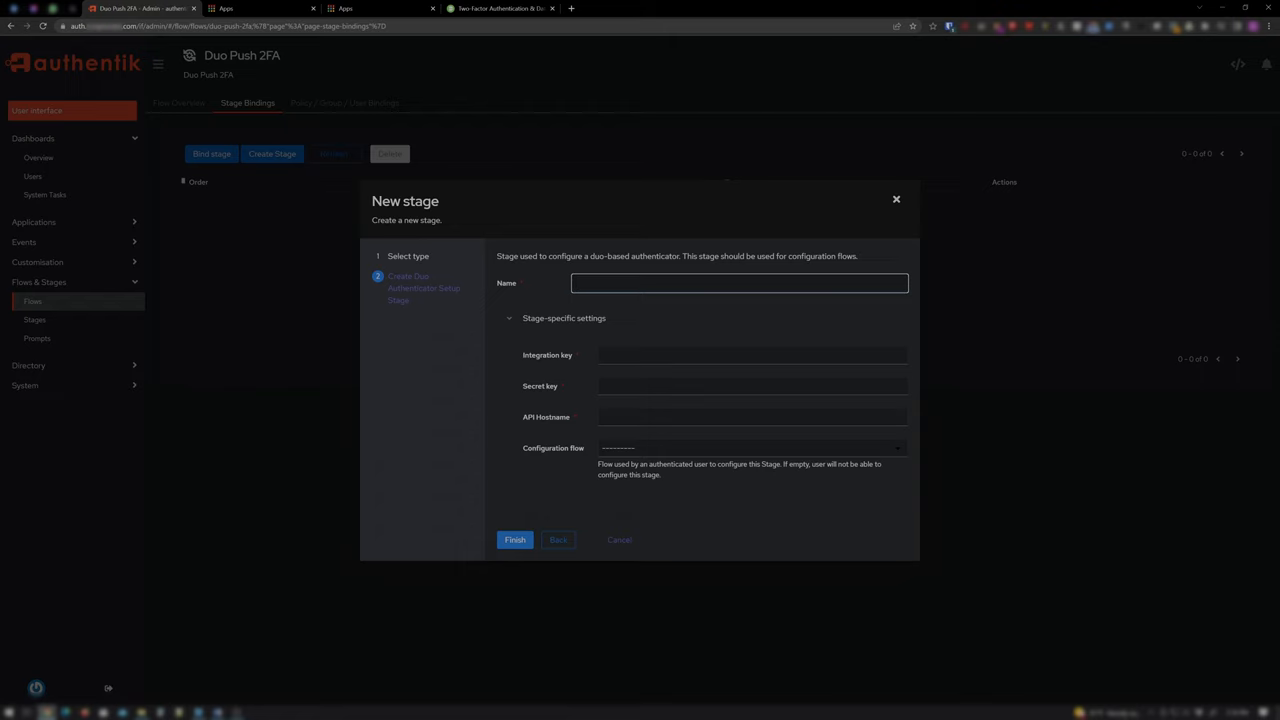
type("duo-push-2fa-setup")
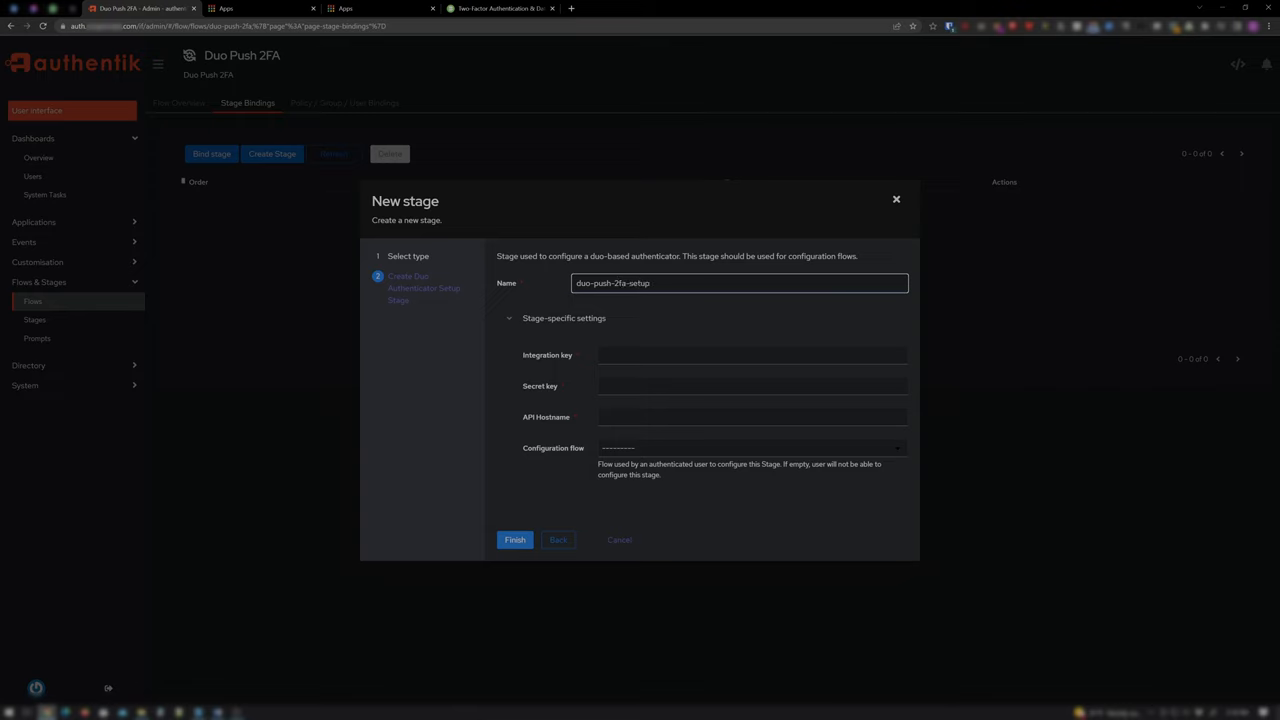
mouse_move(583, 367)
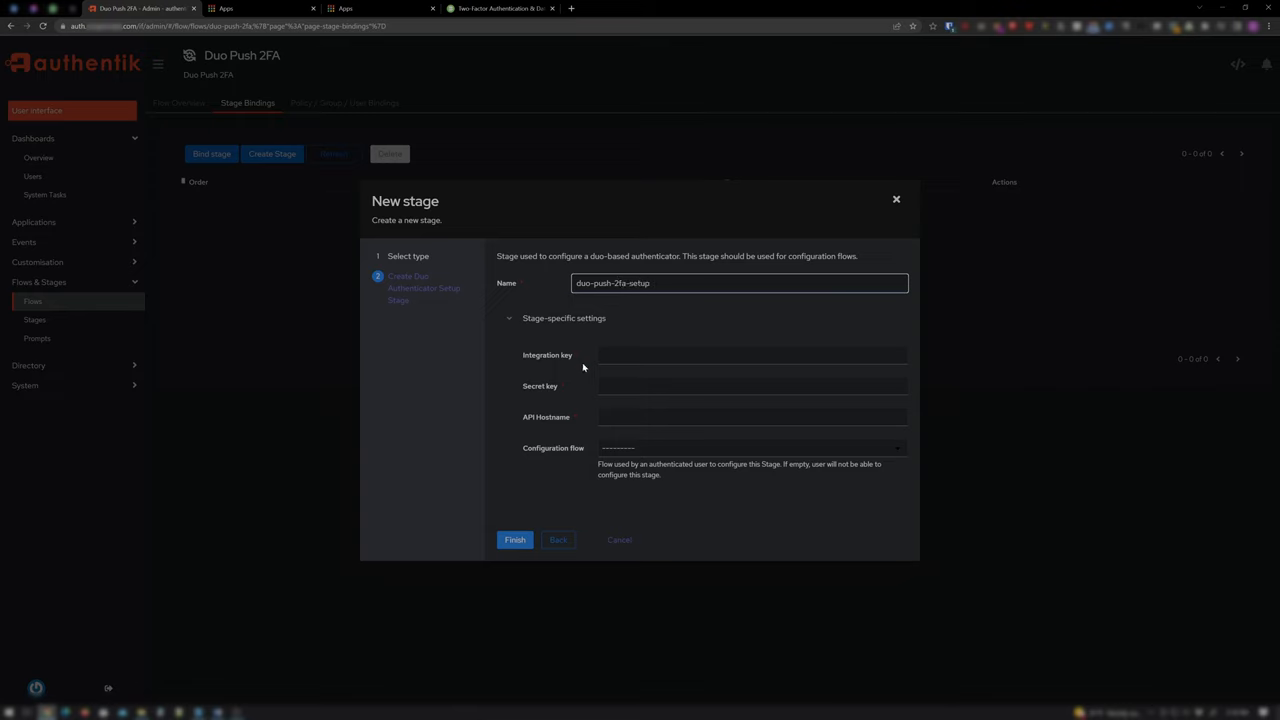
left_click(752, 354)
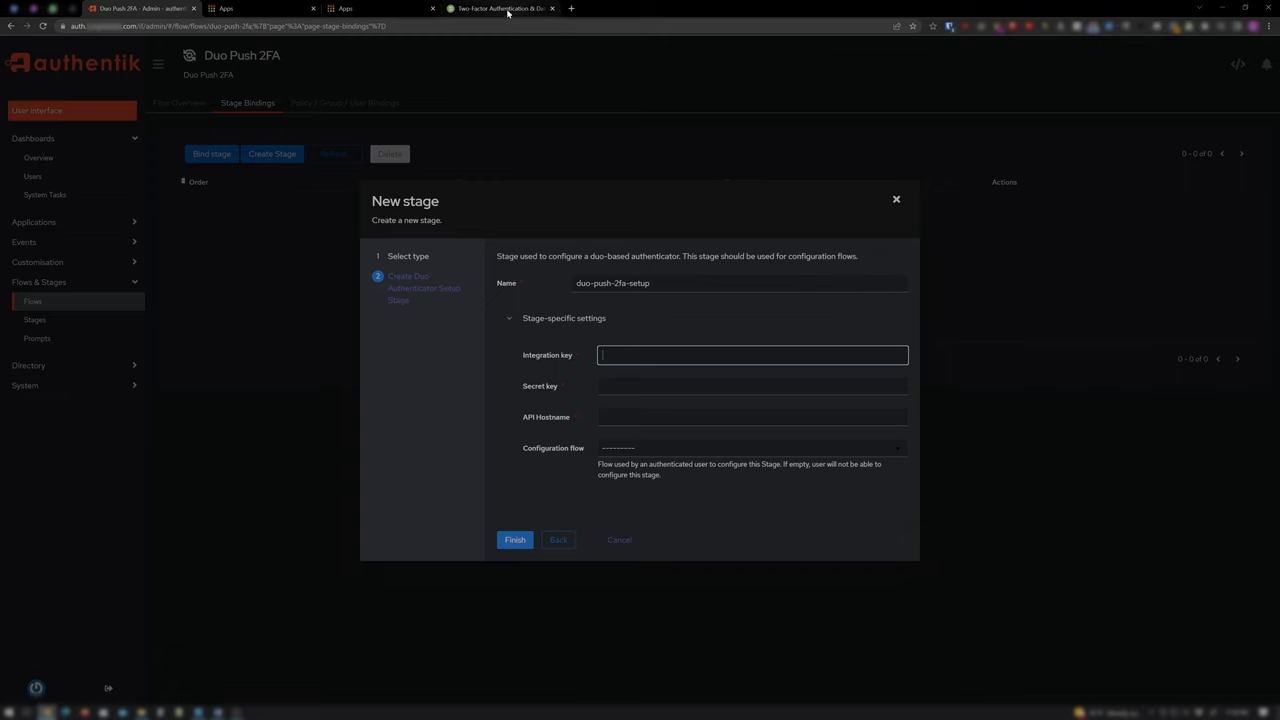
Log in to the Duo Admin Panel with the admin password and approve via Duo Push
left_click(500, 8)
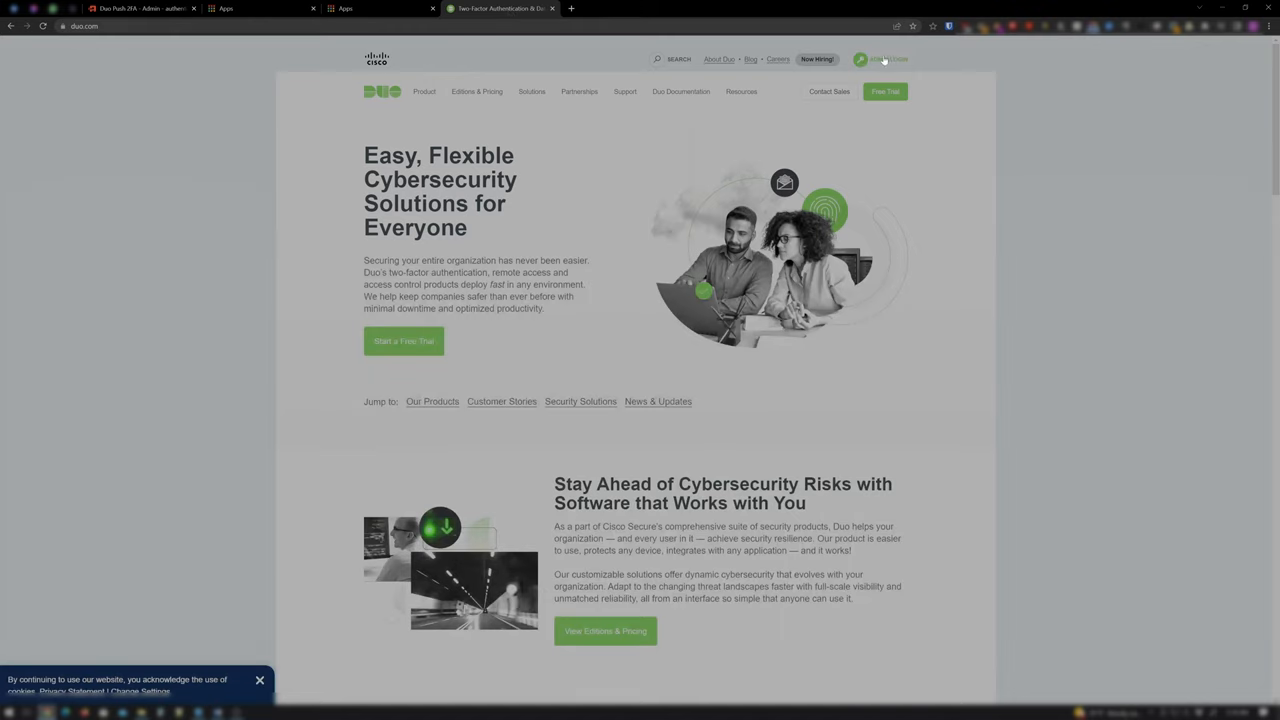
left_click(883, 59)
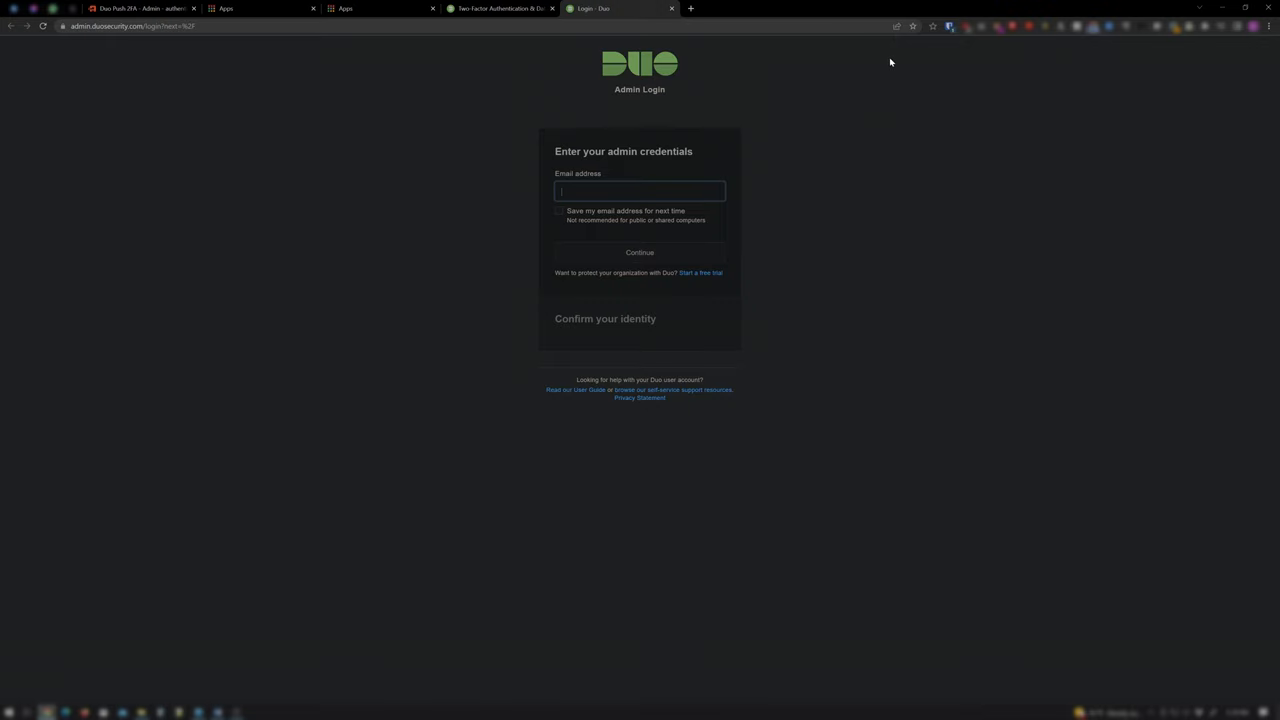
left_click(639, 252)
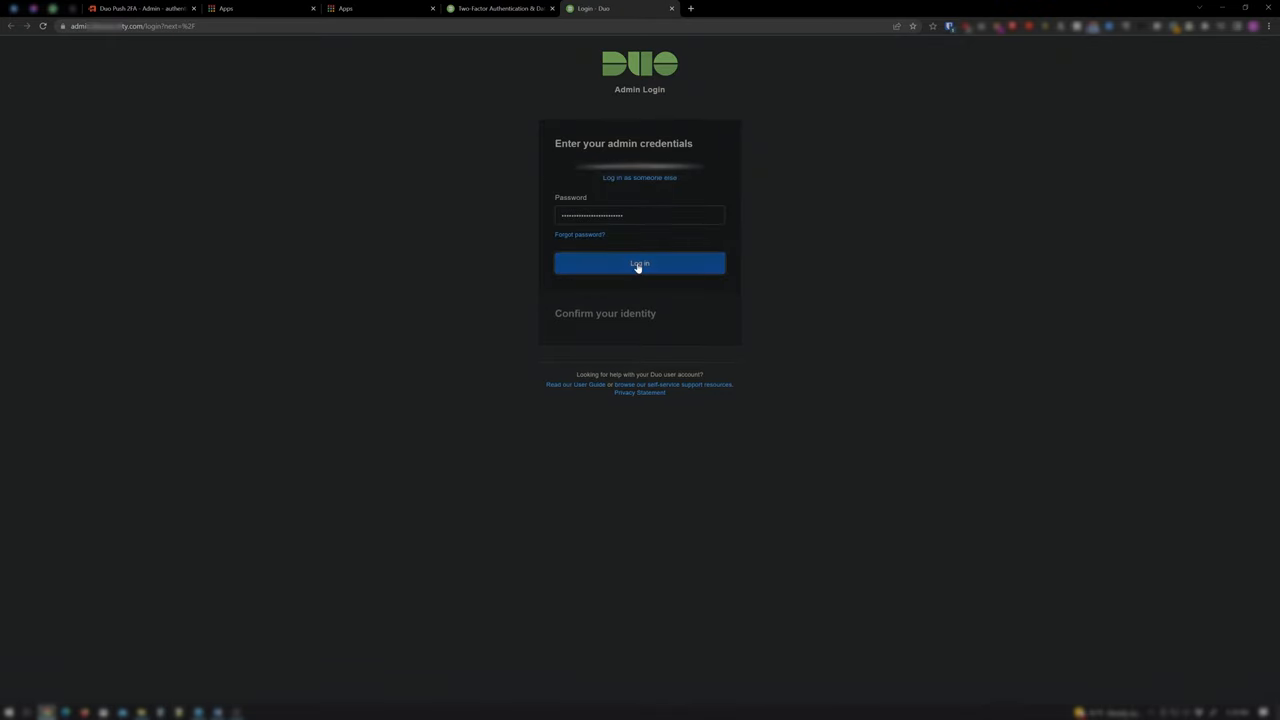
left_click(639, 263)
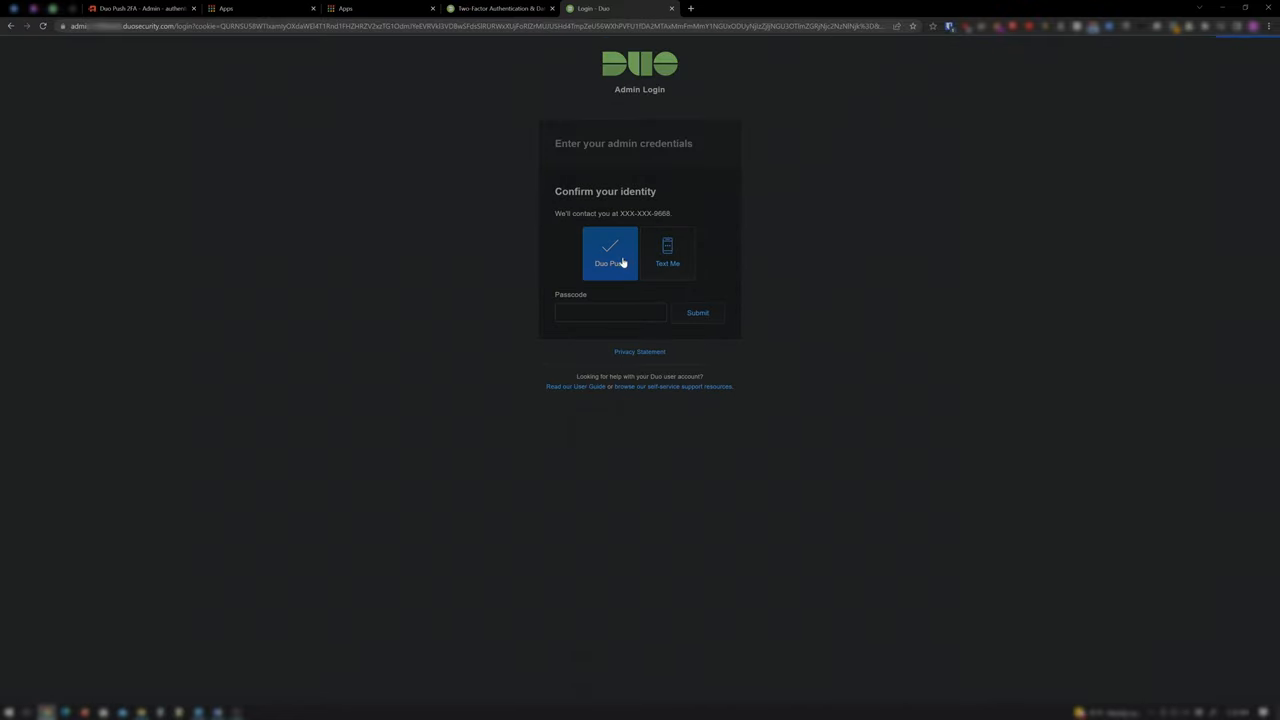
left_click(610, 252)
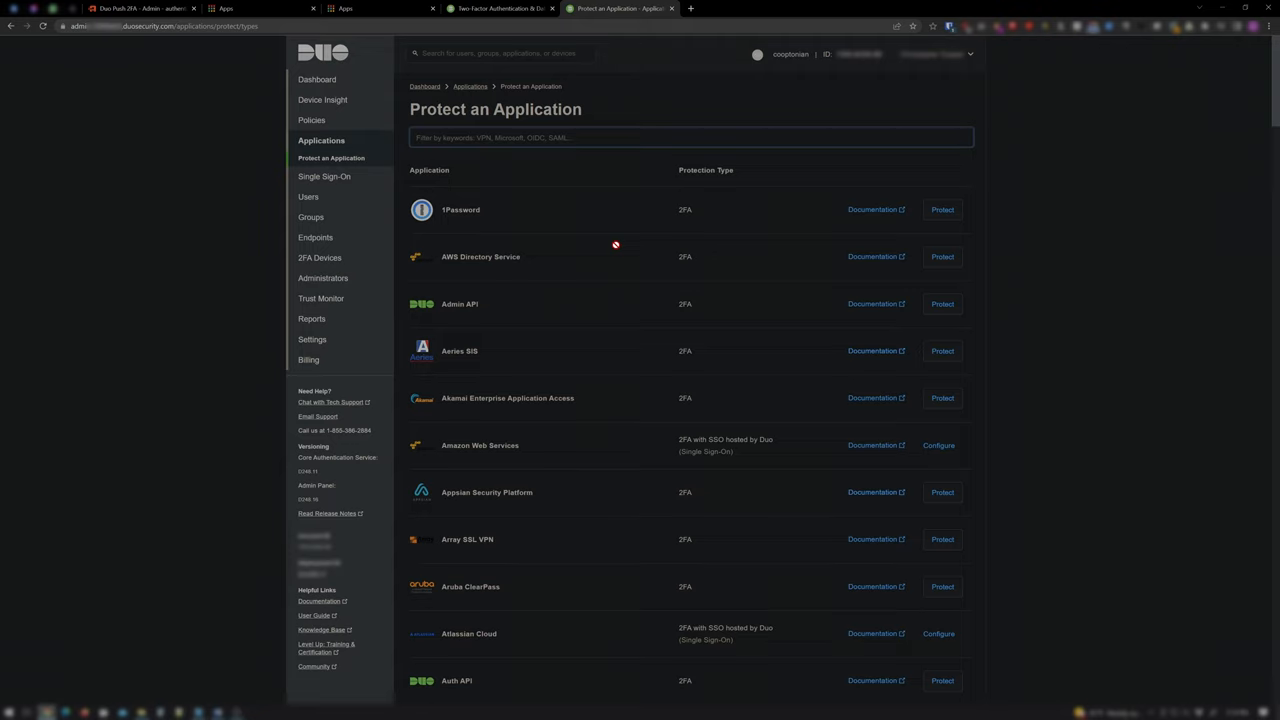
Search for Auth API, then return to the Duo Admin dashboard
type("auth")
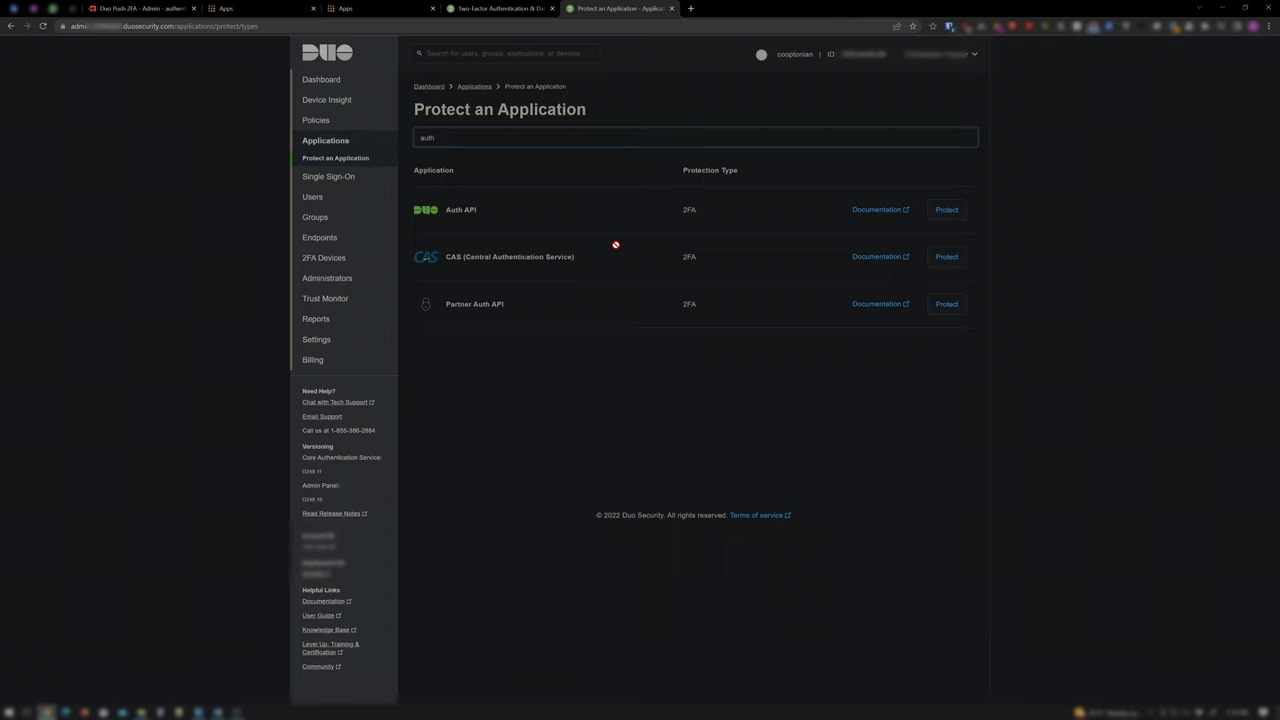
mouse_move(505, 225)
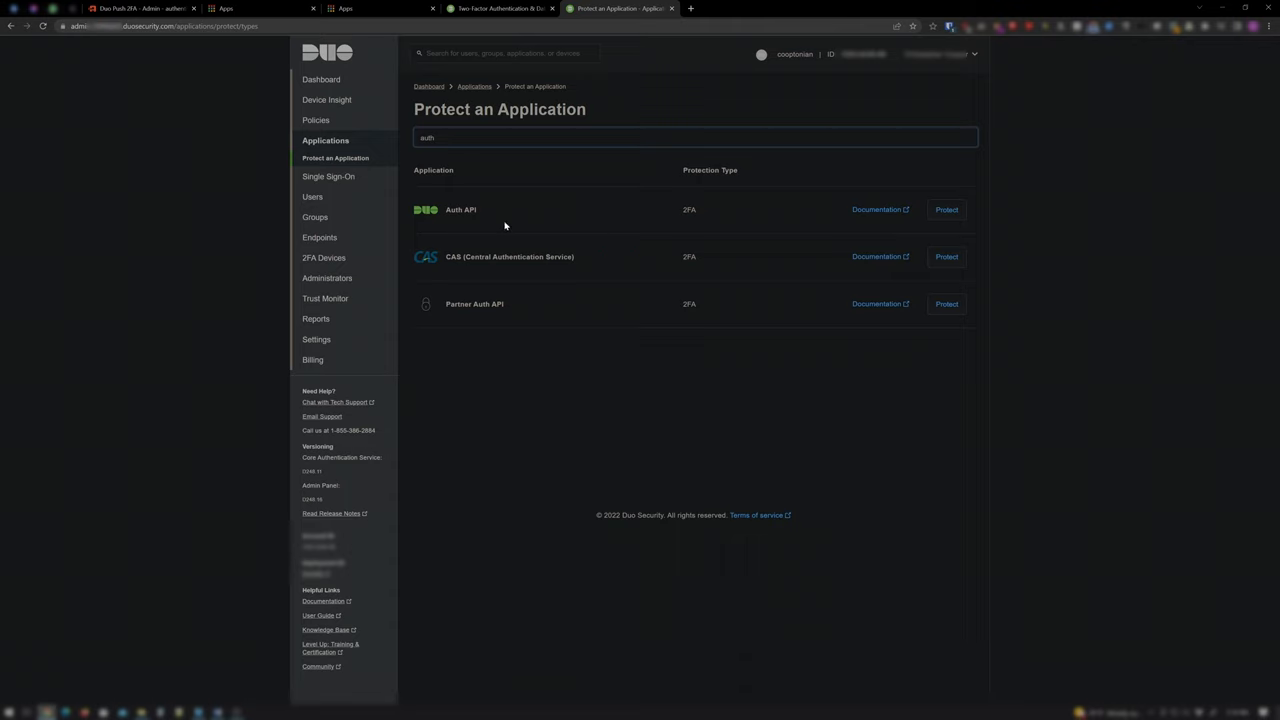
double_click(461, 209)
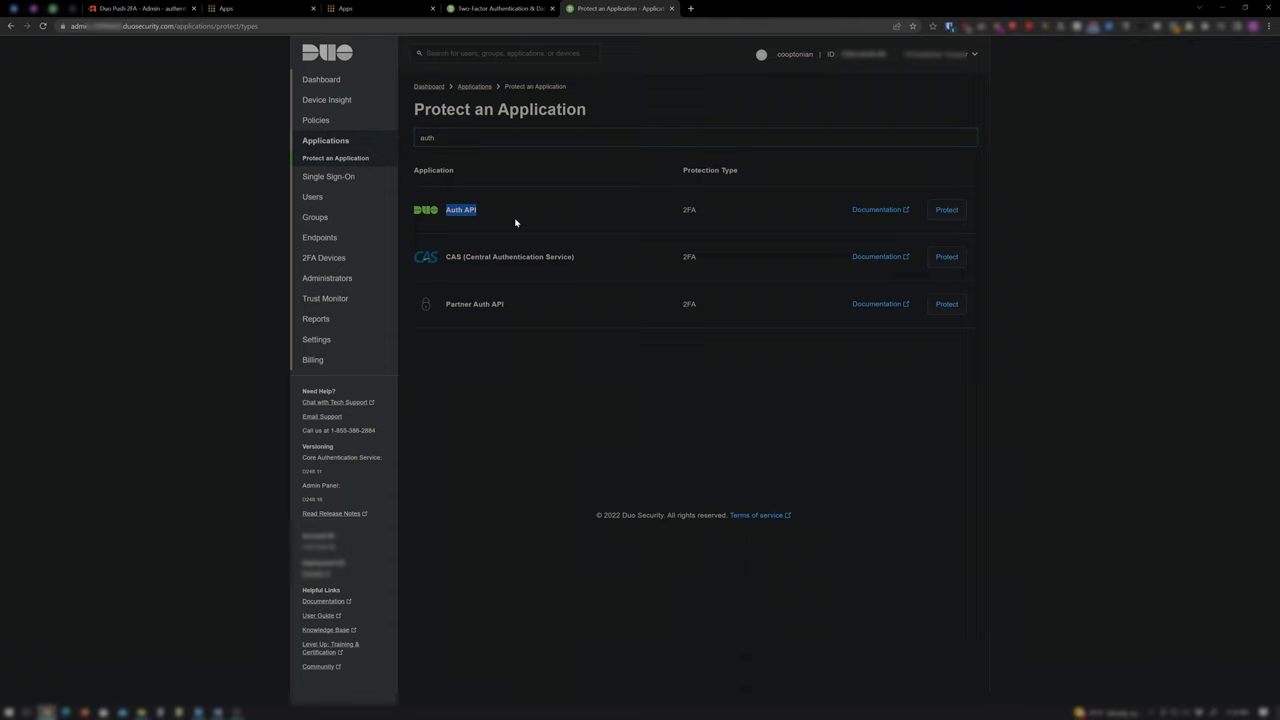
left_click(321, 80)
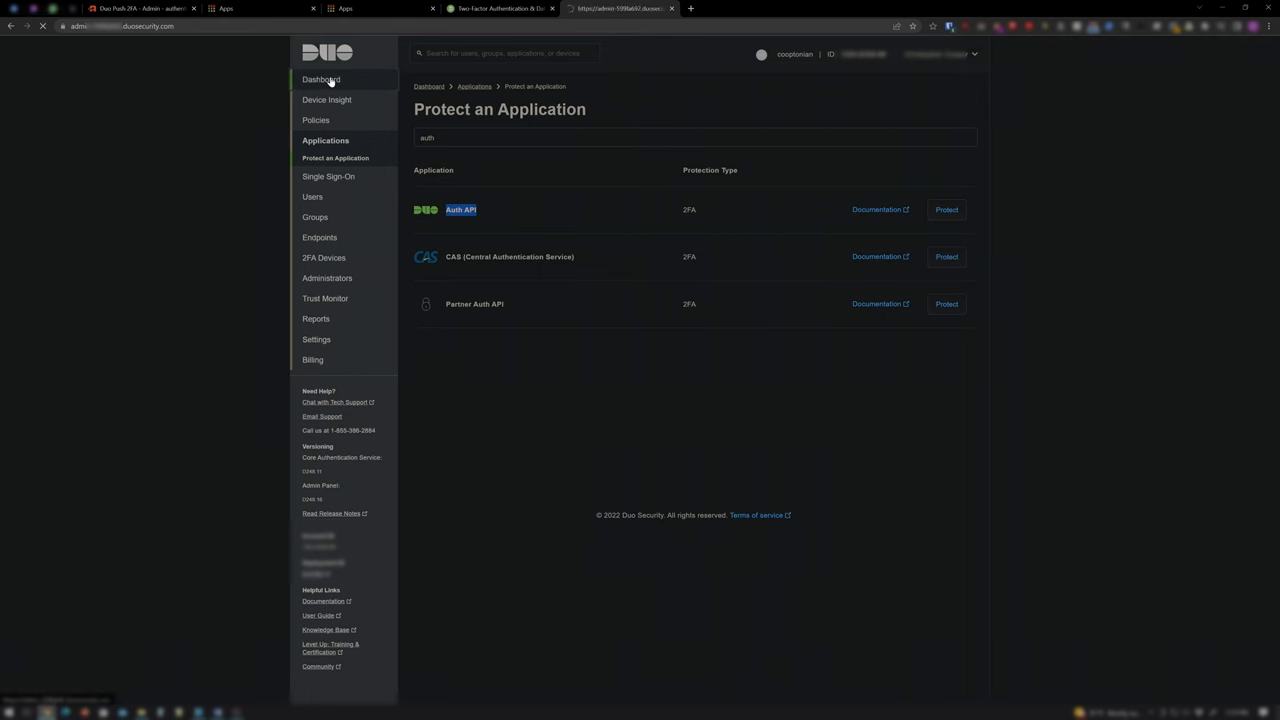
left_click(320, 80)
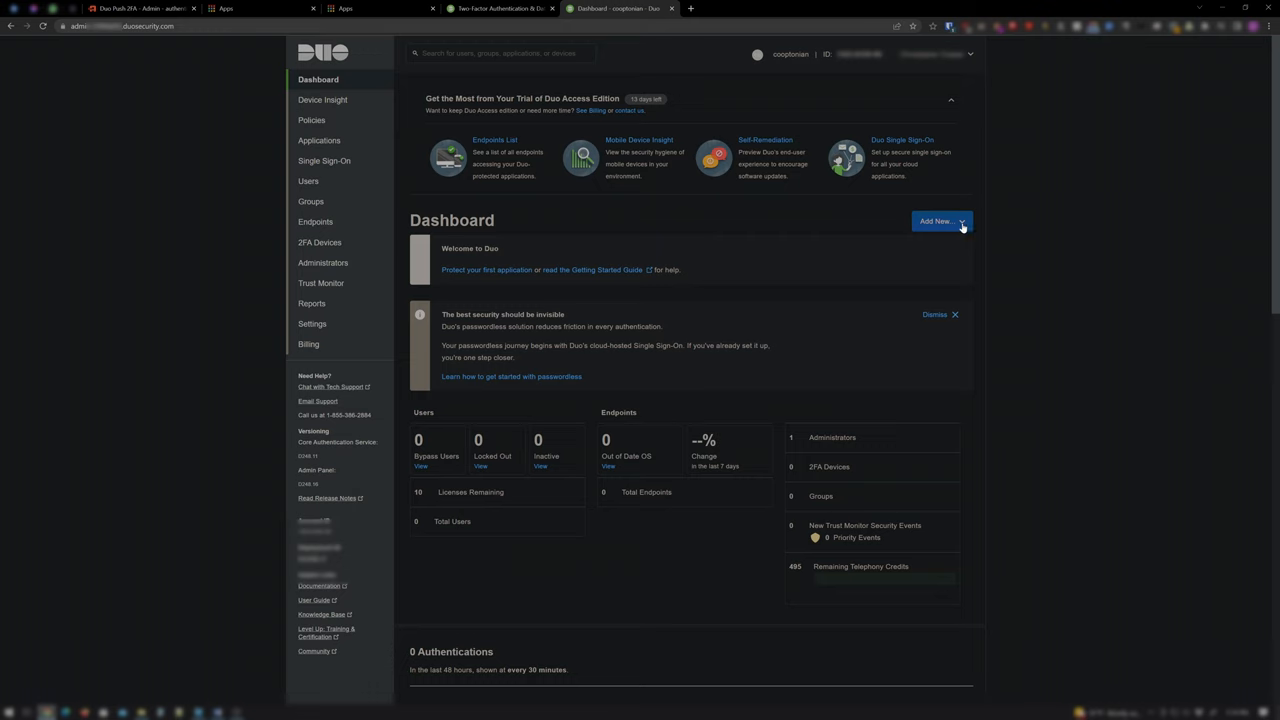
Add a new Auth API application filtered by 'auth api' and copy its integration key
left_click(938, 221)
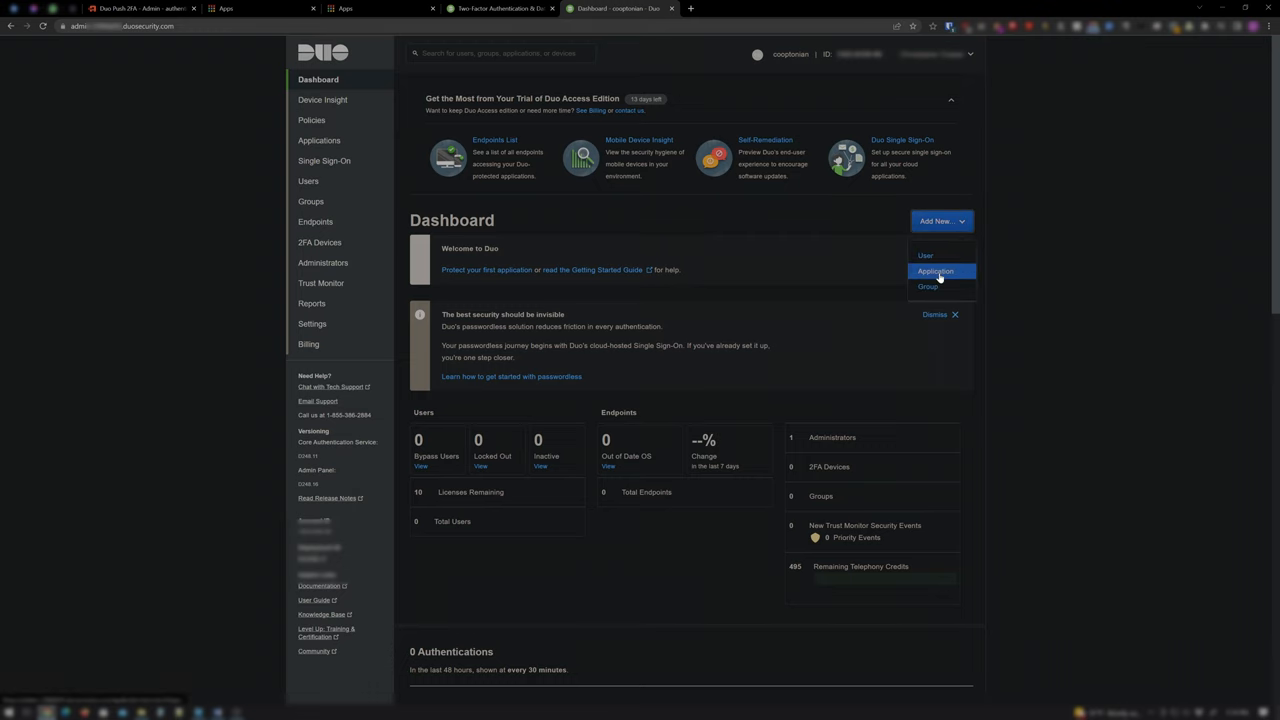
left_click(934, 271)
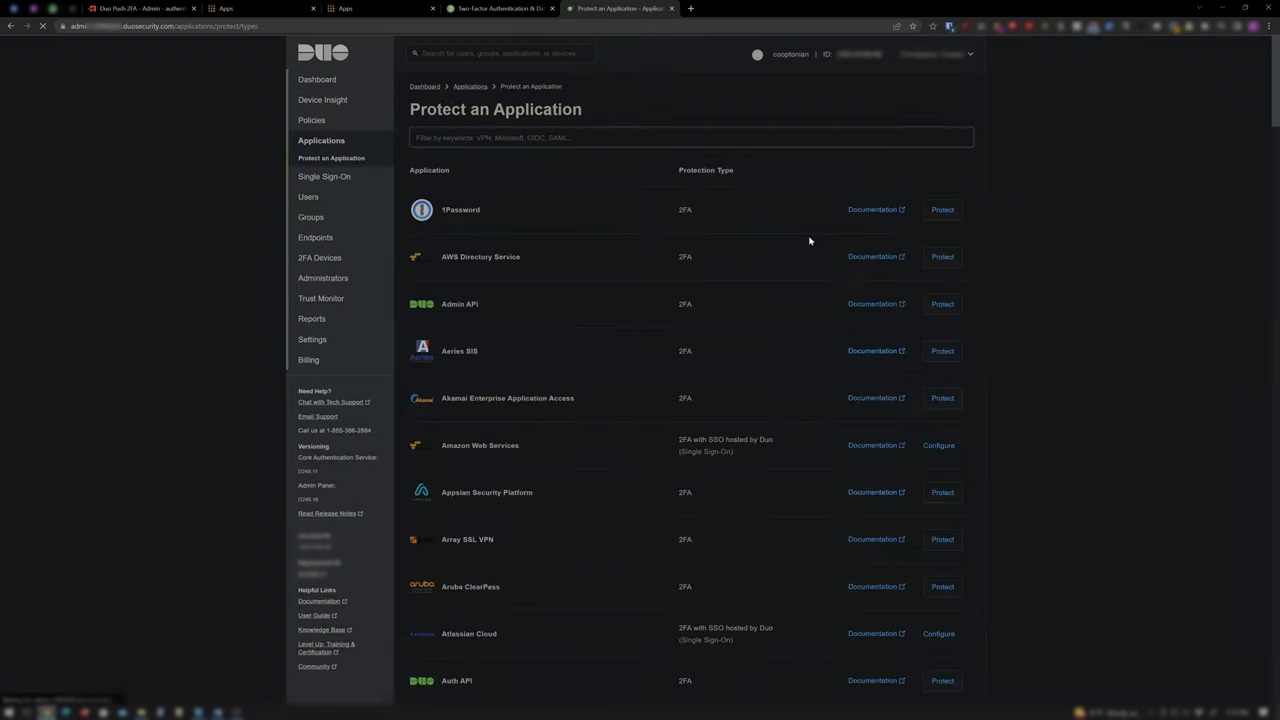
type("auth")
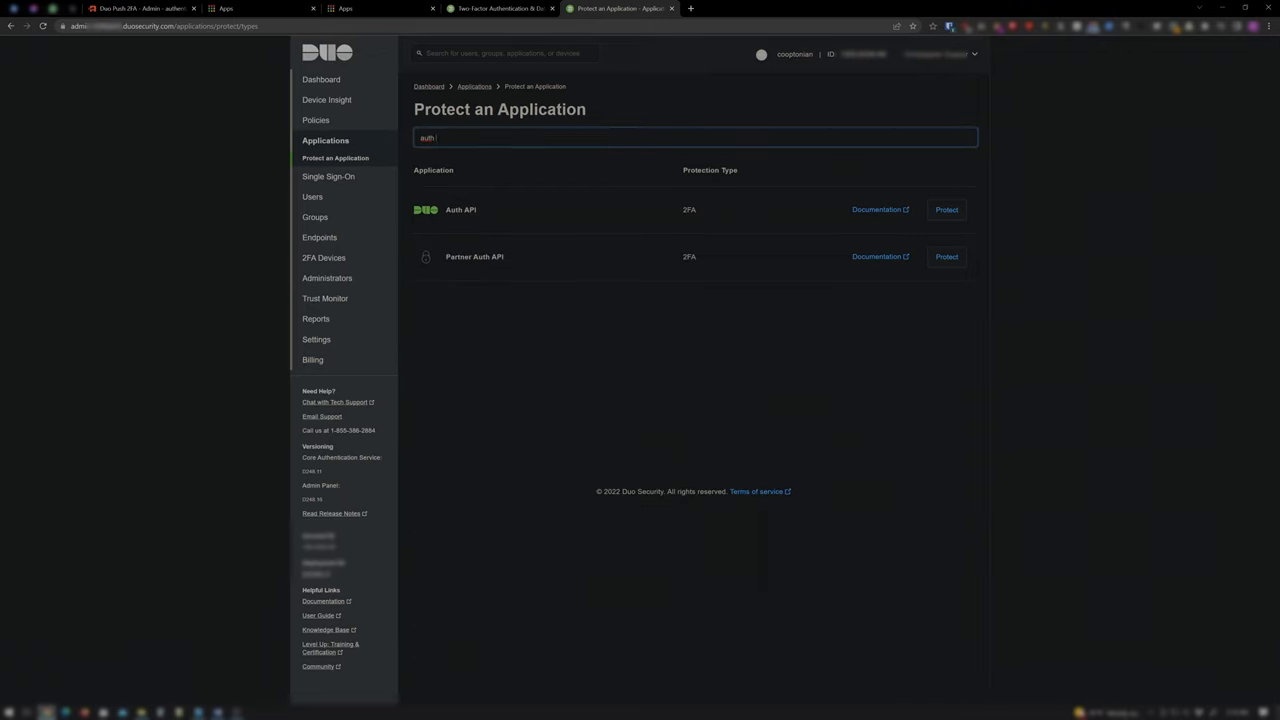
type("api")
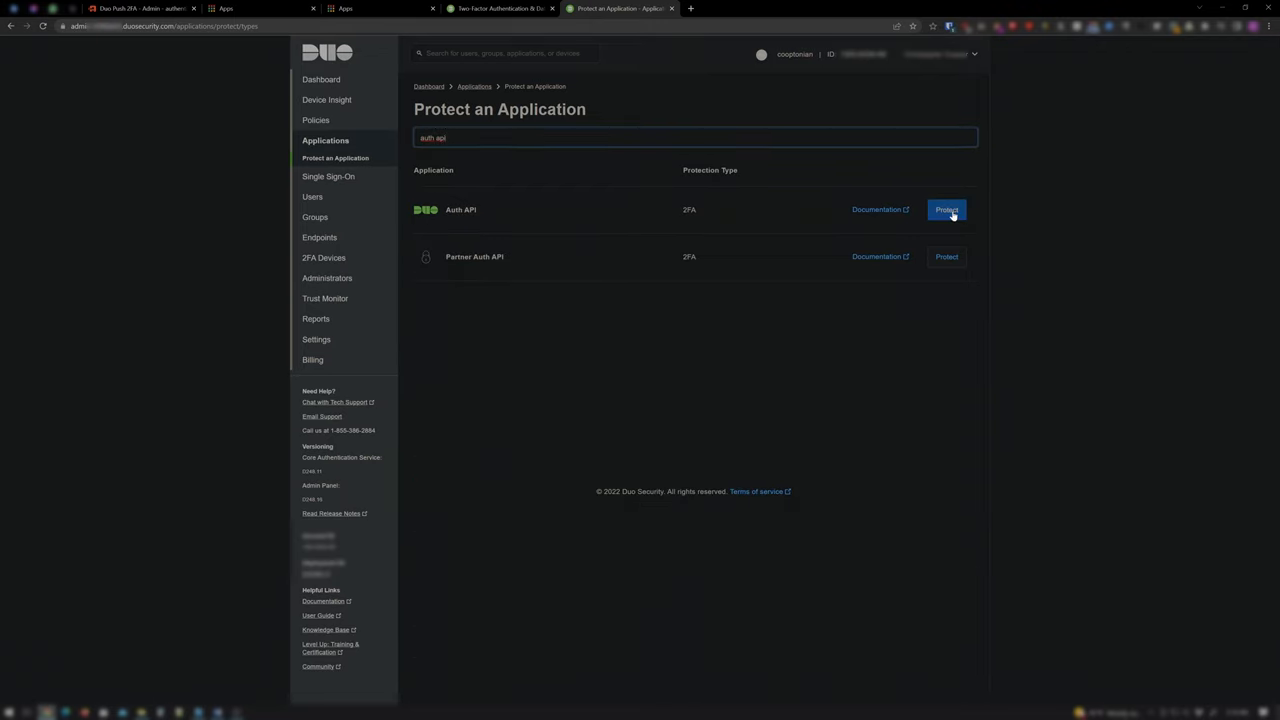
left_click(946, 210)
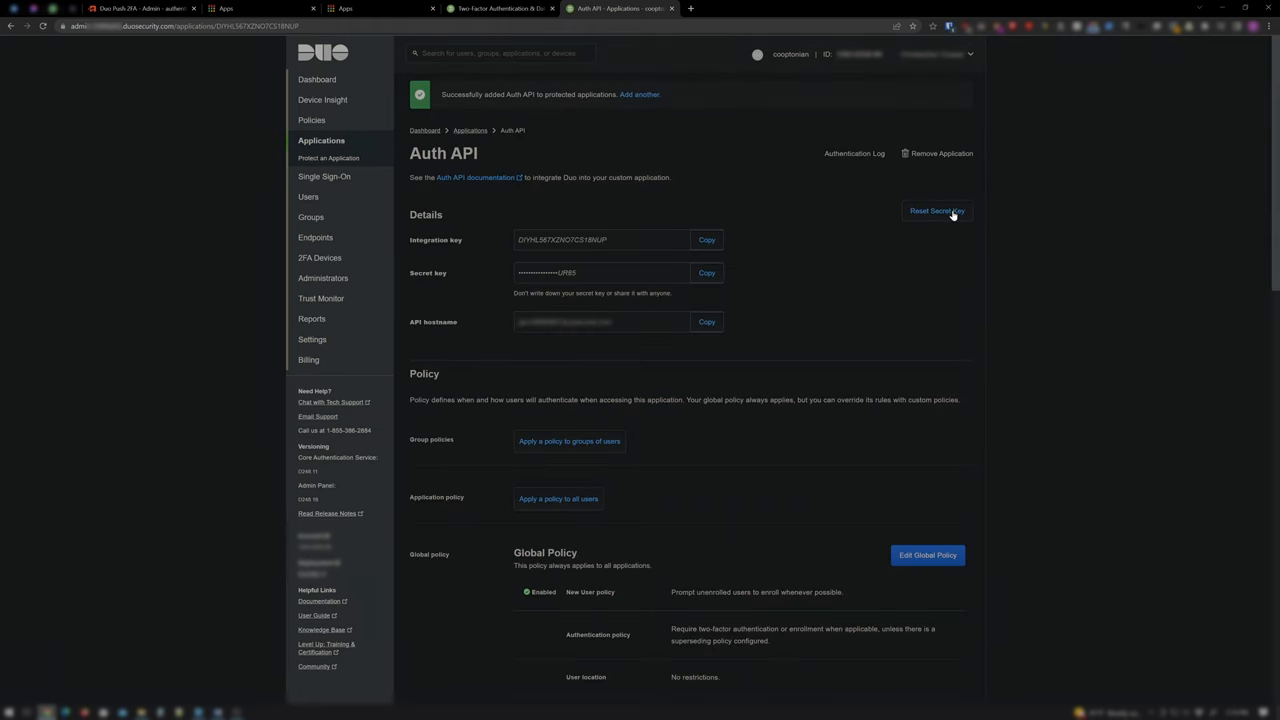
left_click(707, 240)
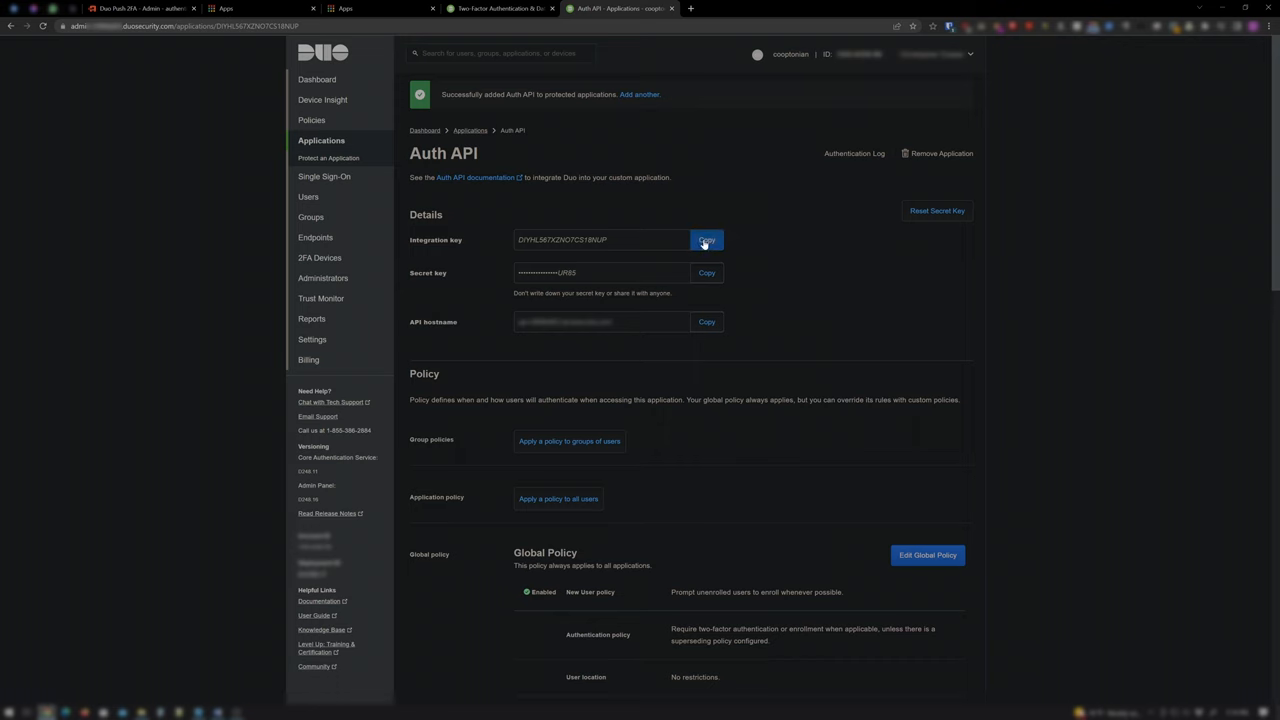
left_click(706, 239)
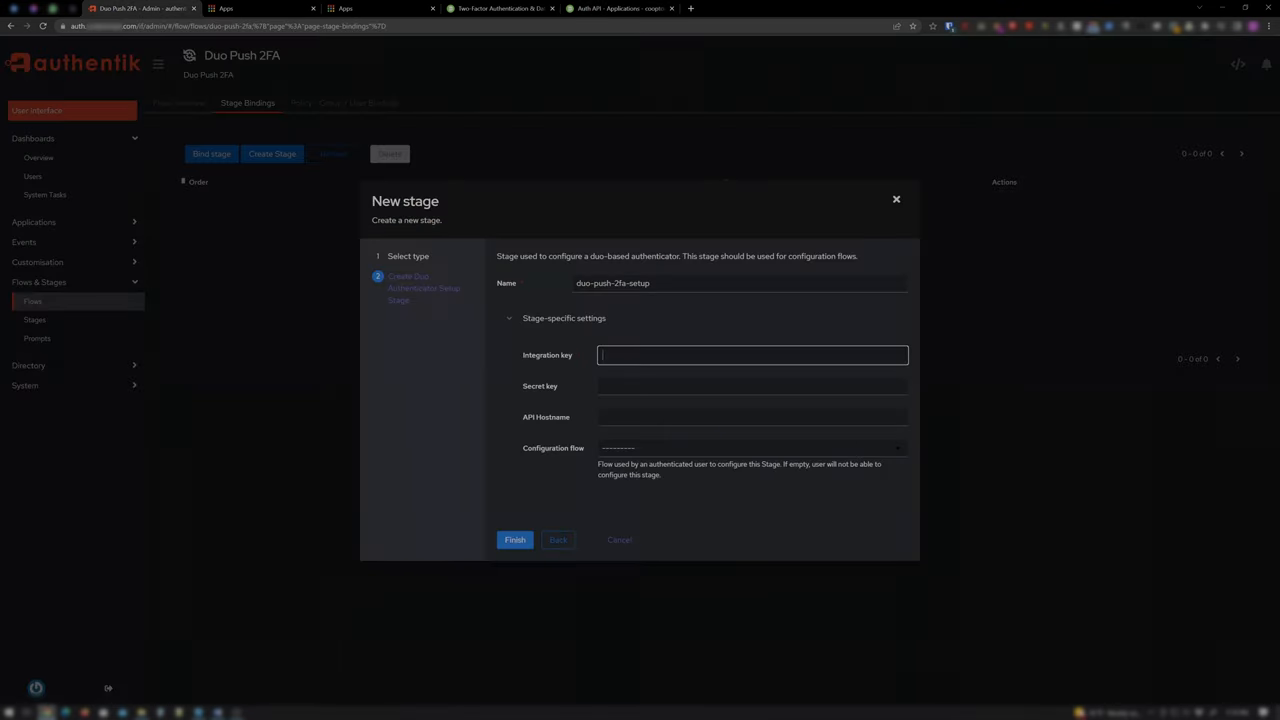
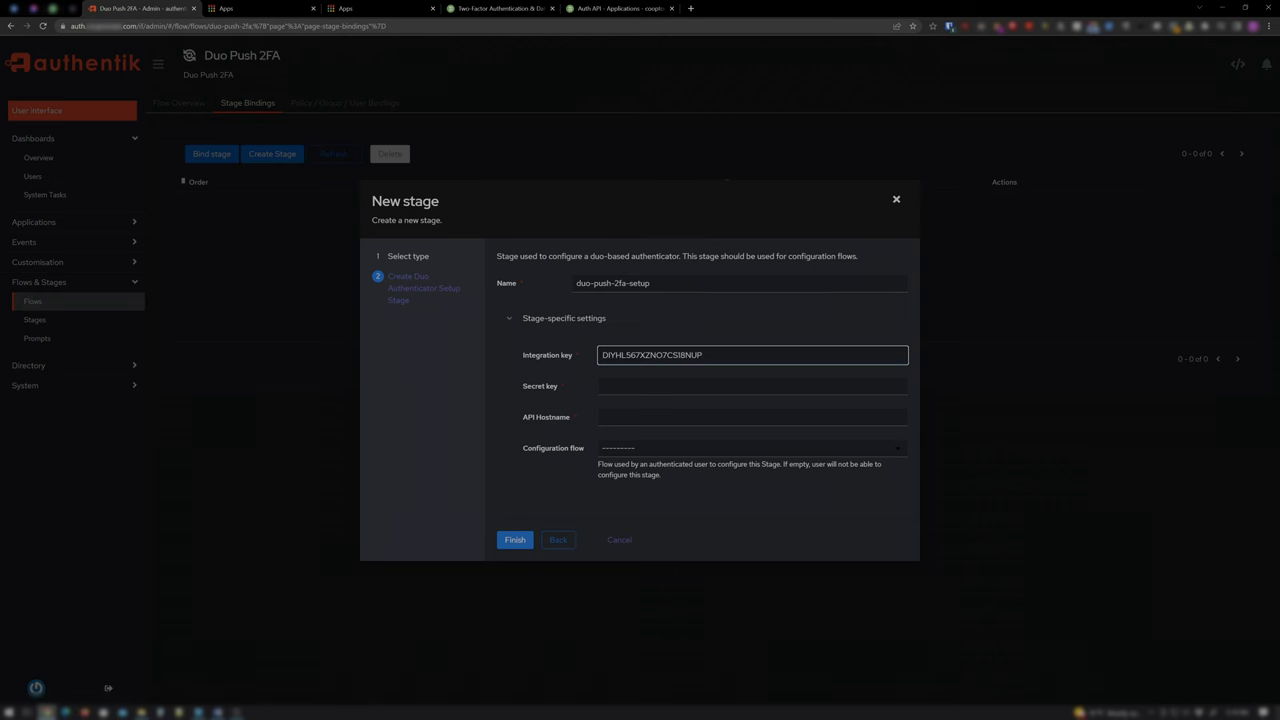
Paste Duo's integration key, secret key and API hostname into the new stage form
left_click(620, 8)
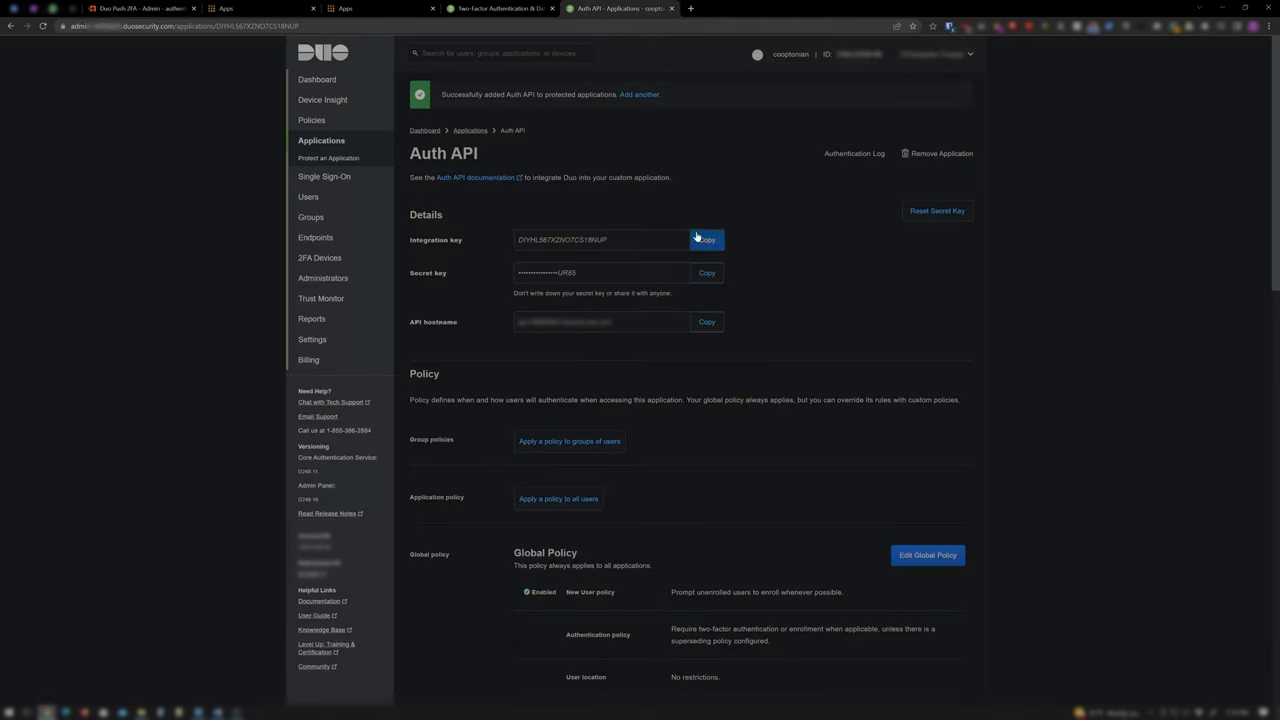
left_click(706, 272)
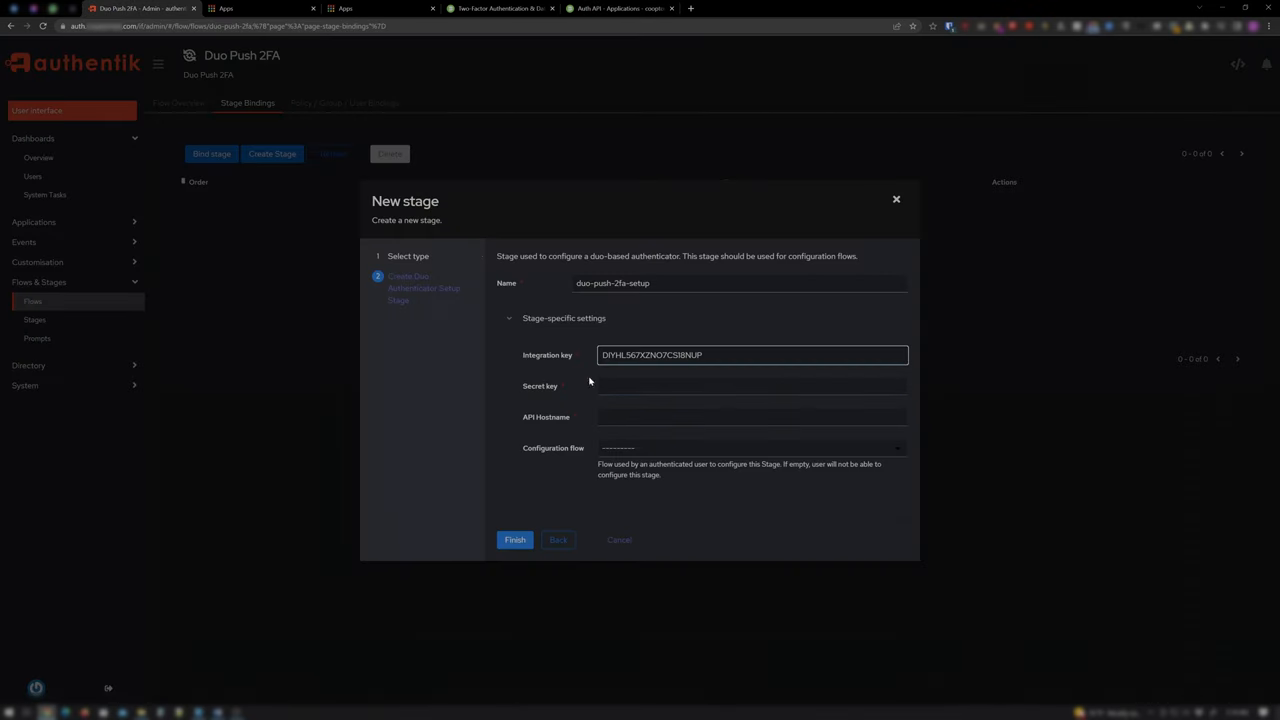
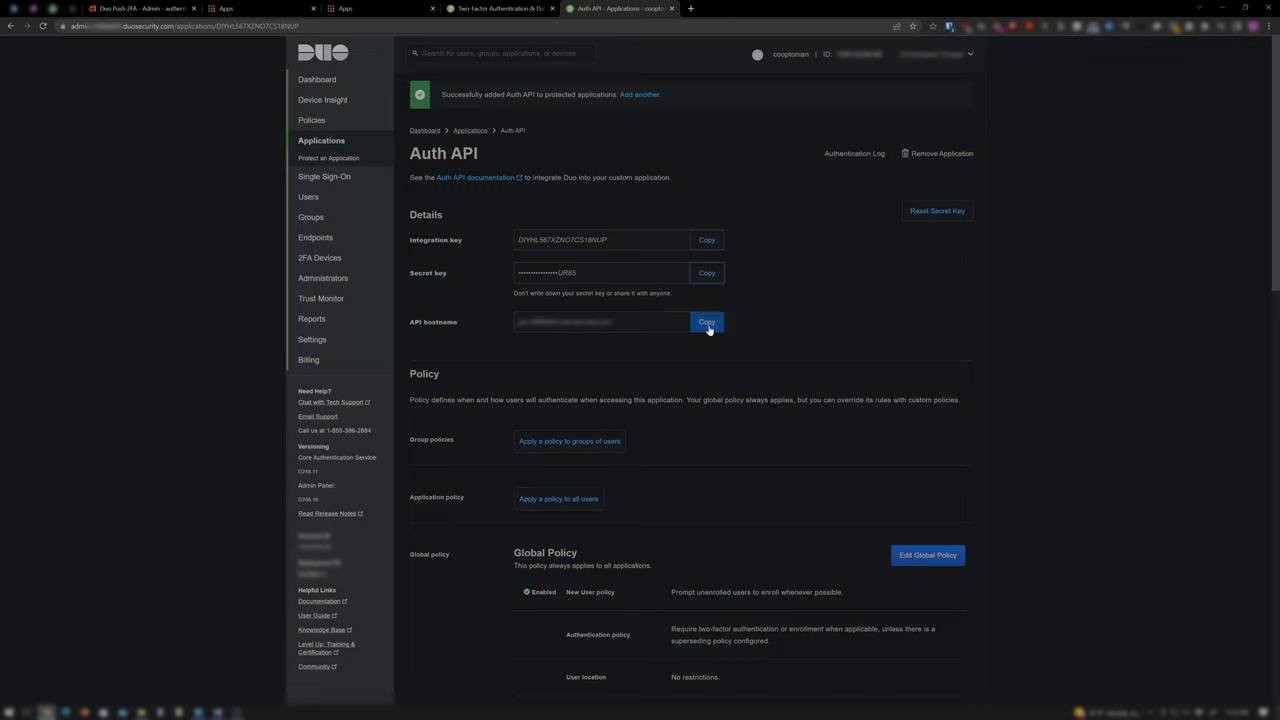
left_click(706, 322)
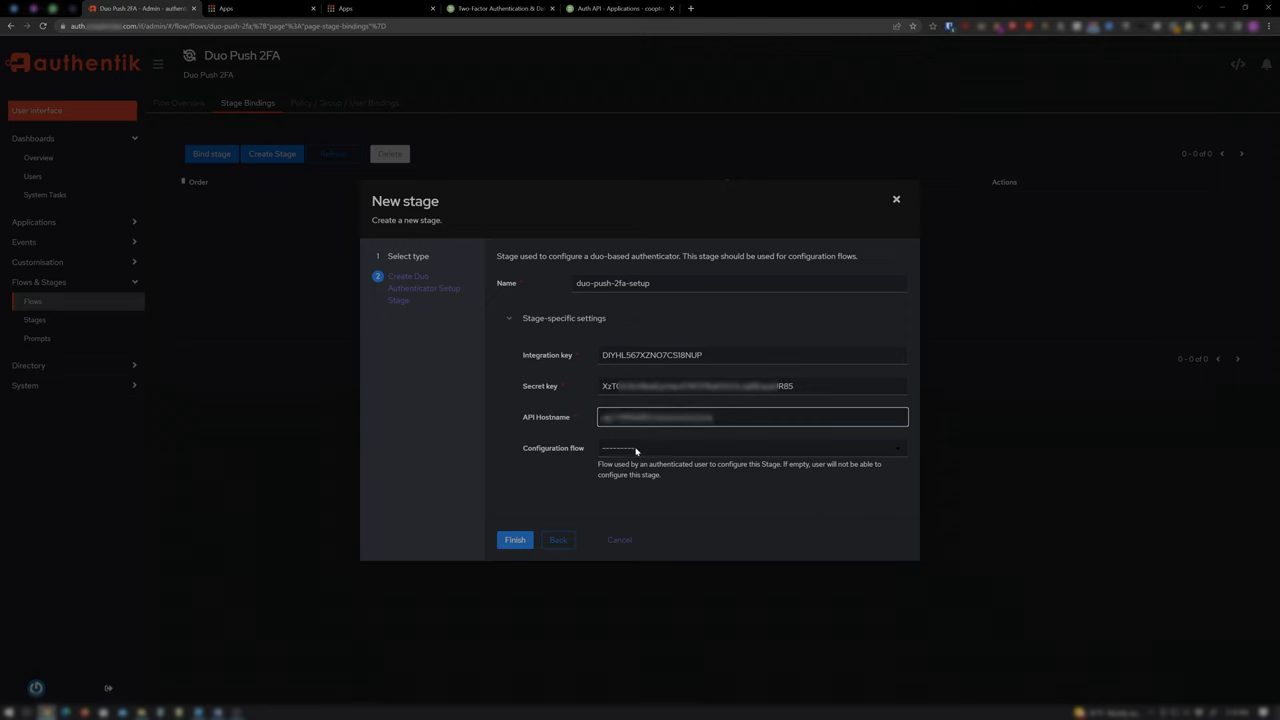
Set the configuration flow to Duo Push 2FA and create the stage
left_click(750, 448)
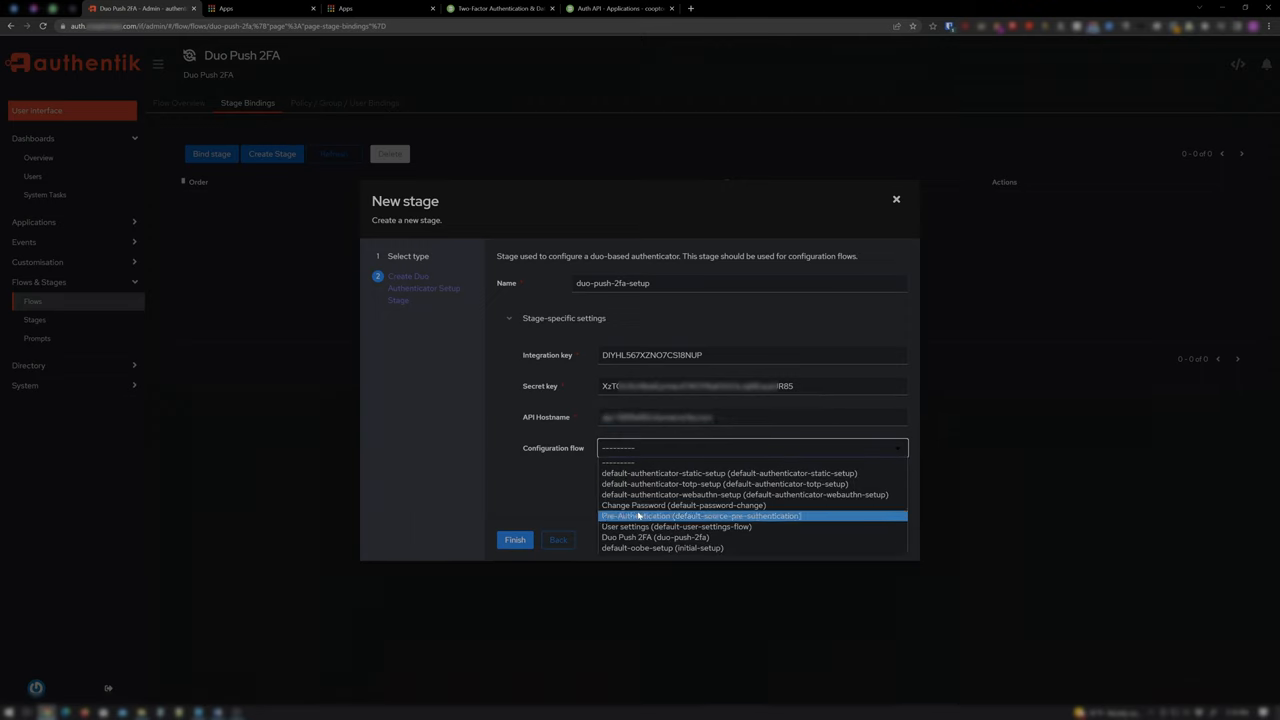
mouse_move(655, 537)
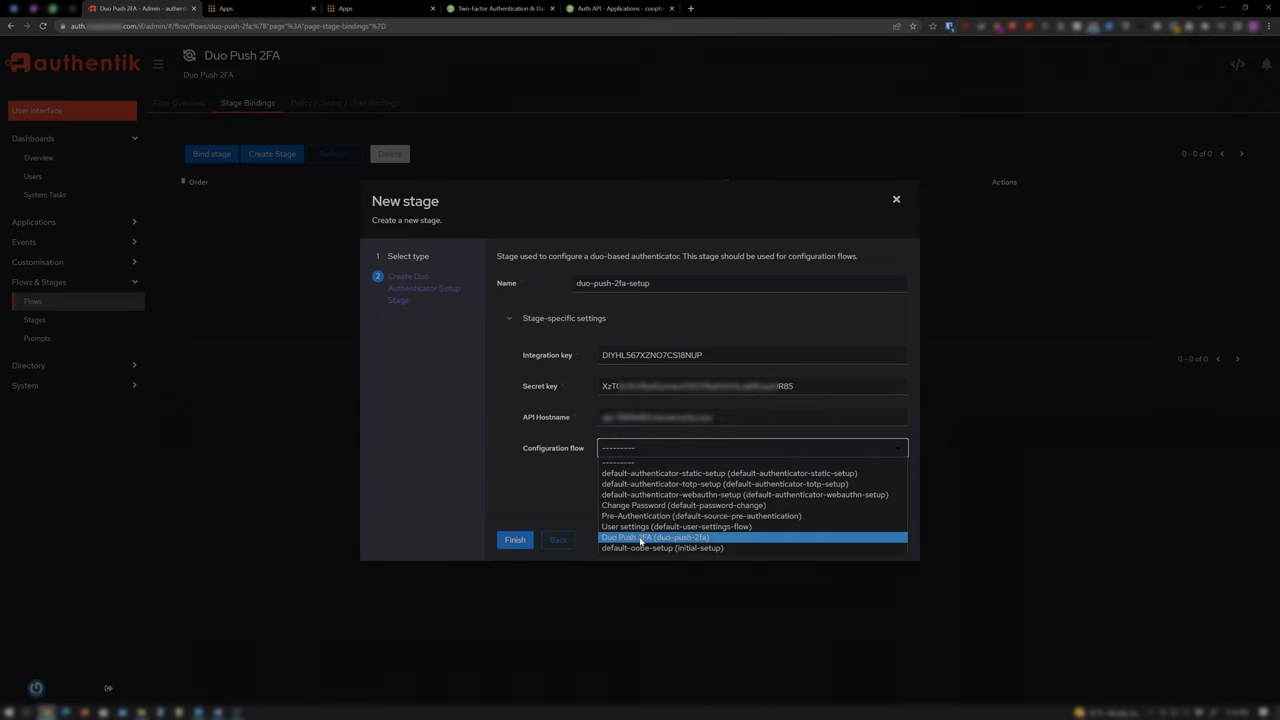
left_click(655, 537)
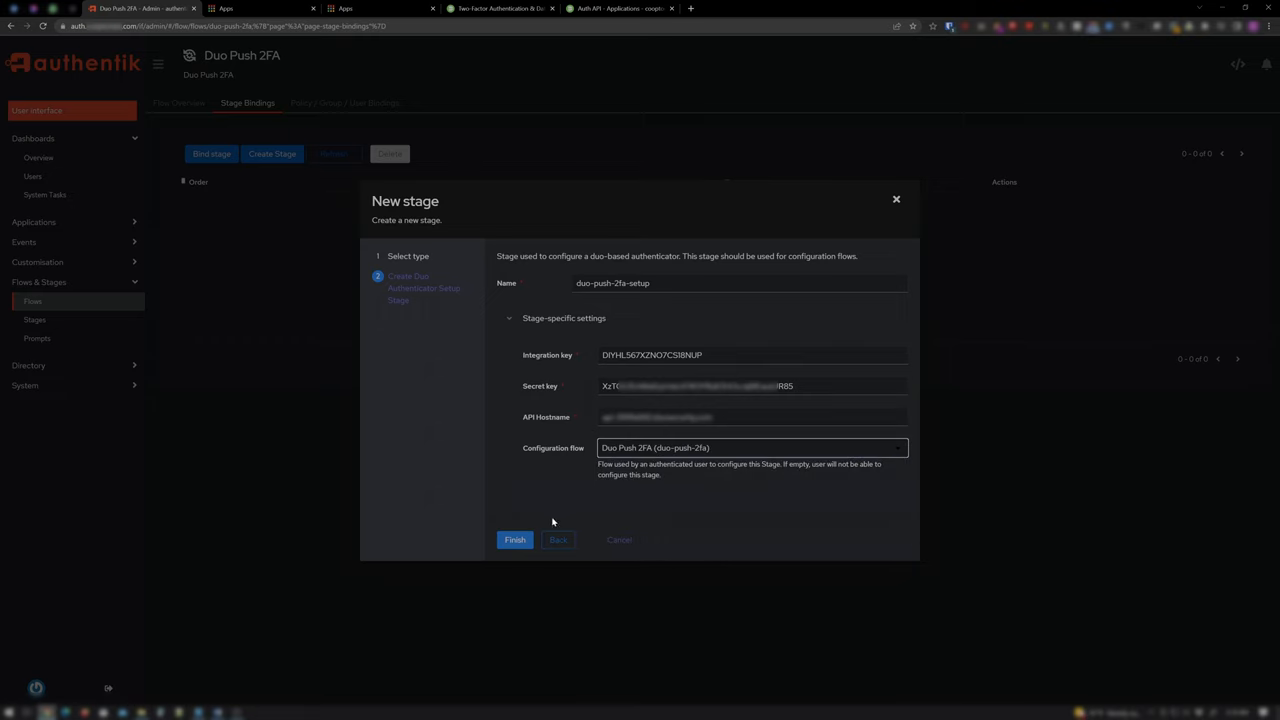
left_click(515, 540)
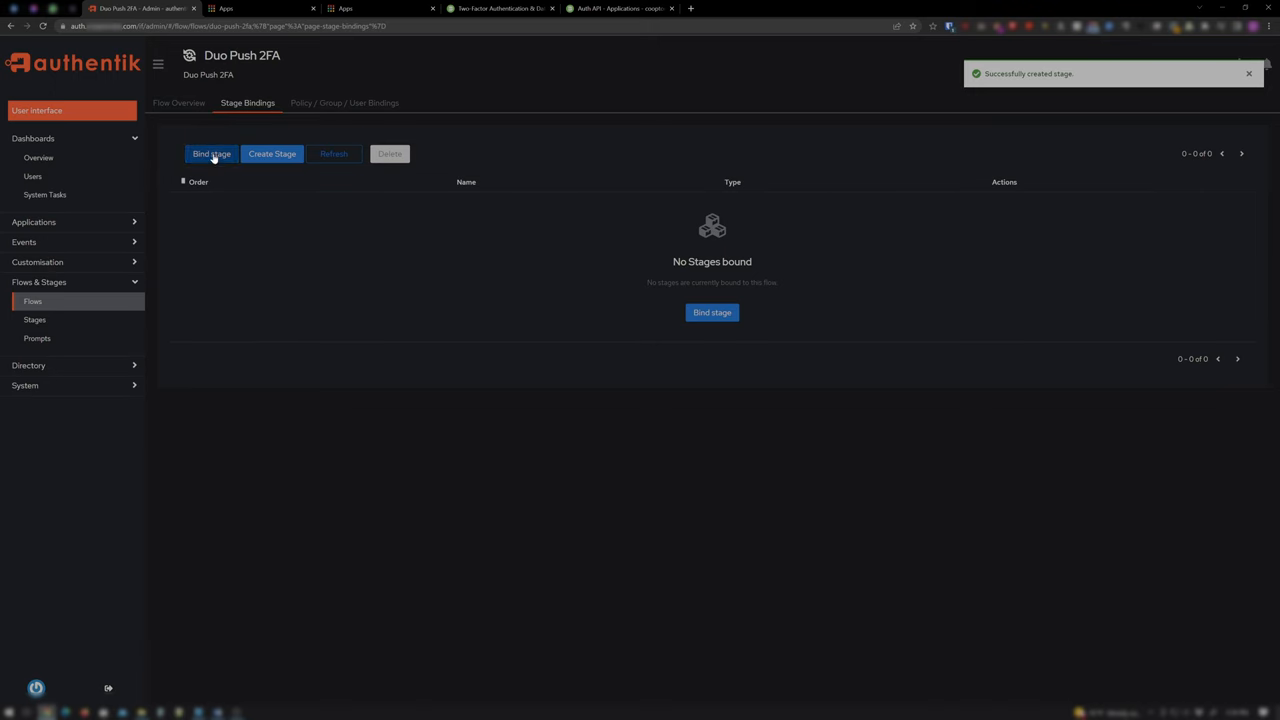
Create a stage binding for duo-push-2fa-setup on the Duo Push 2FA flow
left_click(211, 154)
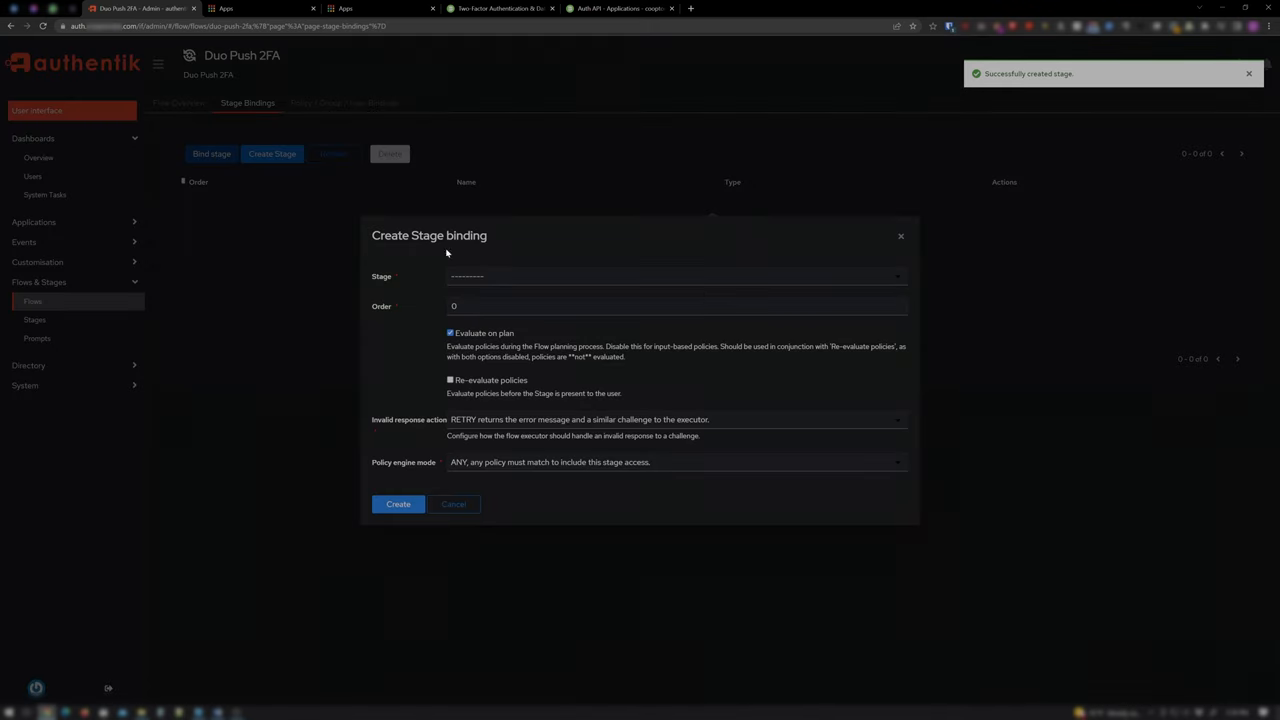
left_click(676, 276)
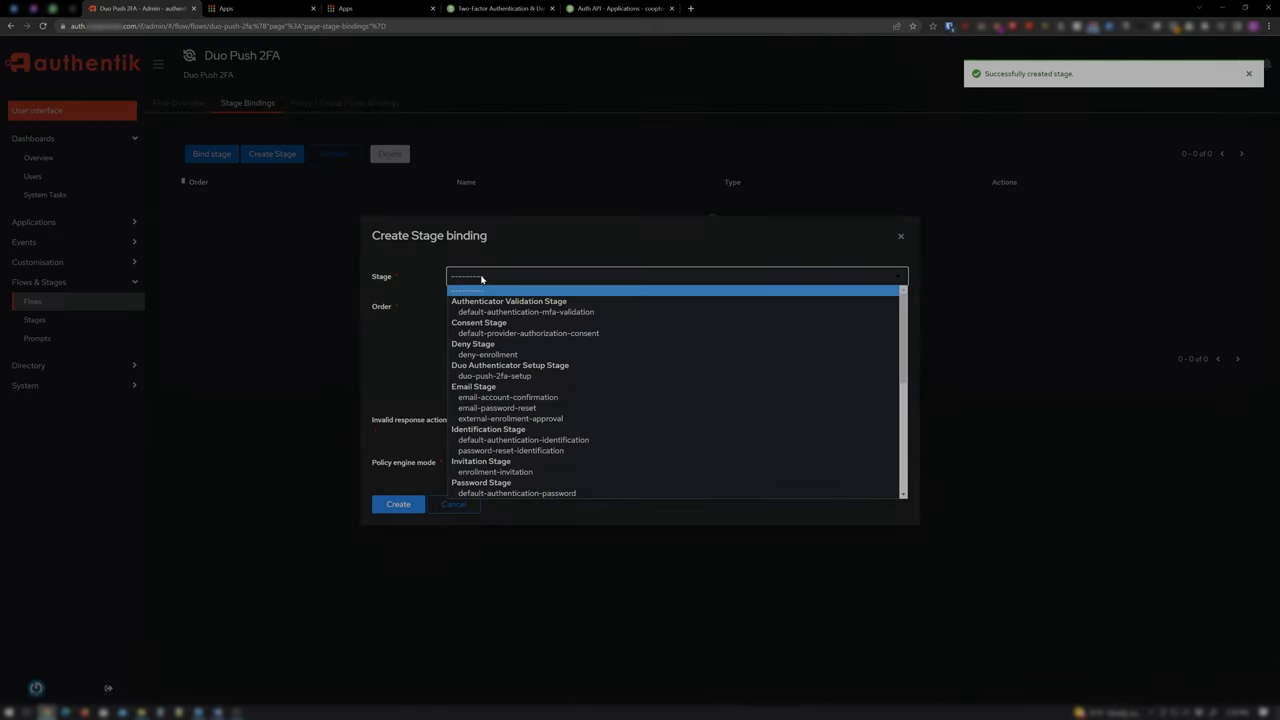
mouse_move(493, 376)
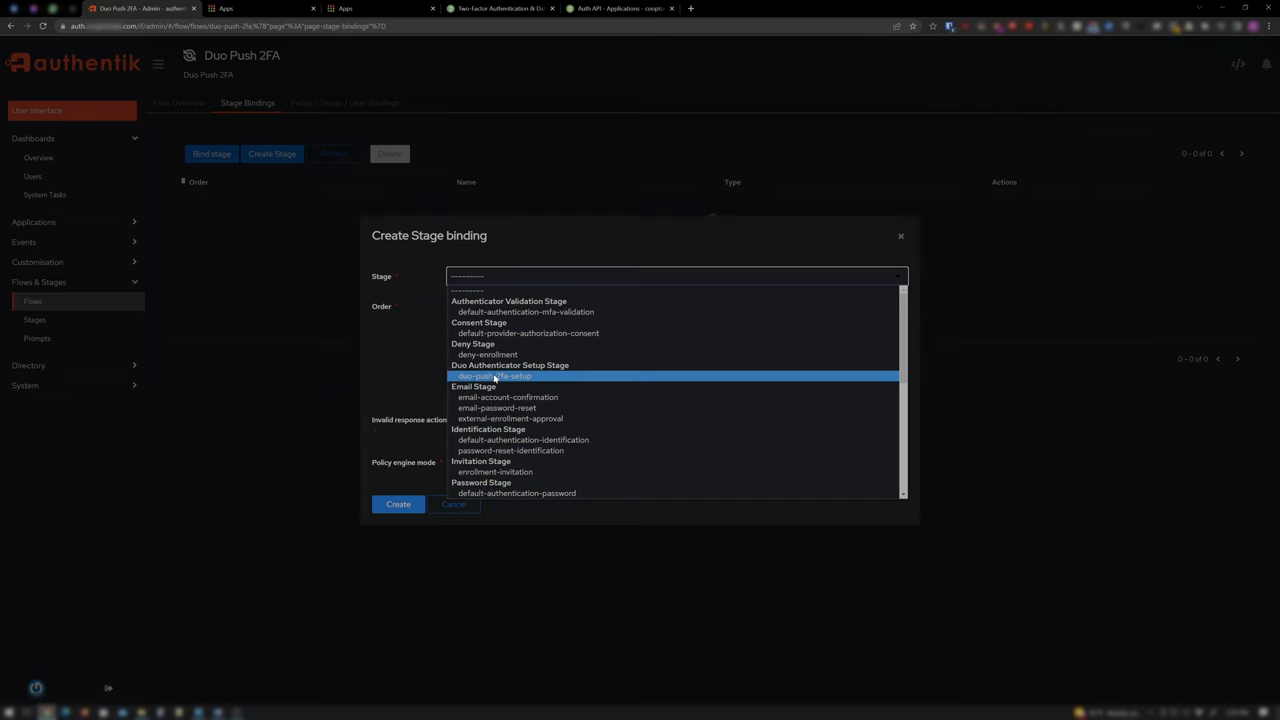
left_click(497, 376)
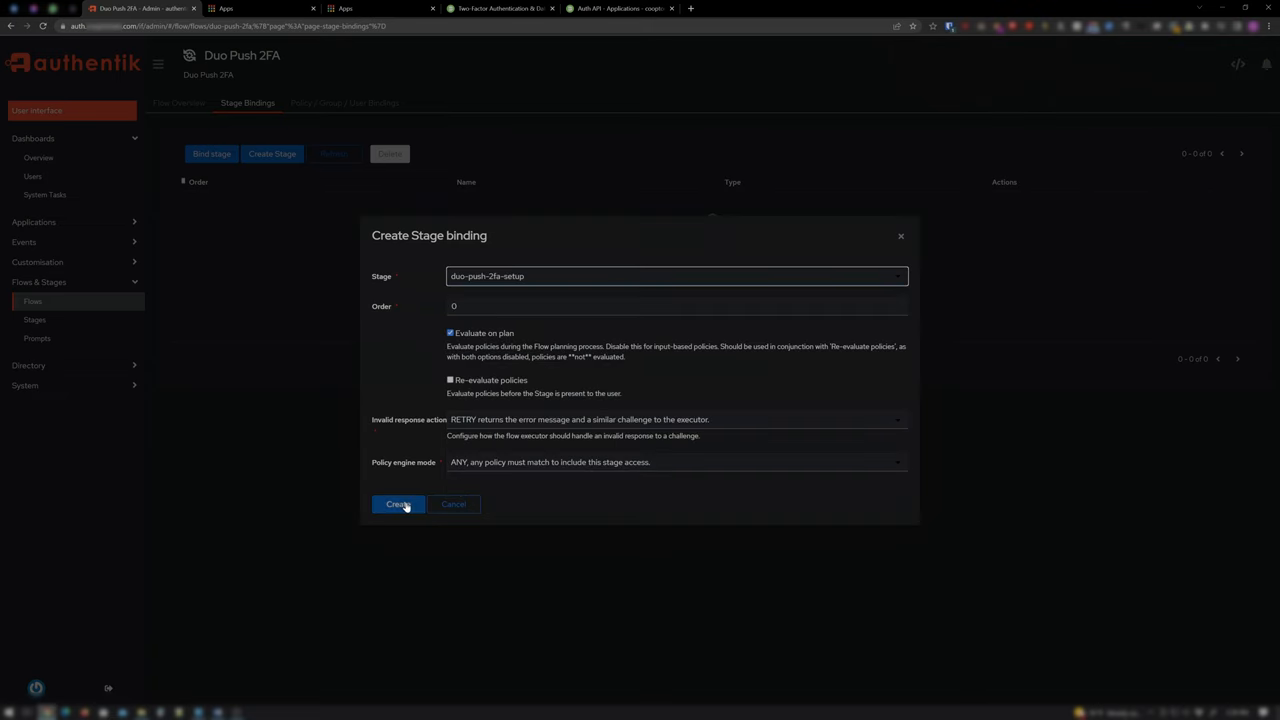
left_click(398, 504)
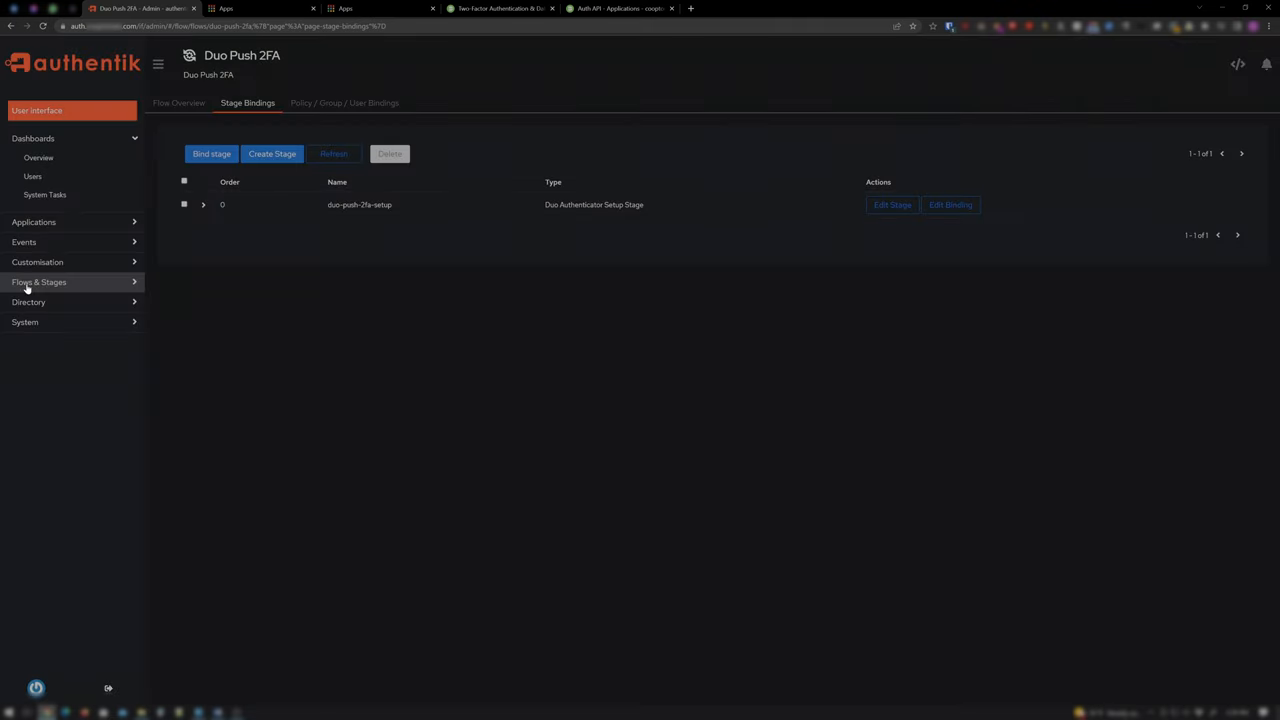
Add duo-push-2fa-setup to default-authentication-mfa-validation's configuration stages and save the update
left_click(32, 301)
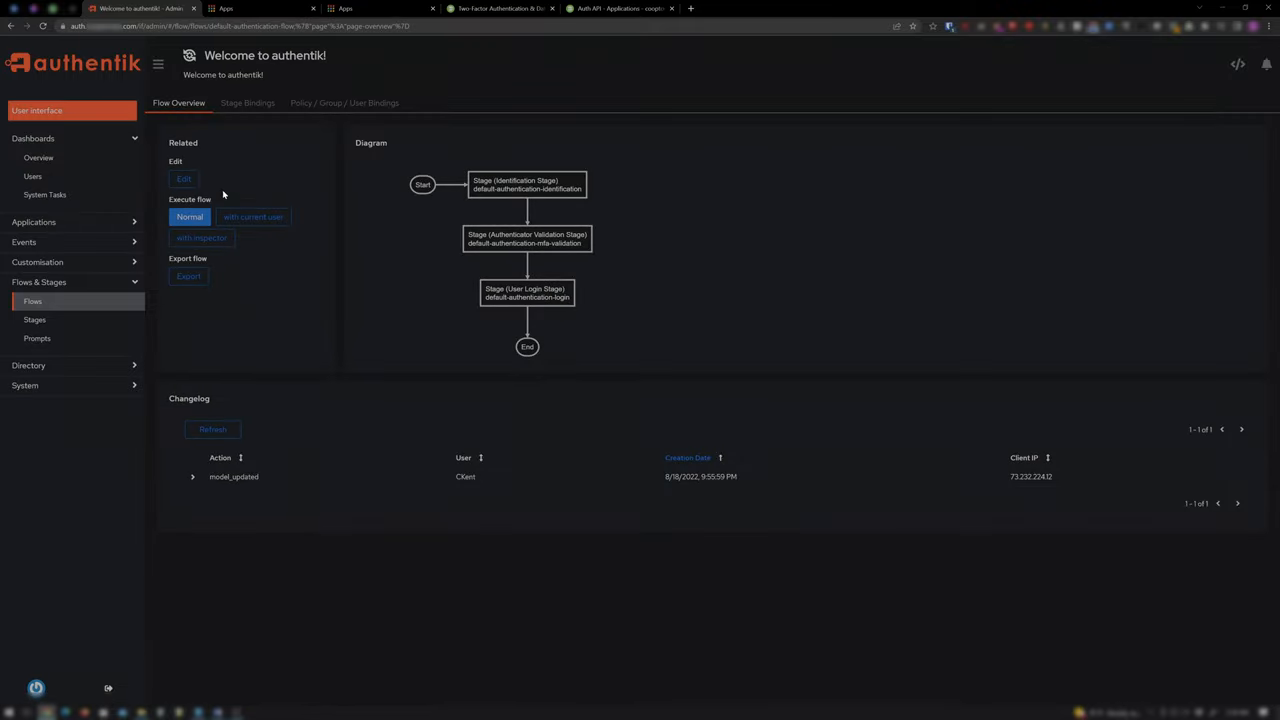
left_click(247, 102)
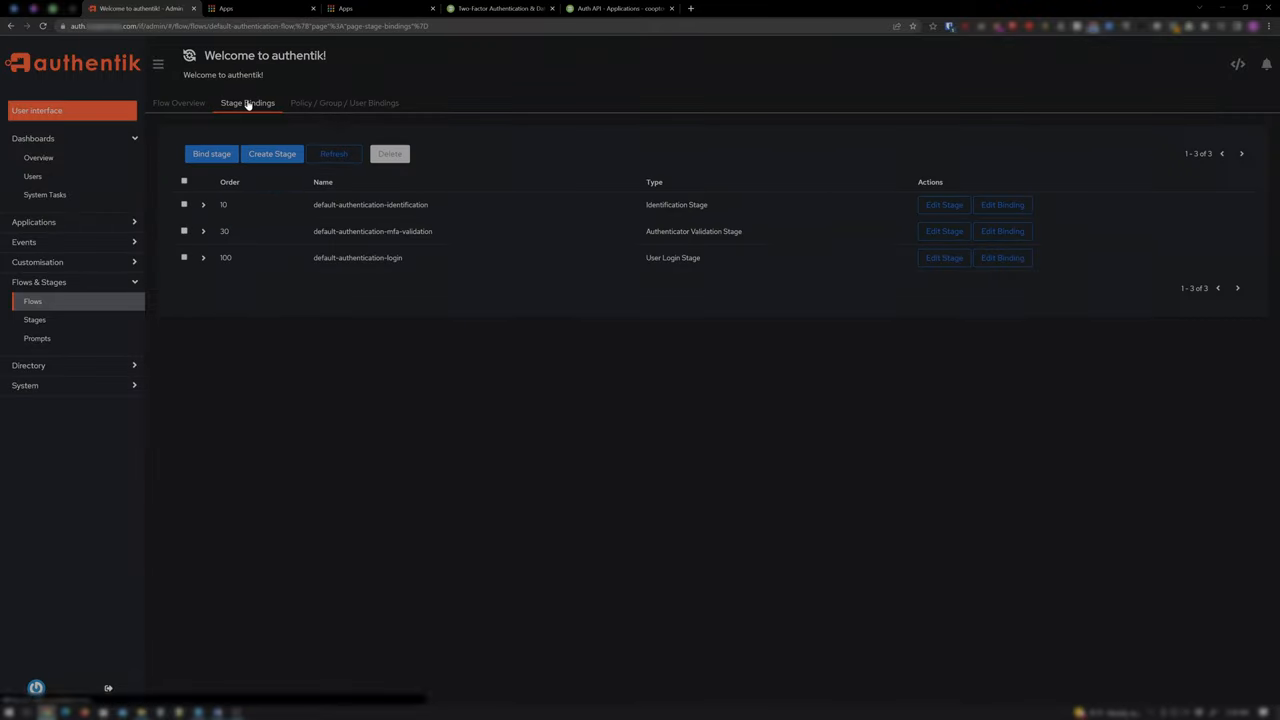
mouse_move(664, 208)
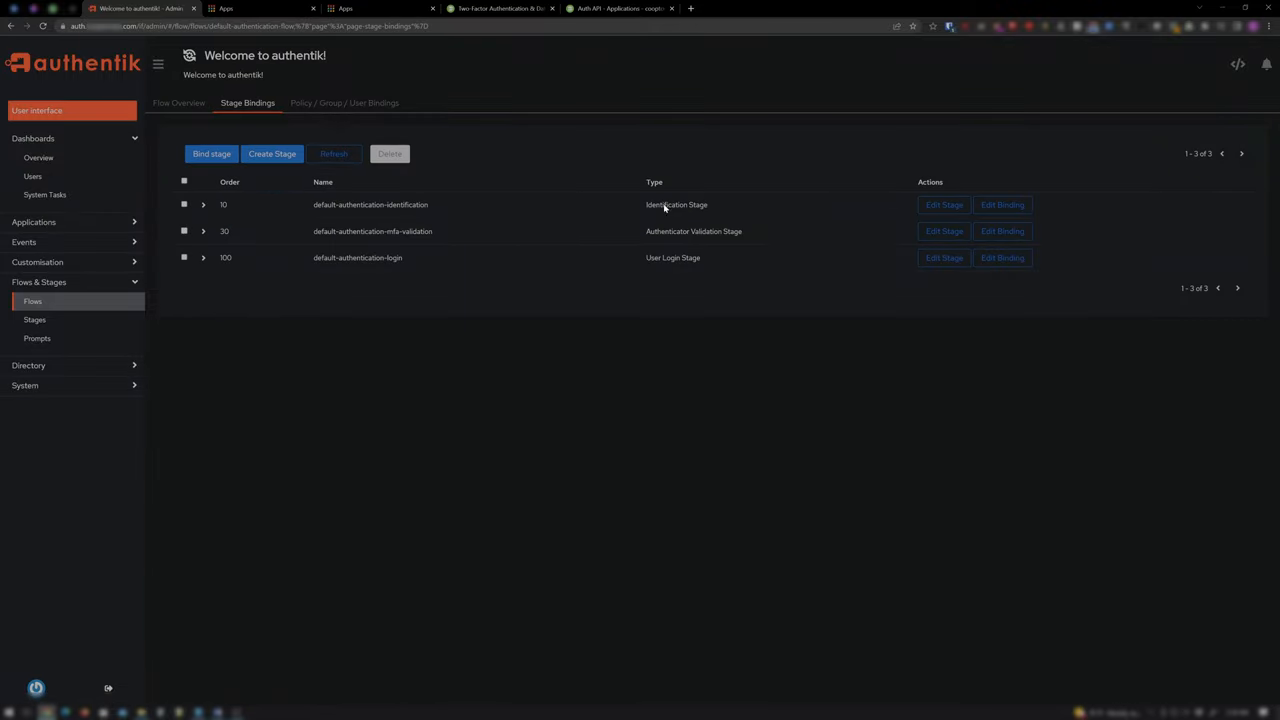
left_click(943, 231)
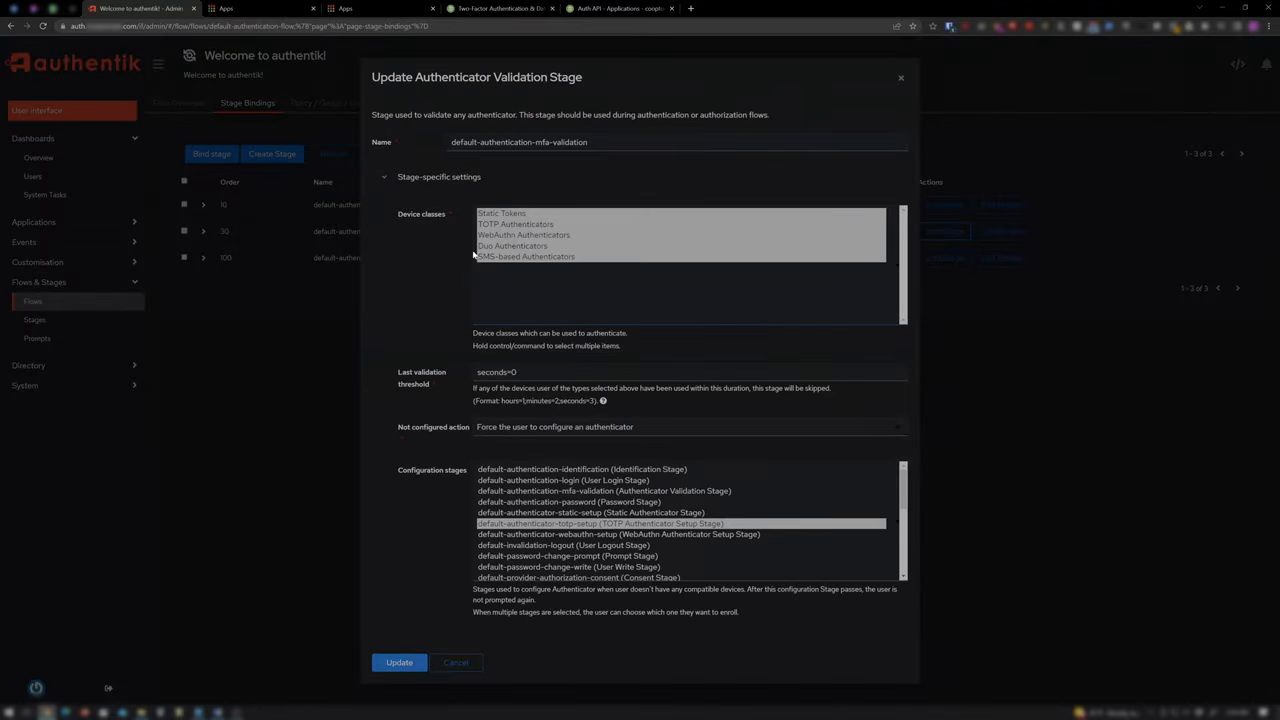
mouse_move(470, 262)
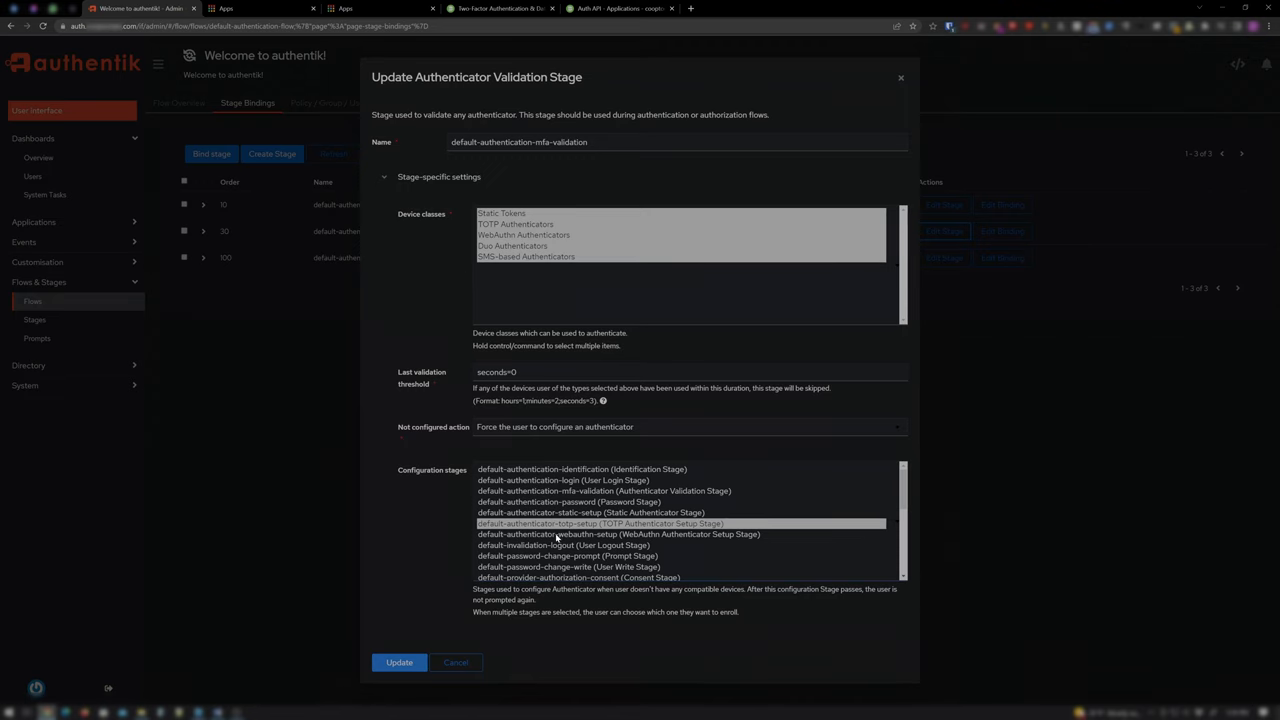
scroll("down", 3)
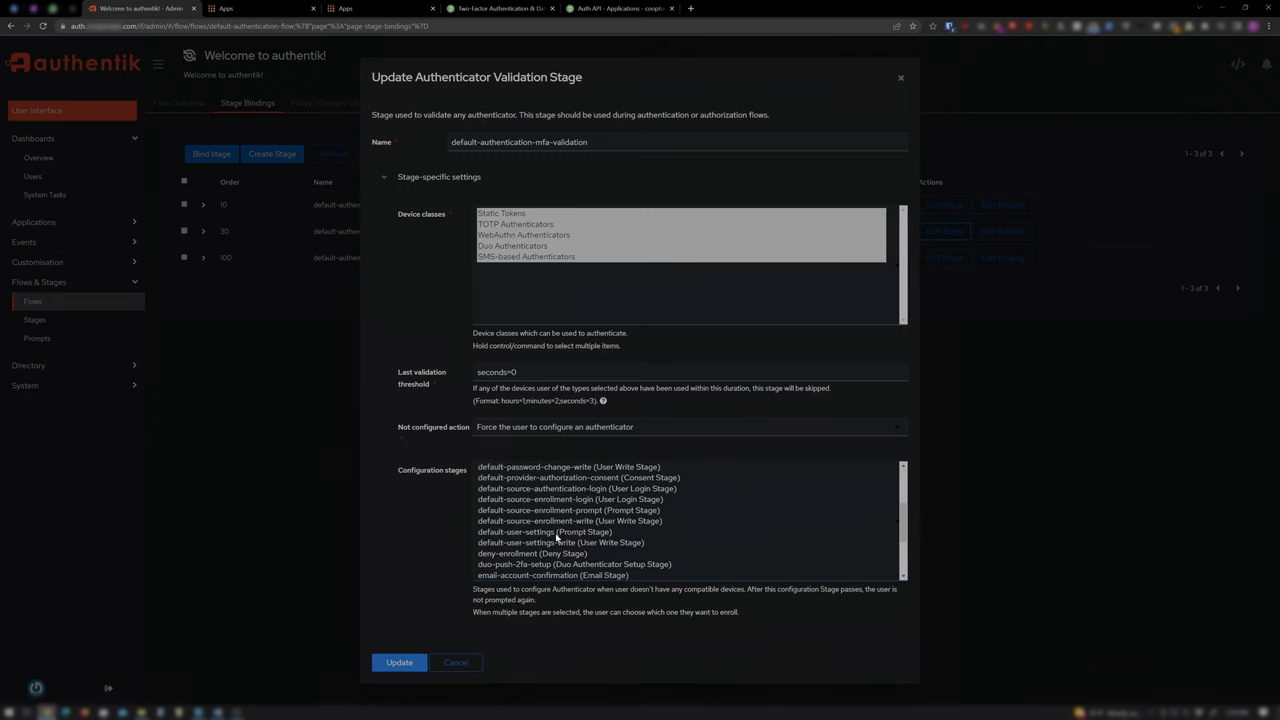
scroll("down", 3)
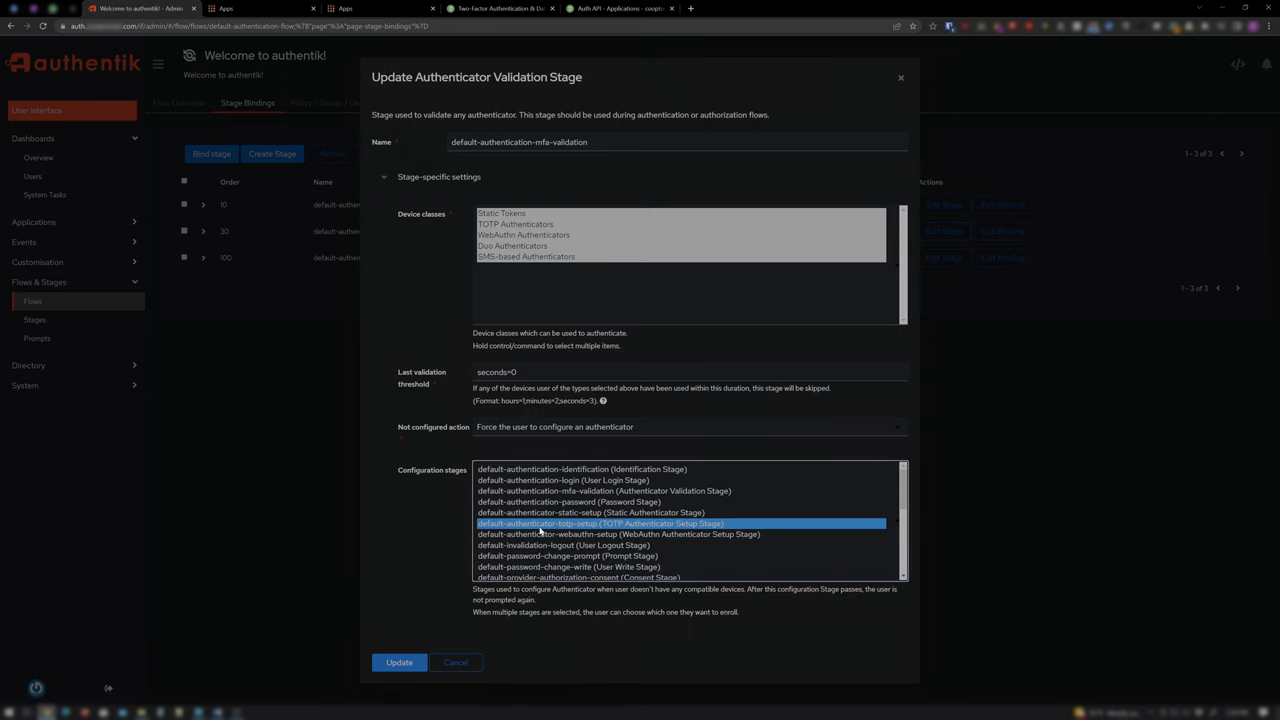
scroll("down", 3)
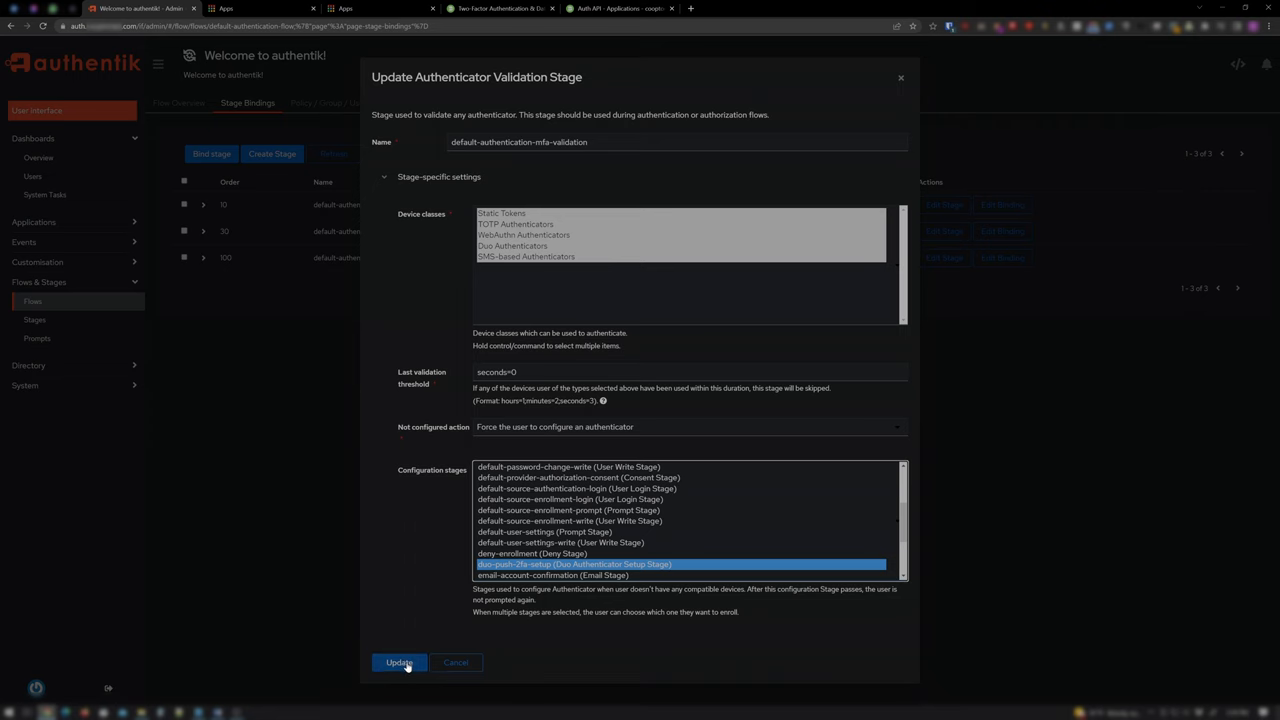
left_click(399, 662)
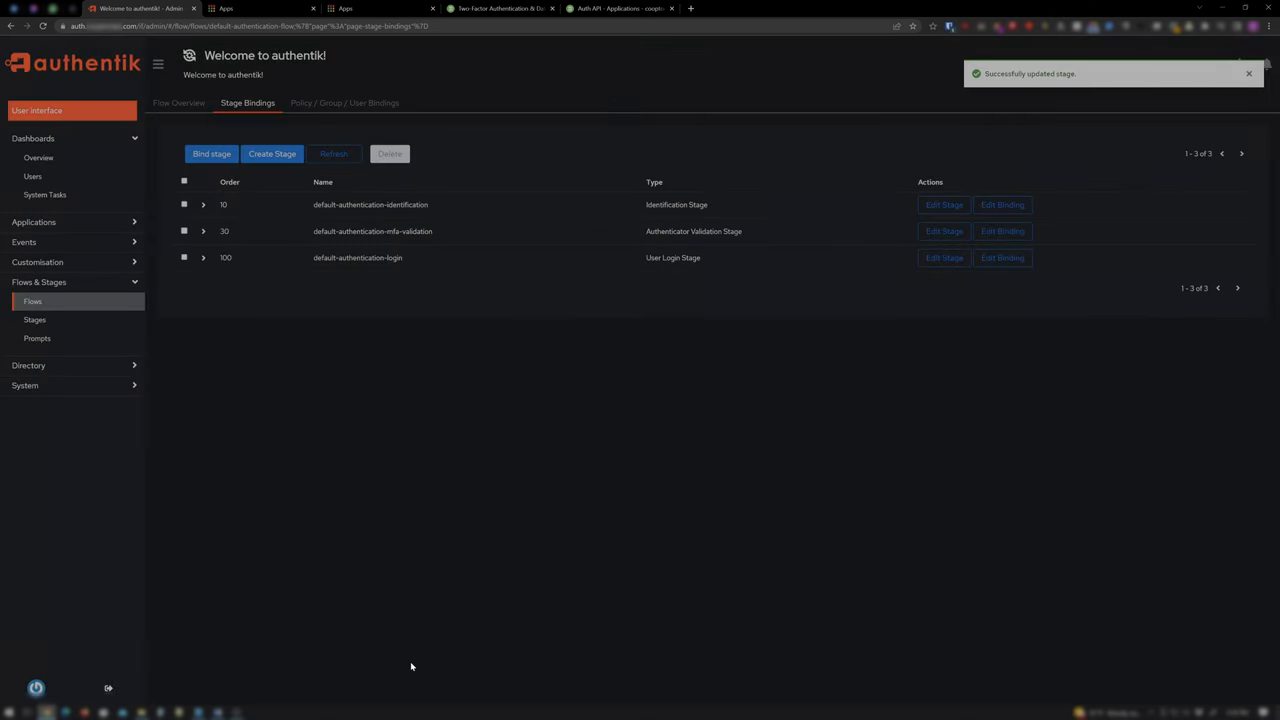
mouse_move(306, 478)
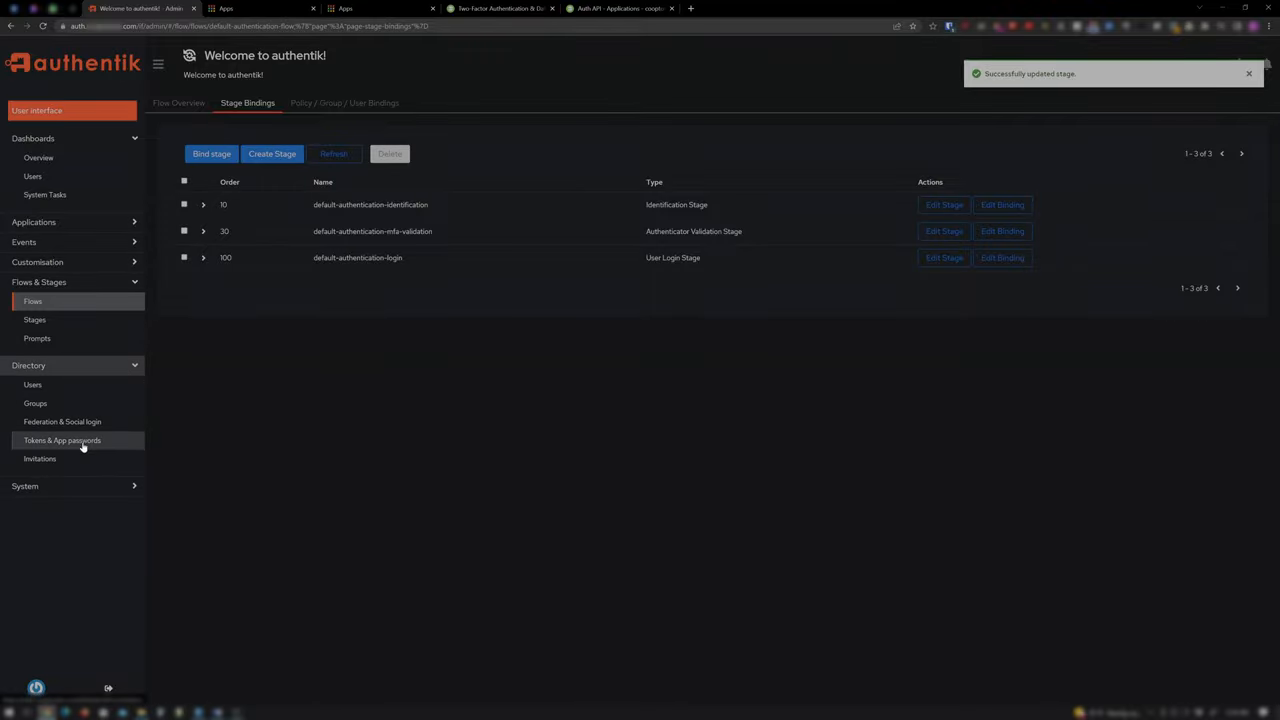
Create the non-expiring token duo-push-2fa-token described as 'Token for Duo use'
left_click(62, 440)
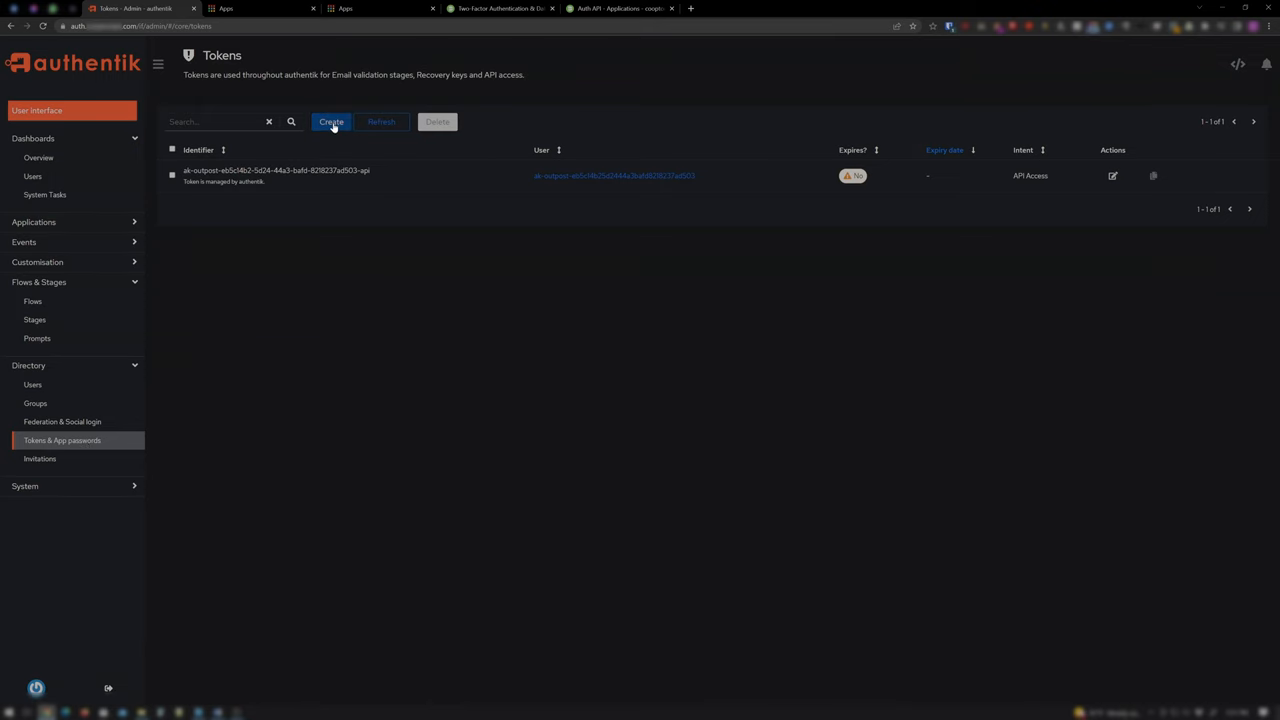
left_click(331, 121)
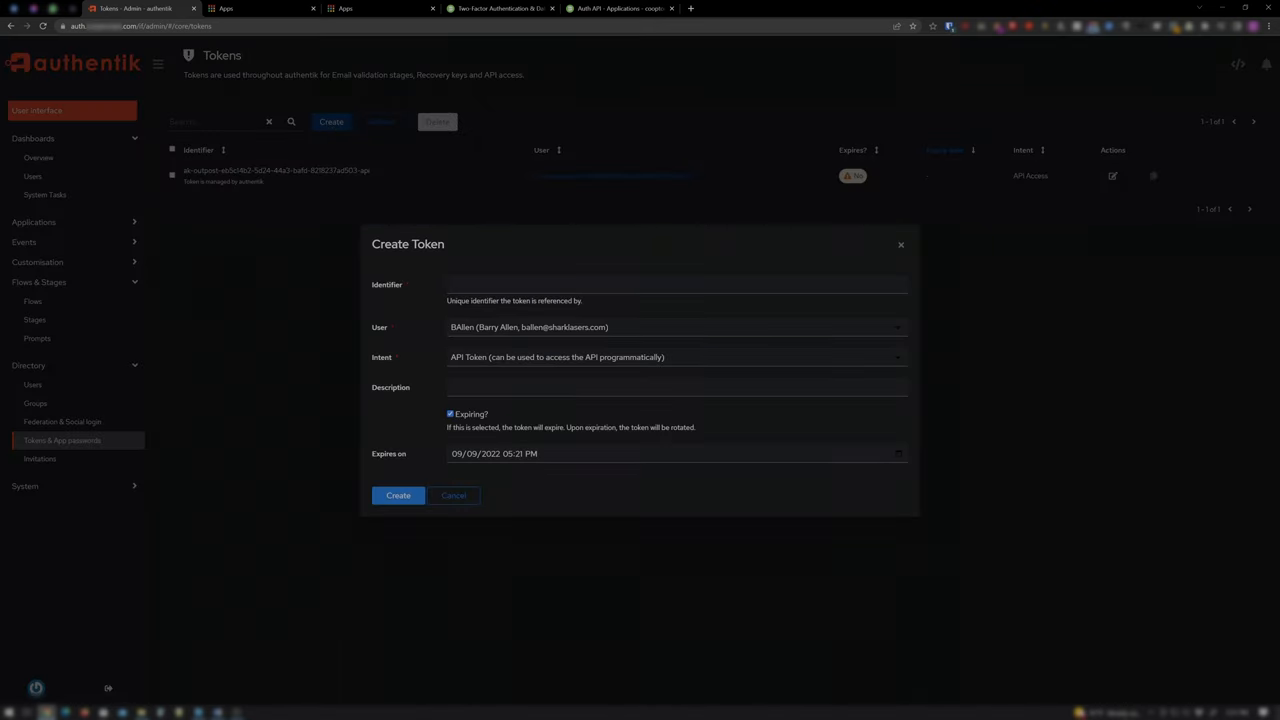
type("duo-")
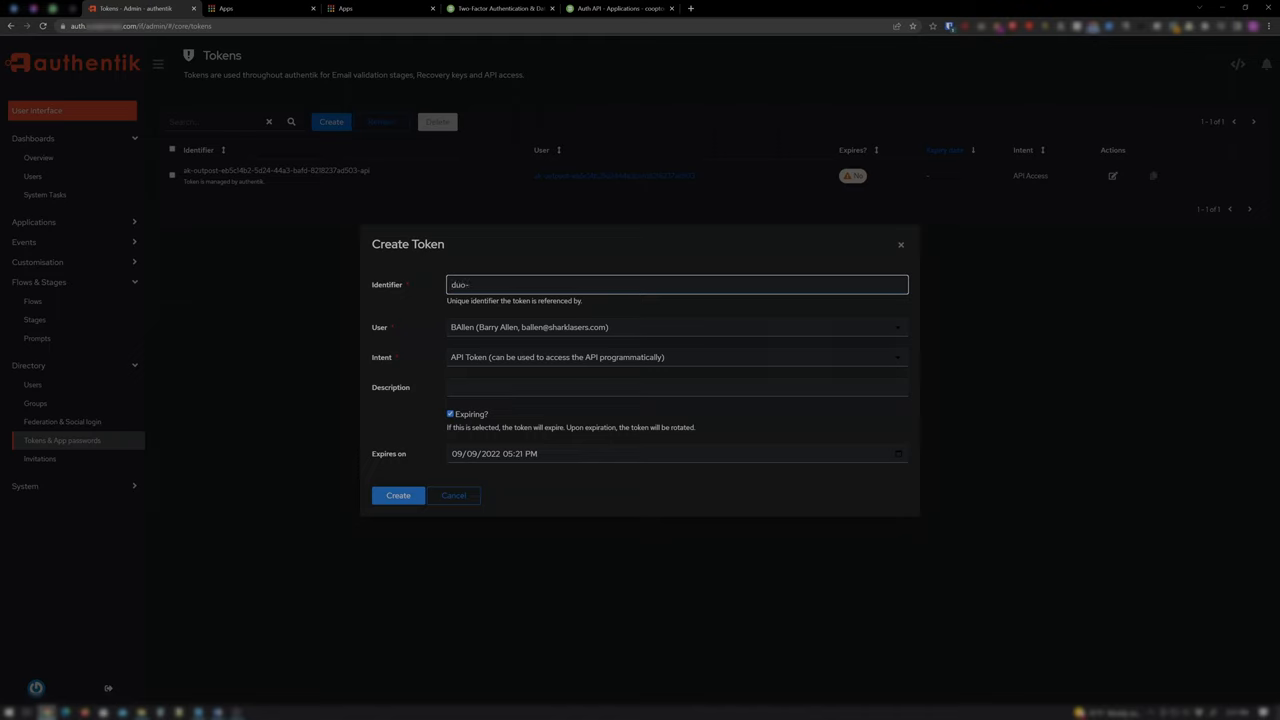
type("push-2fa-token")
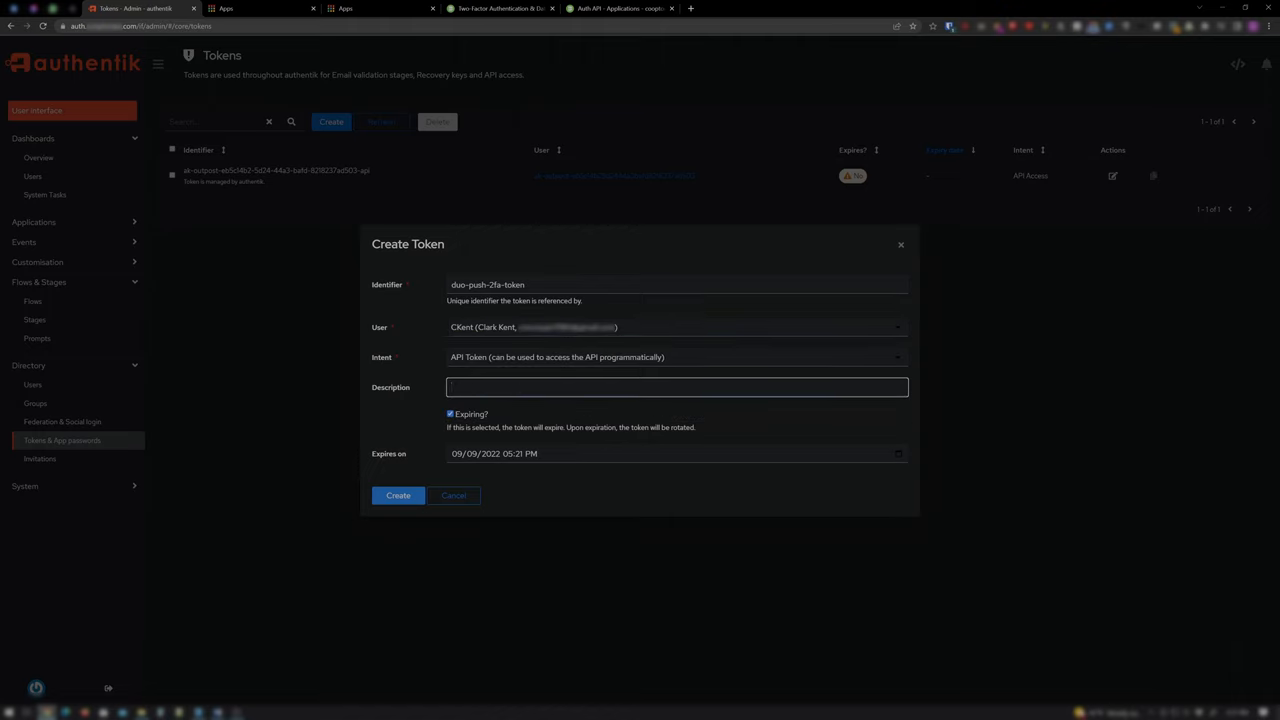
type("Token")
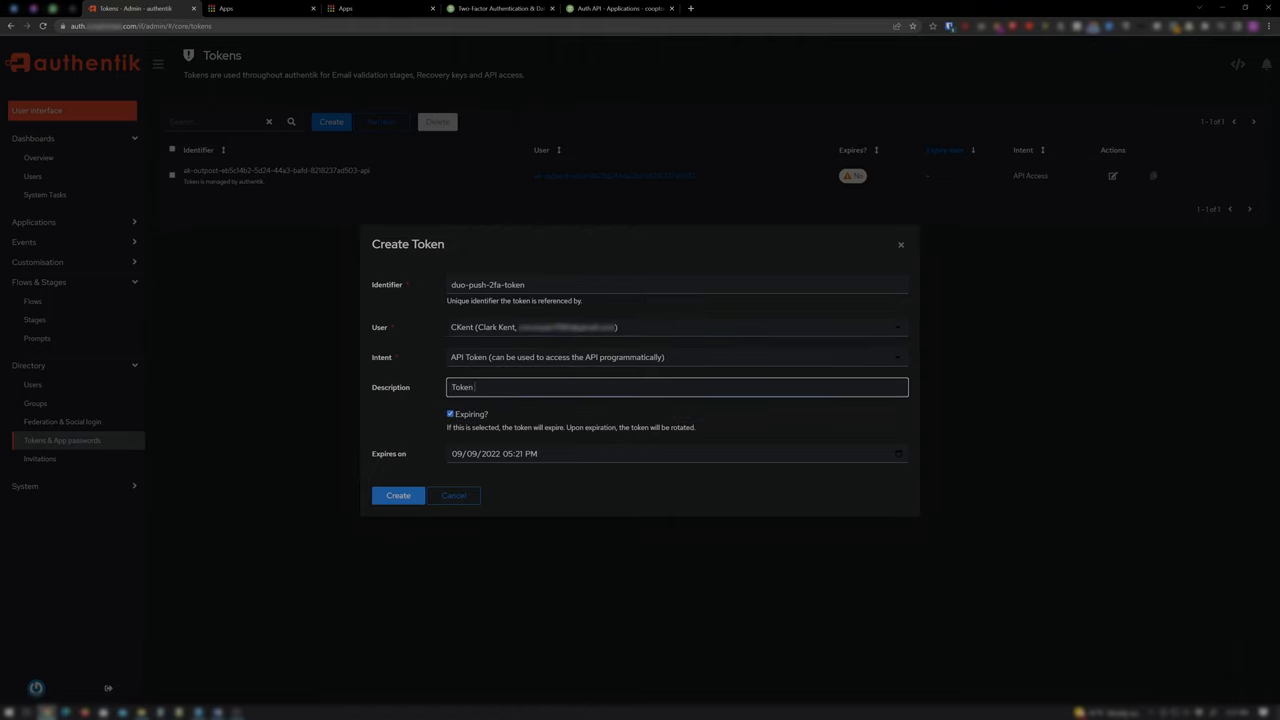
type("for Duo")
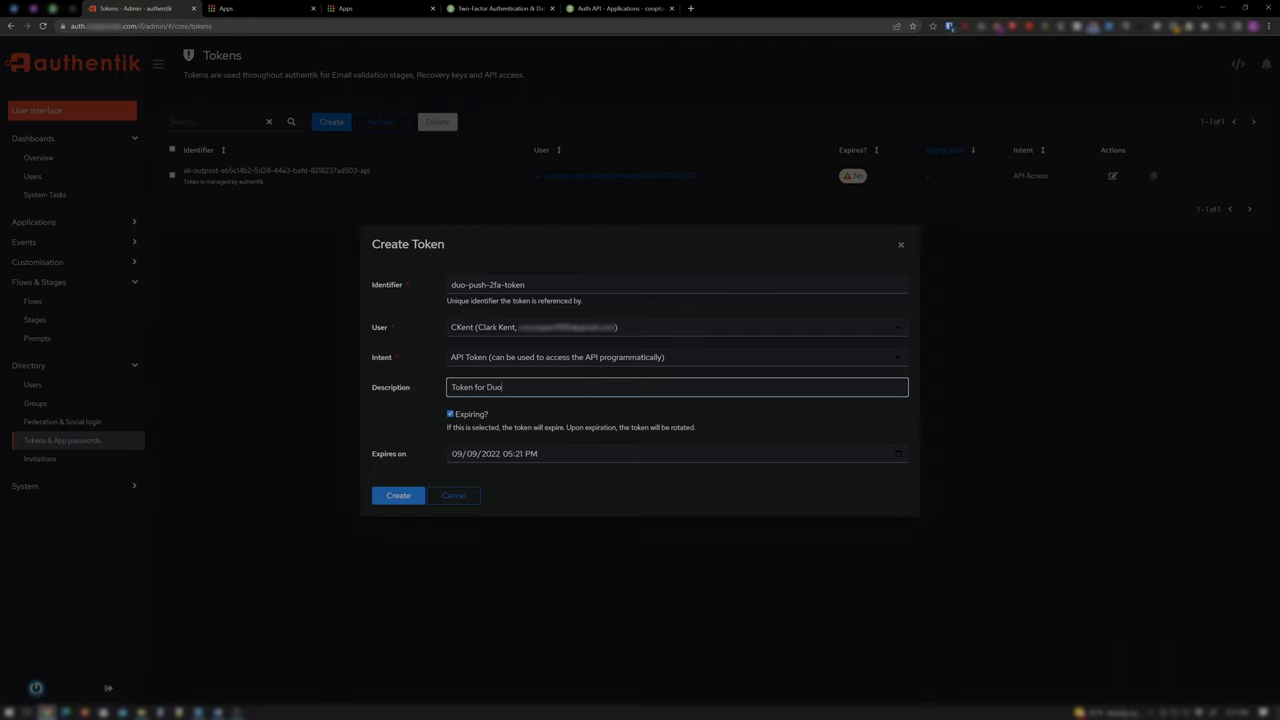
type("use")
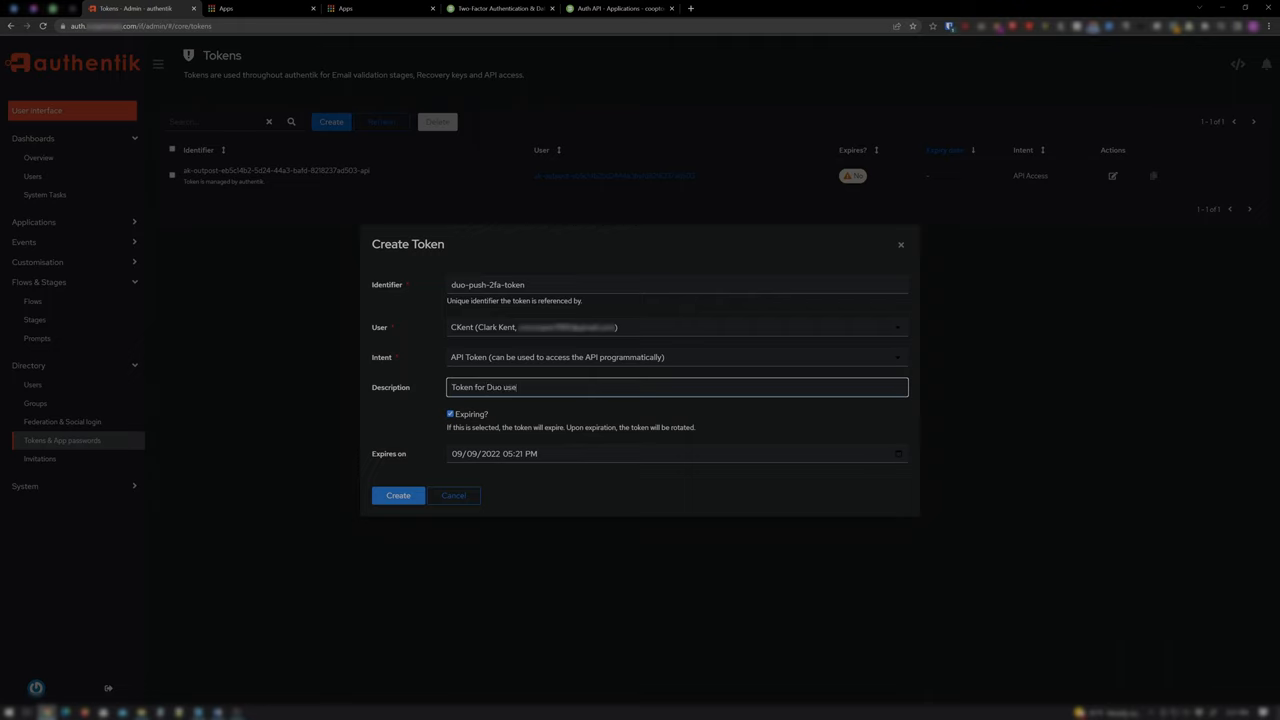
left_click(450, 414)
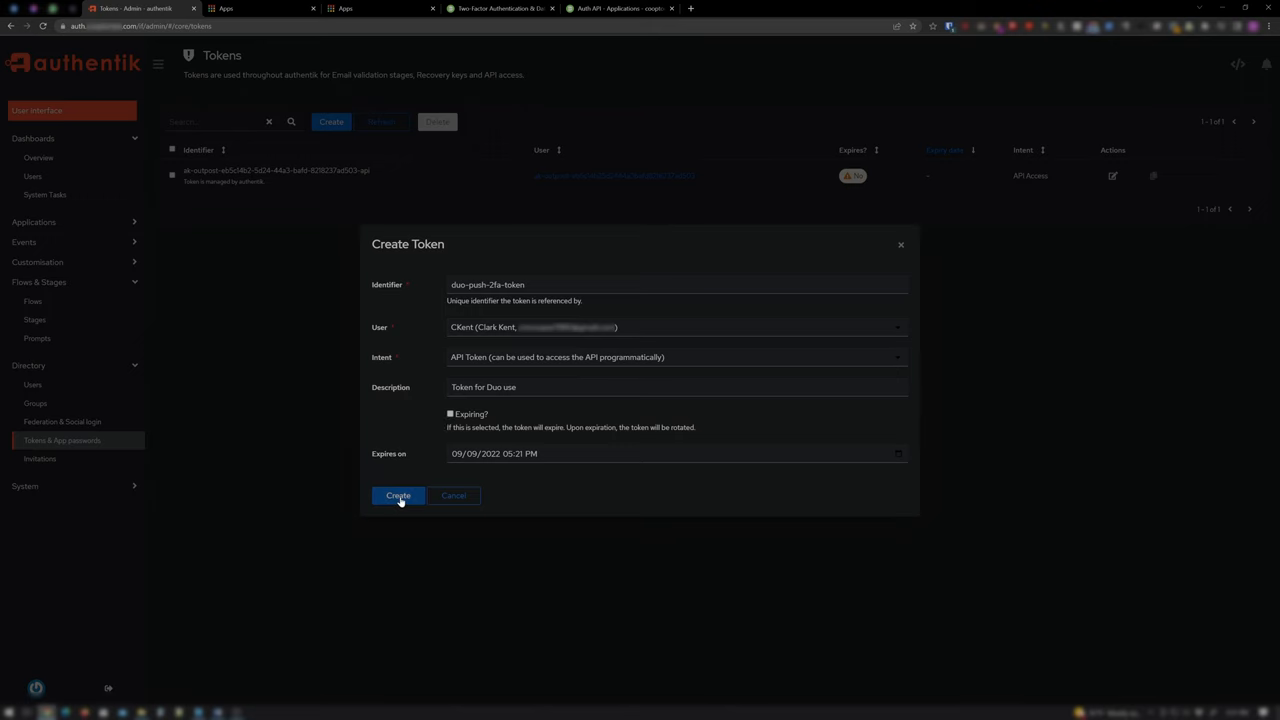
left_click(398, 495)
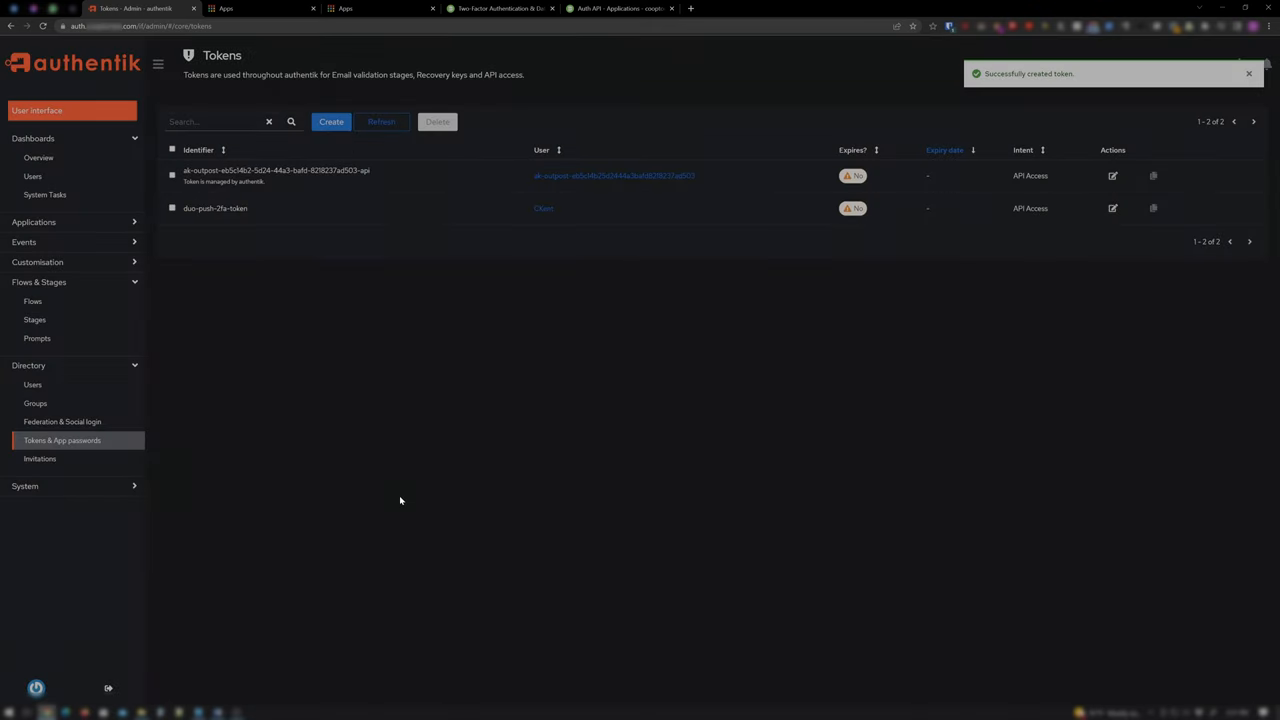
mouse_move(690, 413)
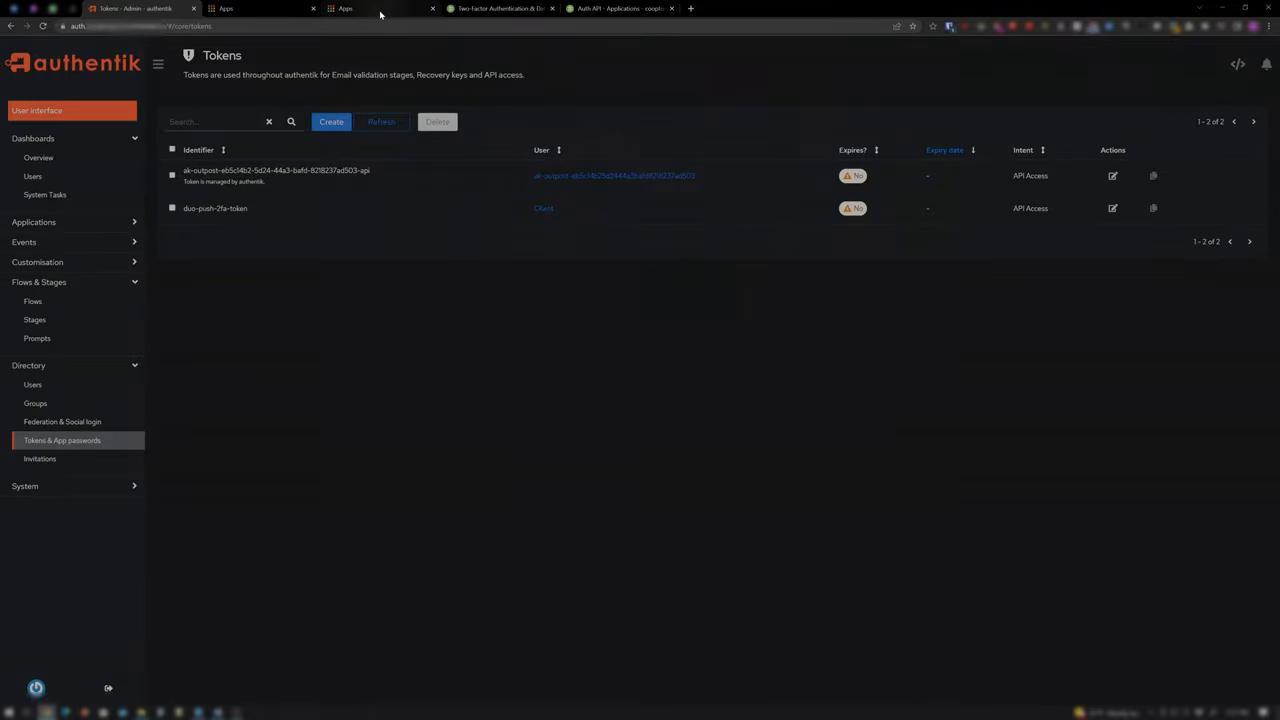
Set the token as the API Browser key, filter for duo, and open the Duo import endpoint
left_click(345, 8)
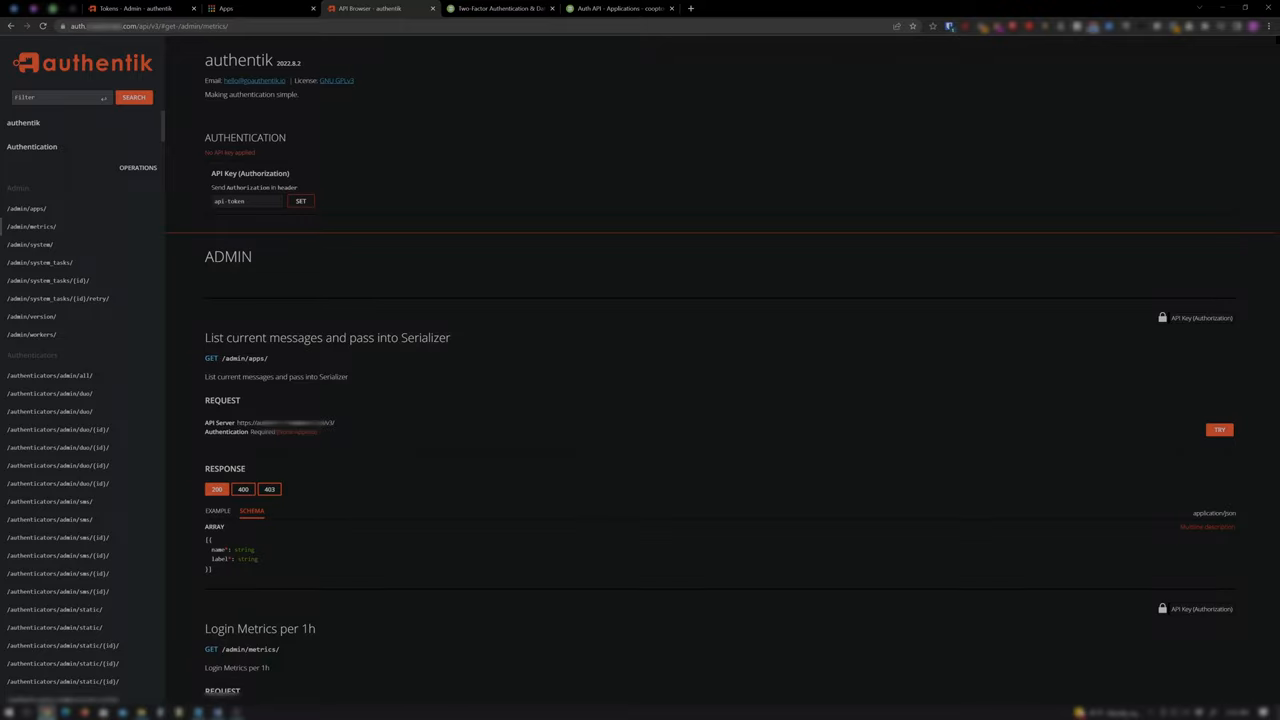
left_click(246, 201)
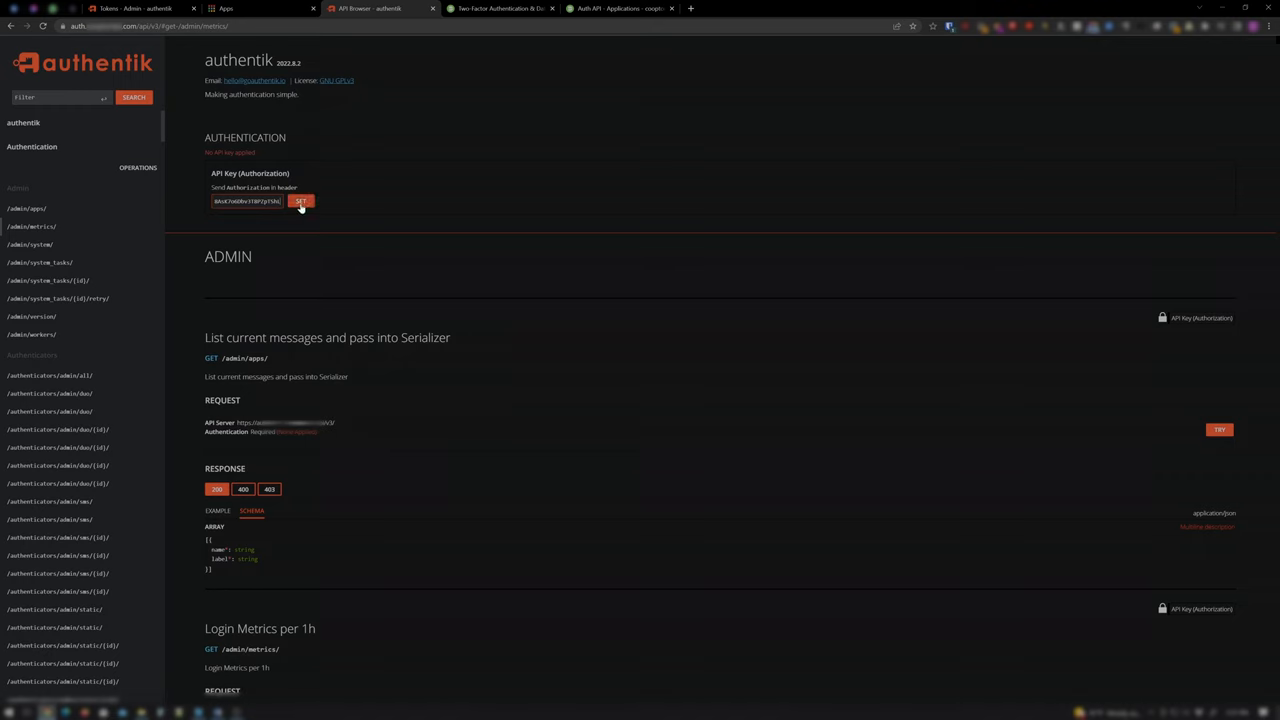
left_click(301, 201)
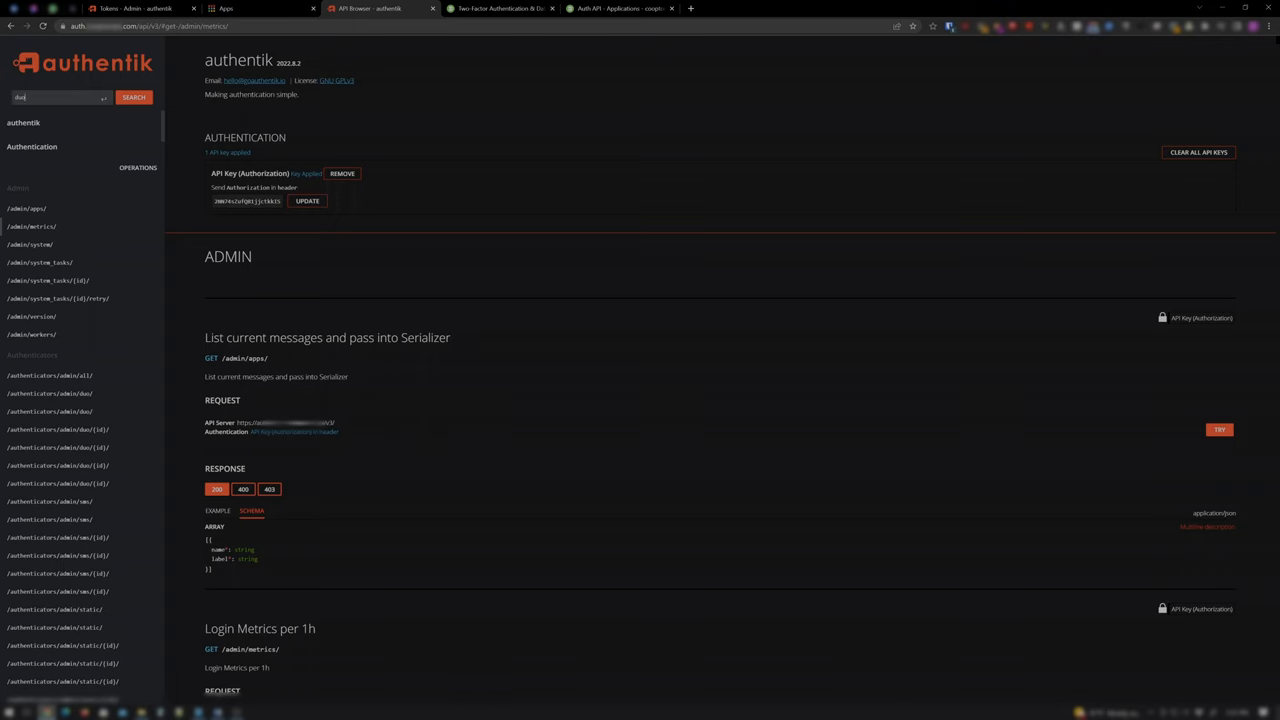
left_click(133, 97)
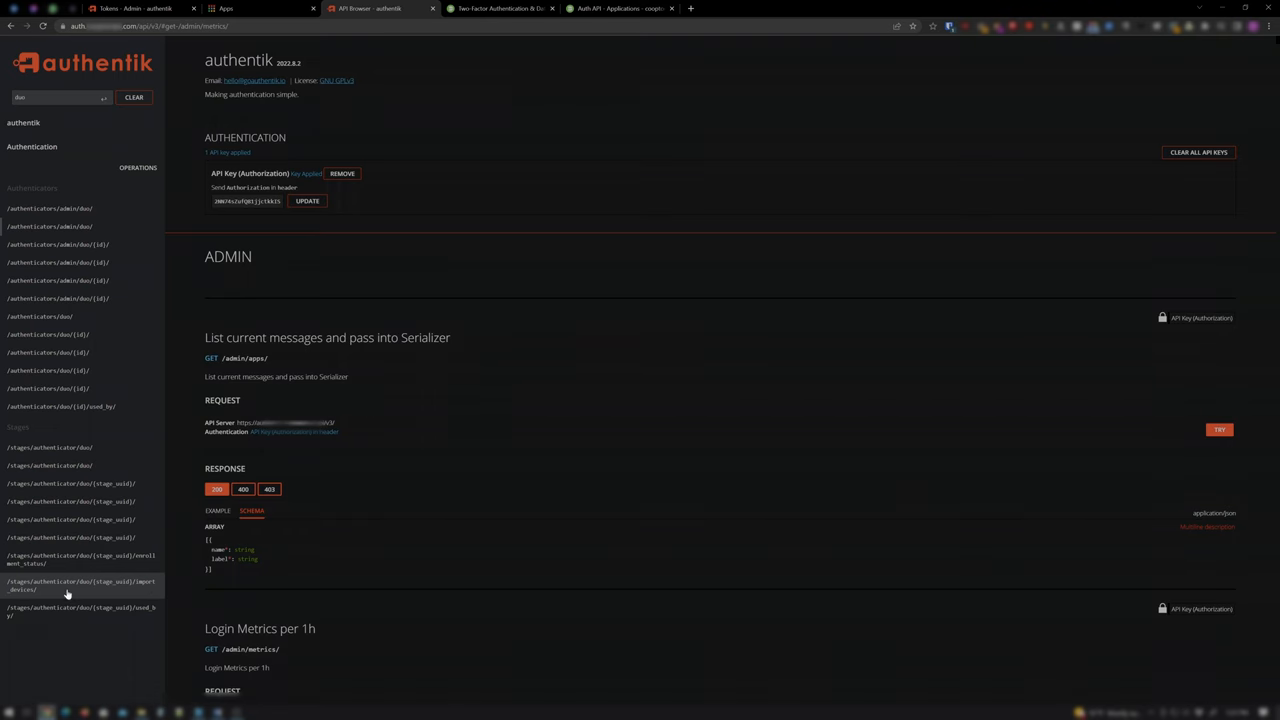
left_click(80, 585)
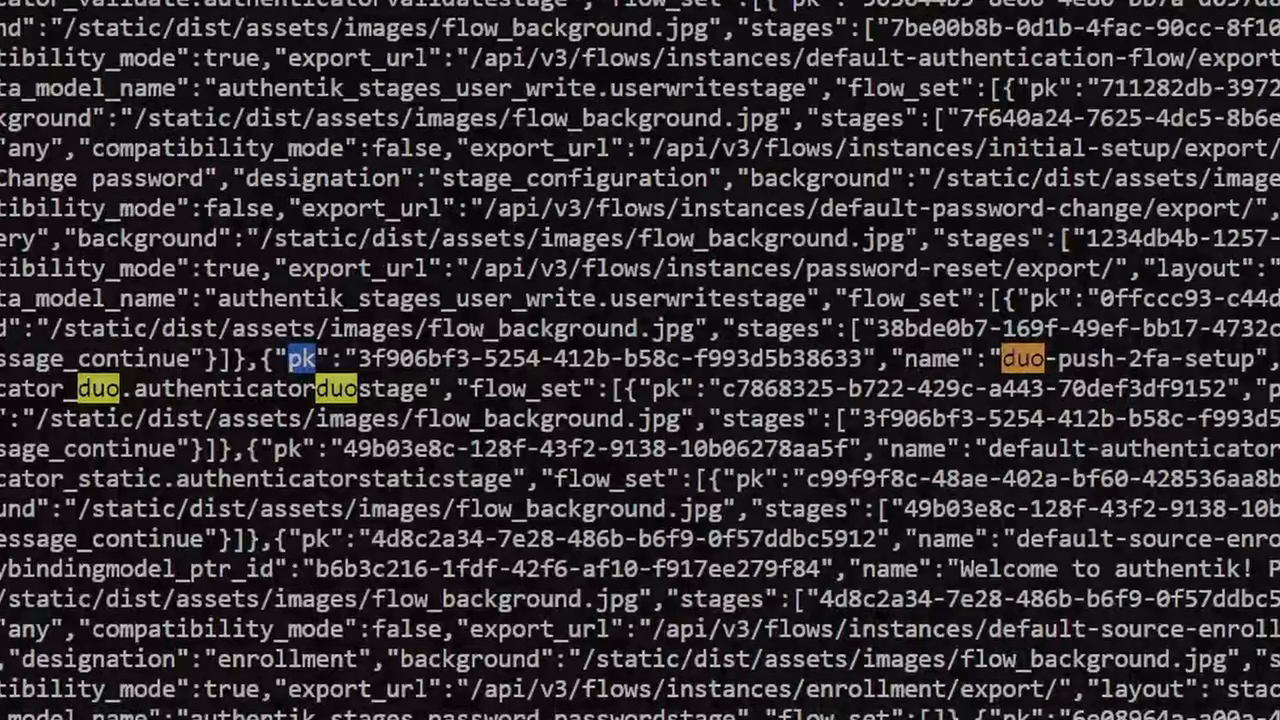
Copy the pk of the duo-push-2fa-setup stage from the JSON response
double_click(365, 358)
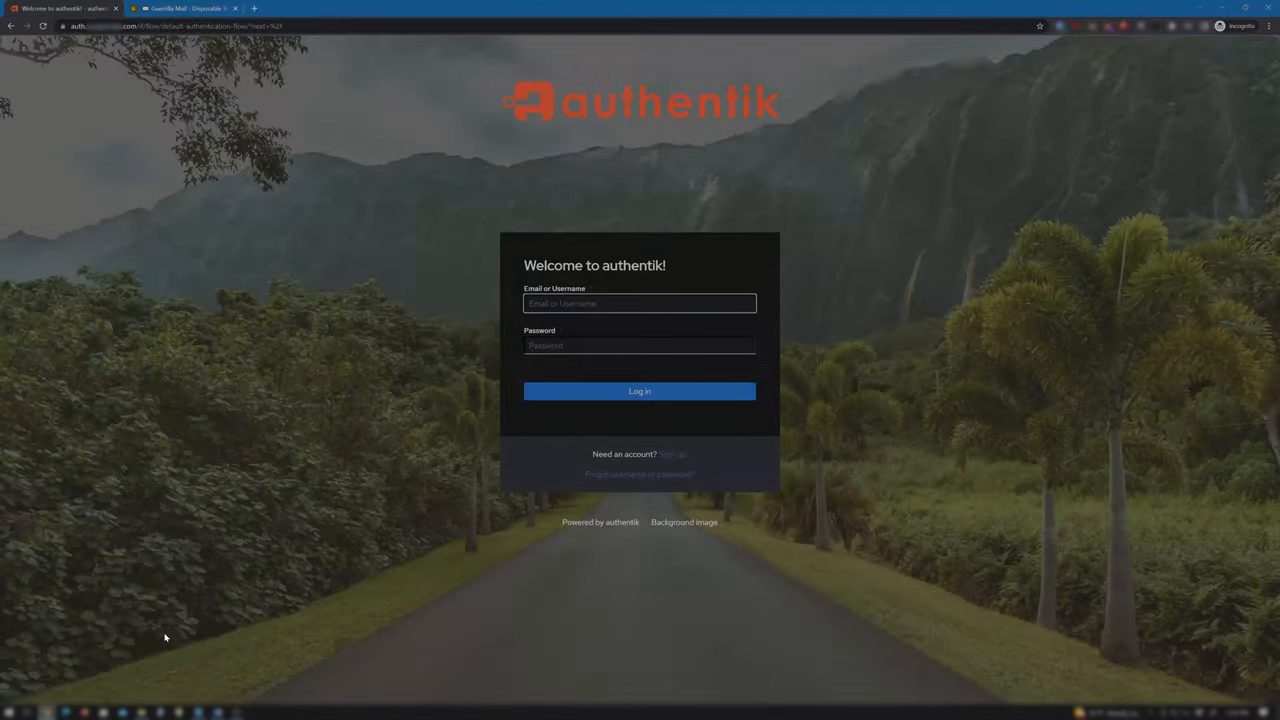
mouse_move(664, 433)
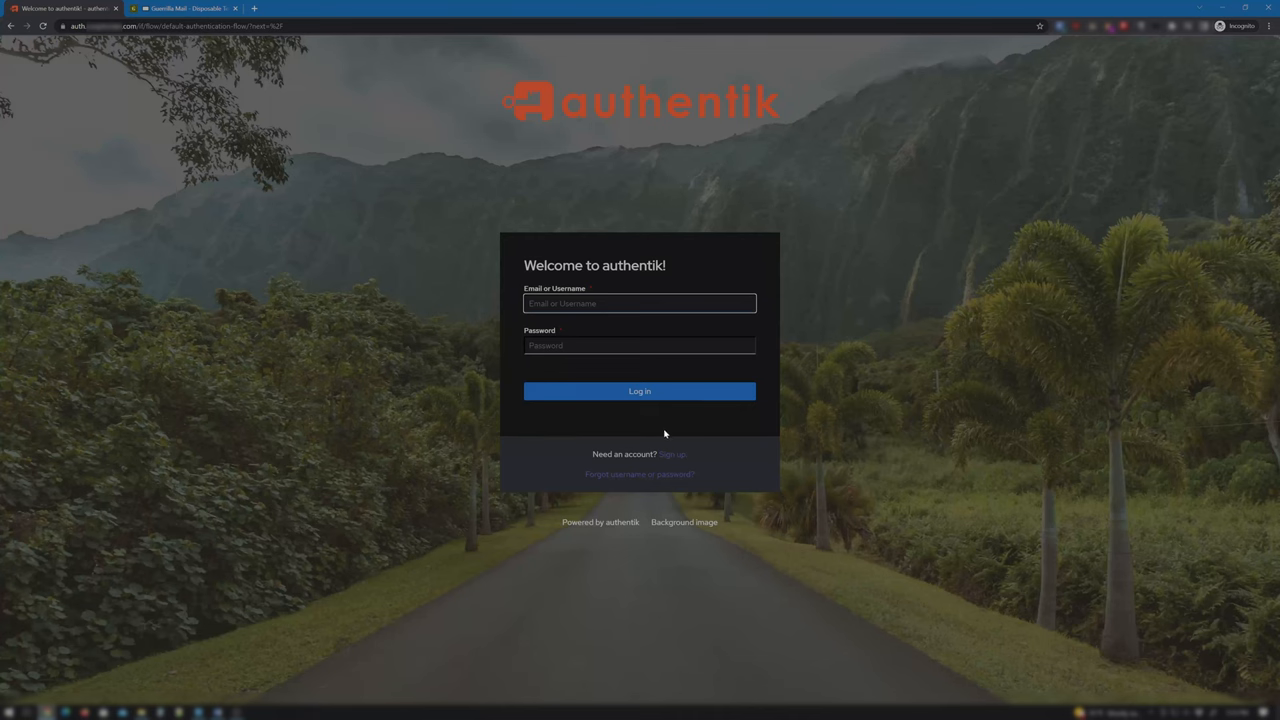
Submit a new account through Sign up and switch to the Guerrilla Mail inbox
left_click(672, 455)
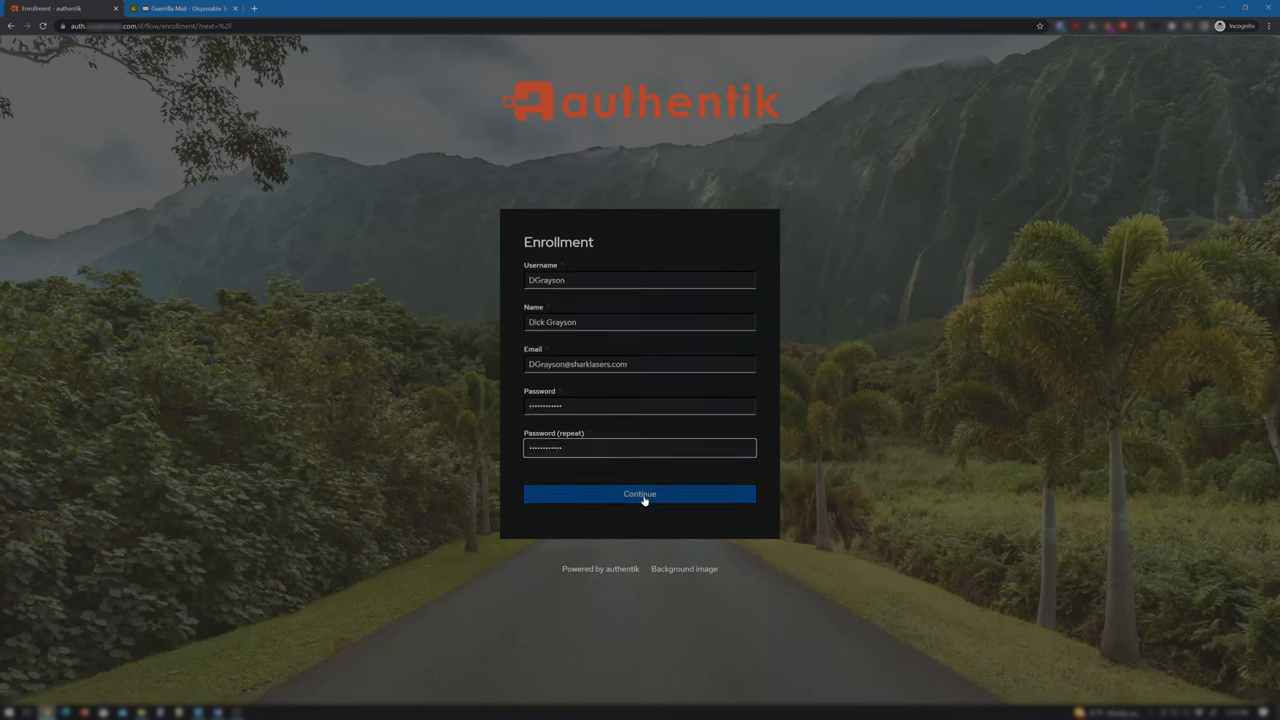
left_click(639, 494)
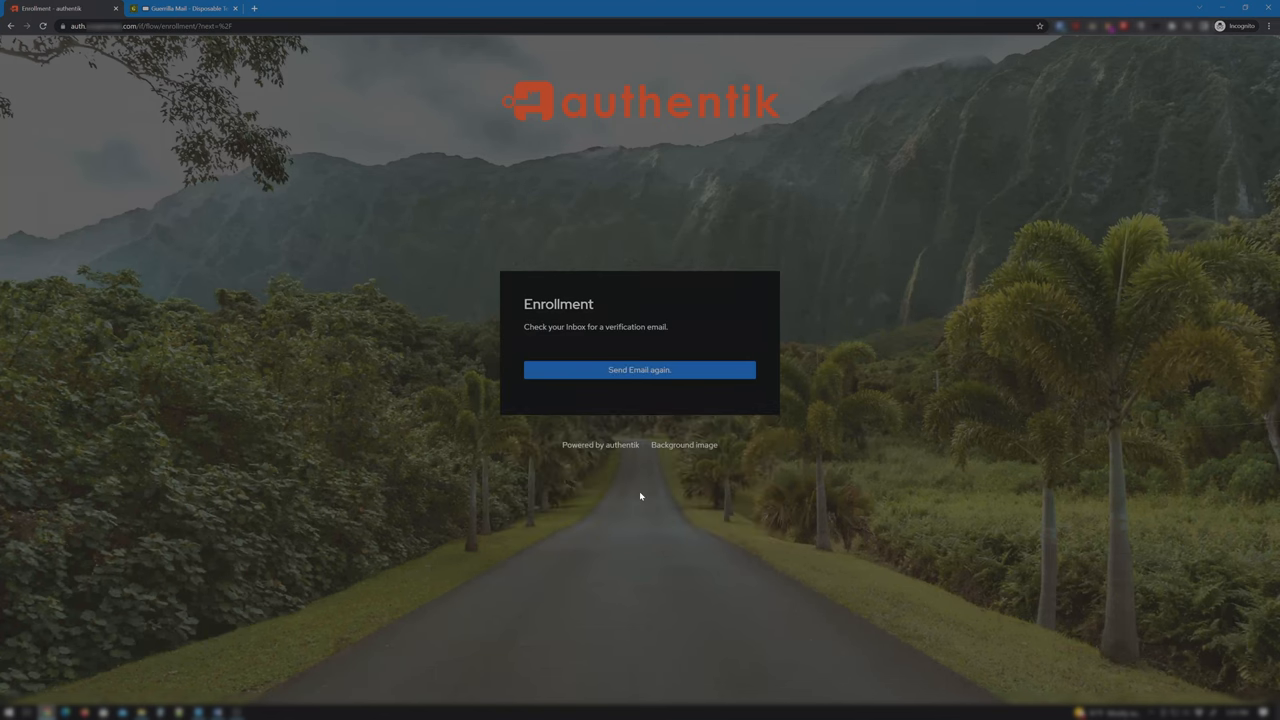
mouse_move(402, 234)
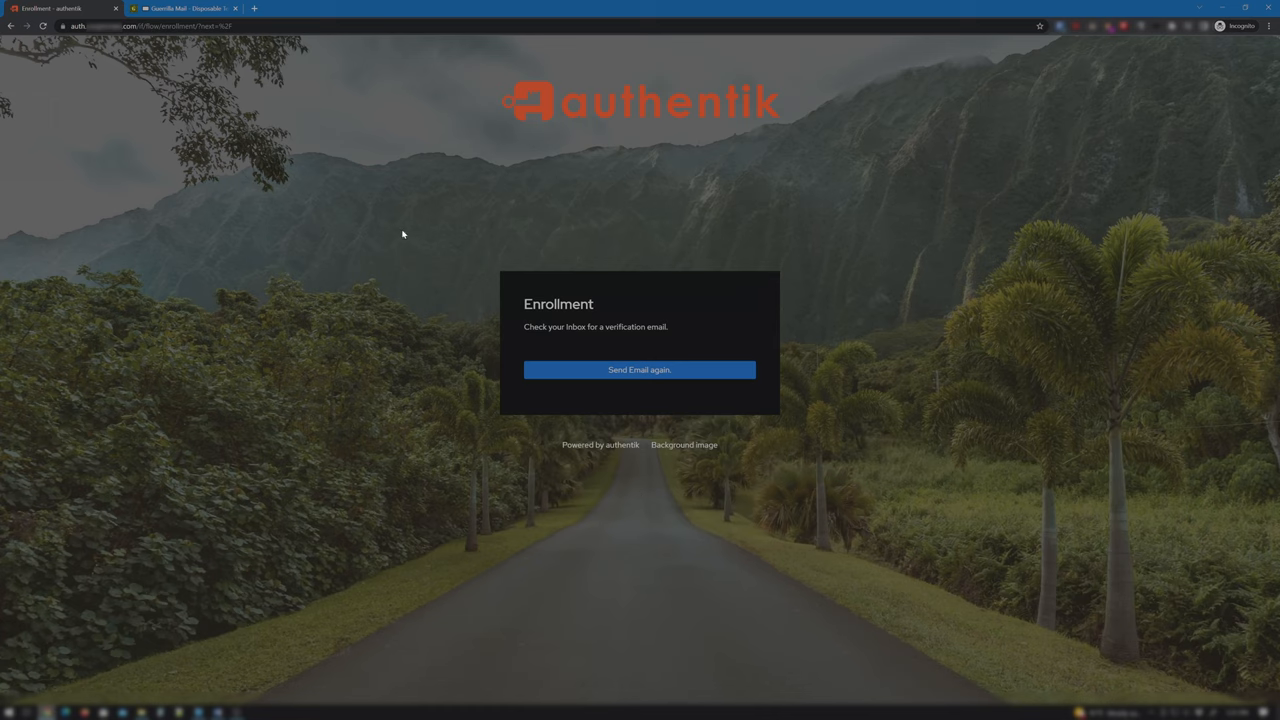
left_click(185, 8)
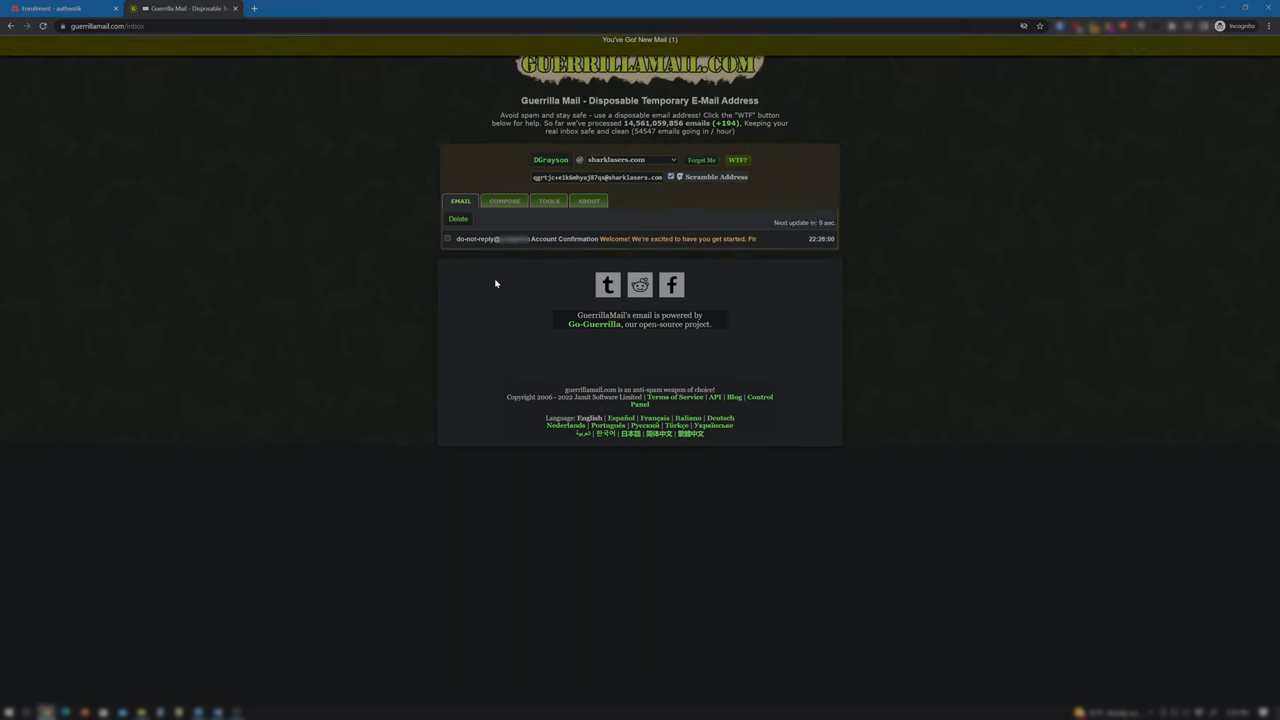
Open the Account Confirmation email and follow its Confirm Account link
left_click(640, 238)
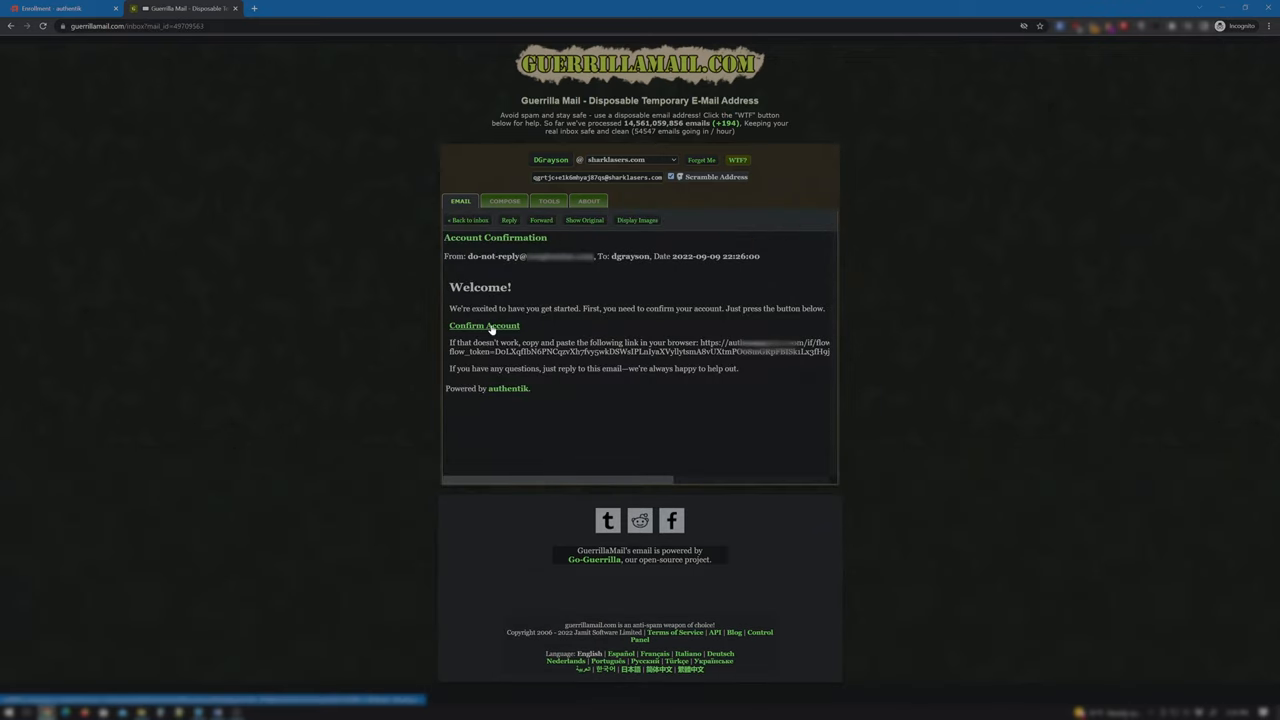
left_click(484, 325)
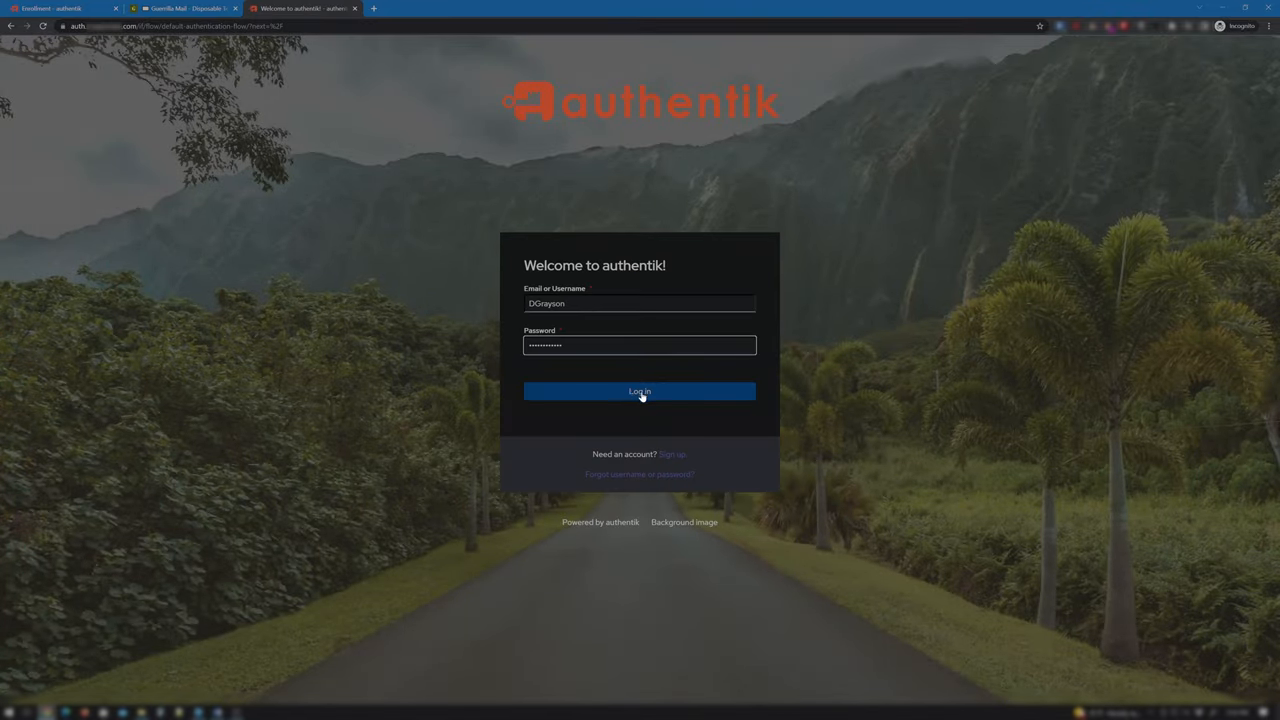
left_click(639, 391)
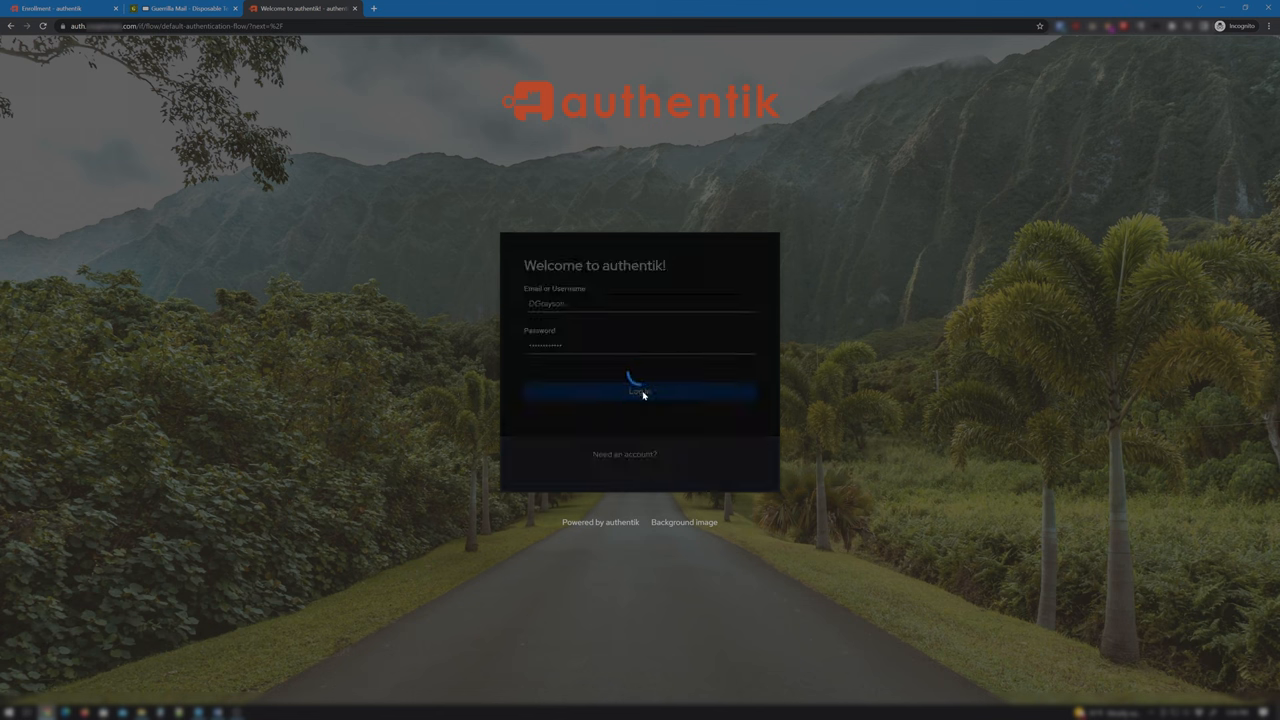
left_click(640, 392)
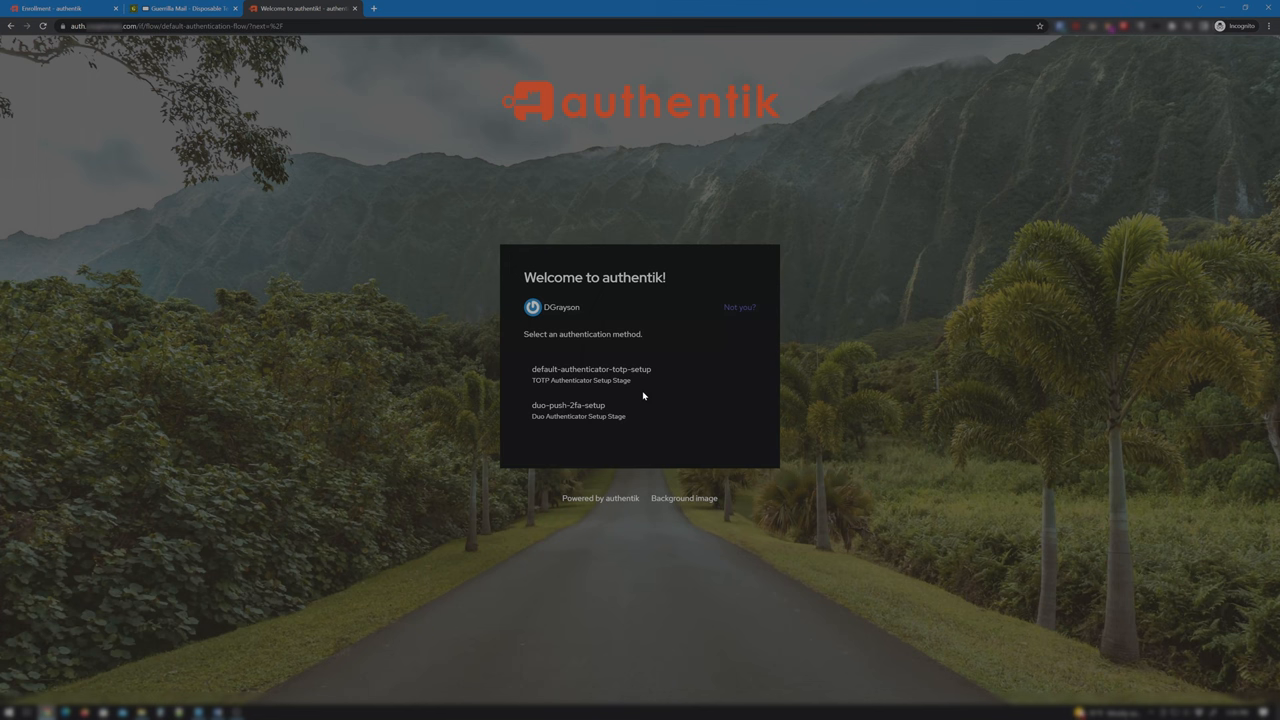
mouse_move(628, 398)
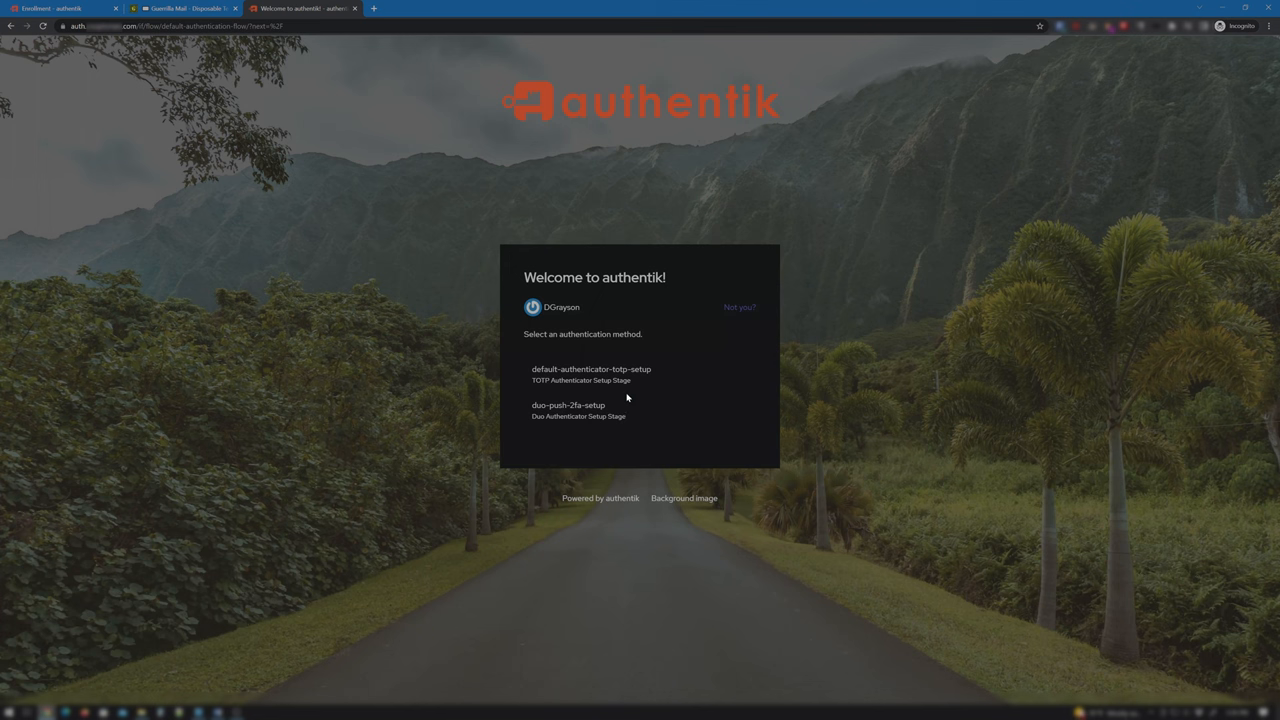
mouse_move(570, 413)
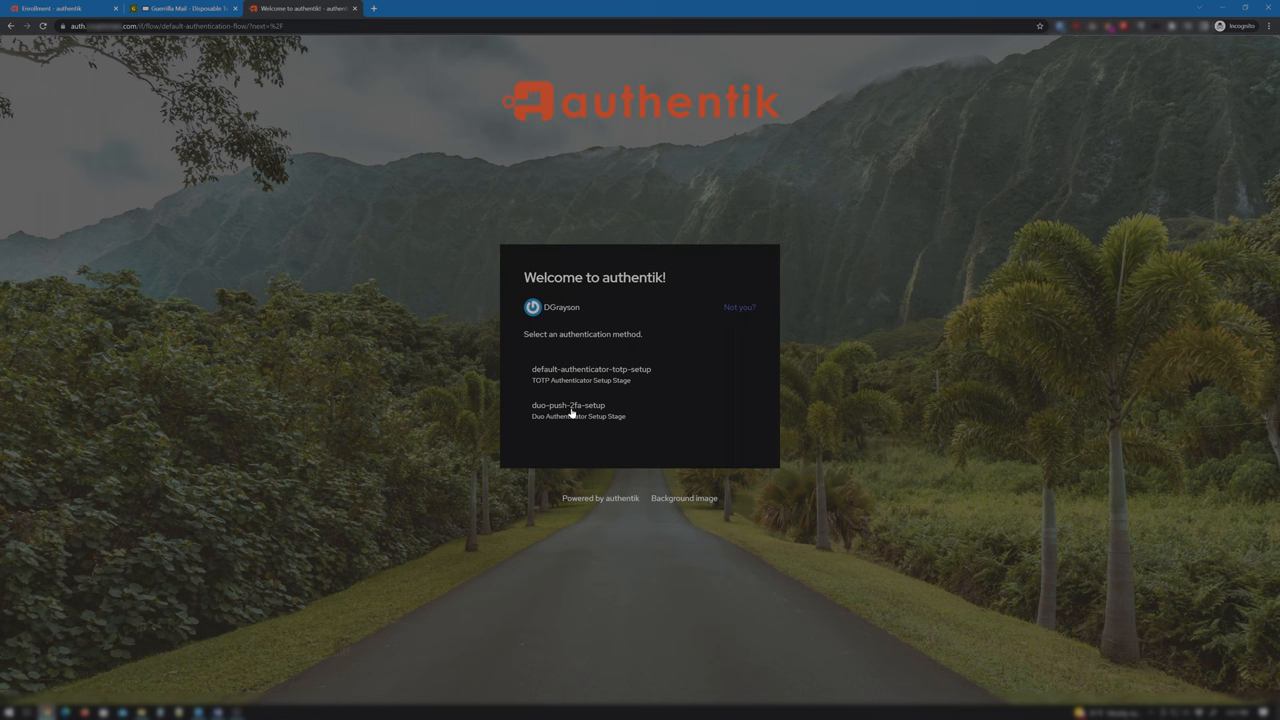
left_click(567, 405)
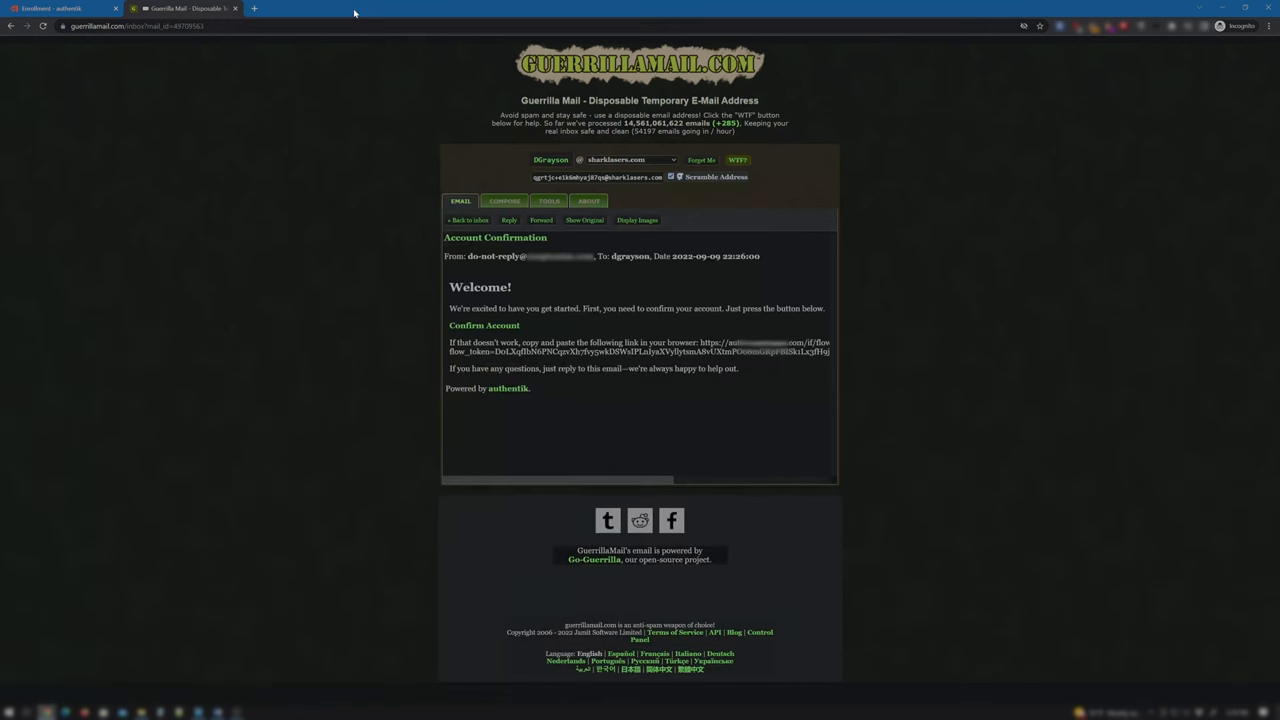
mouse_move(70, 679)
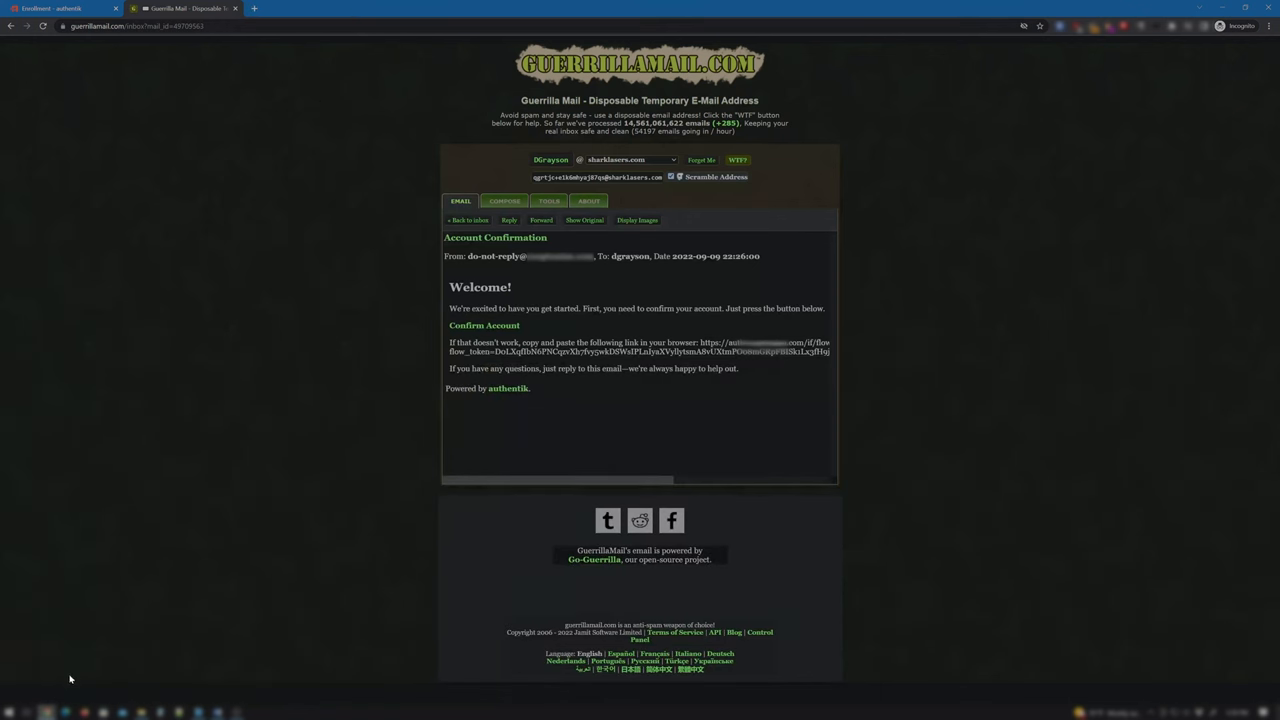
left_click(620, 8)
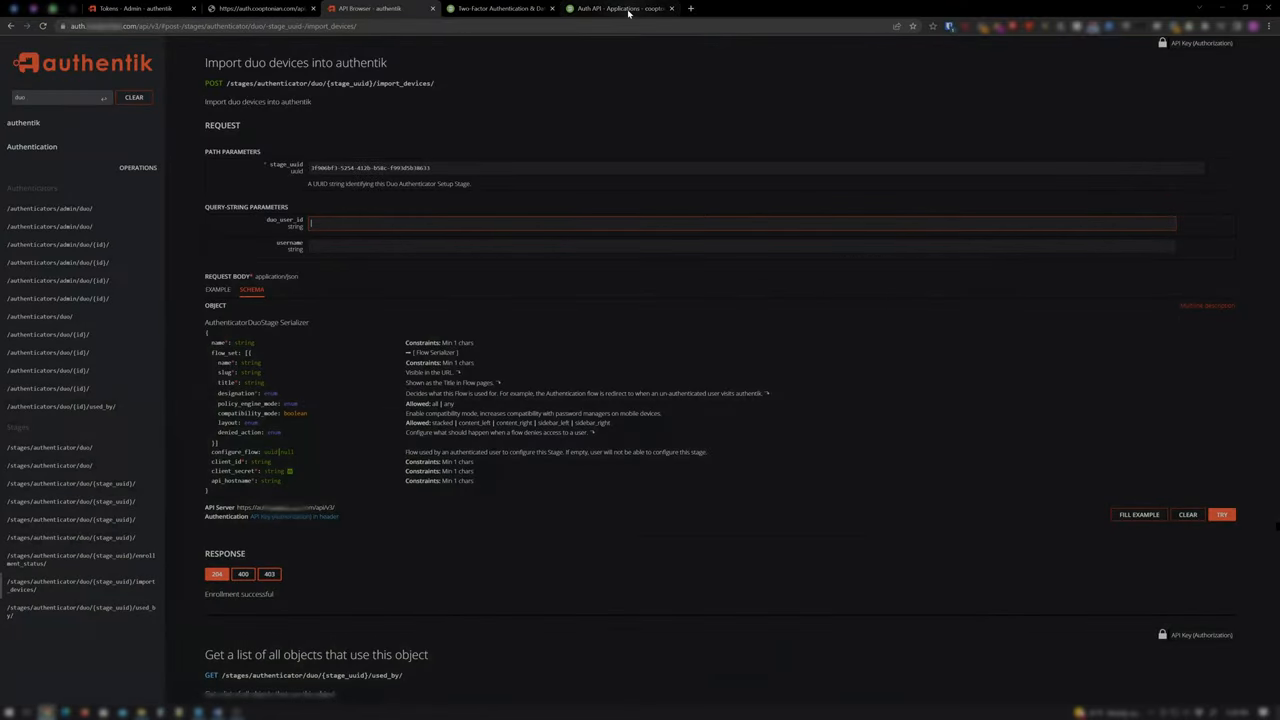
left_click(620, 8)
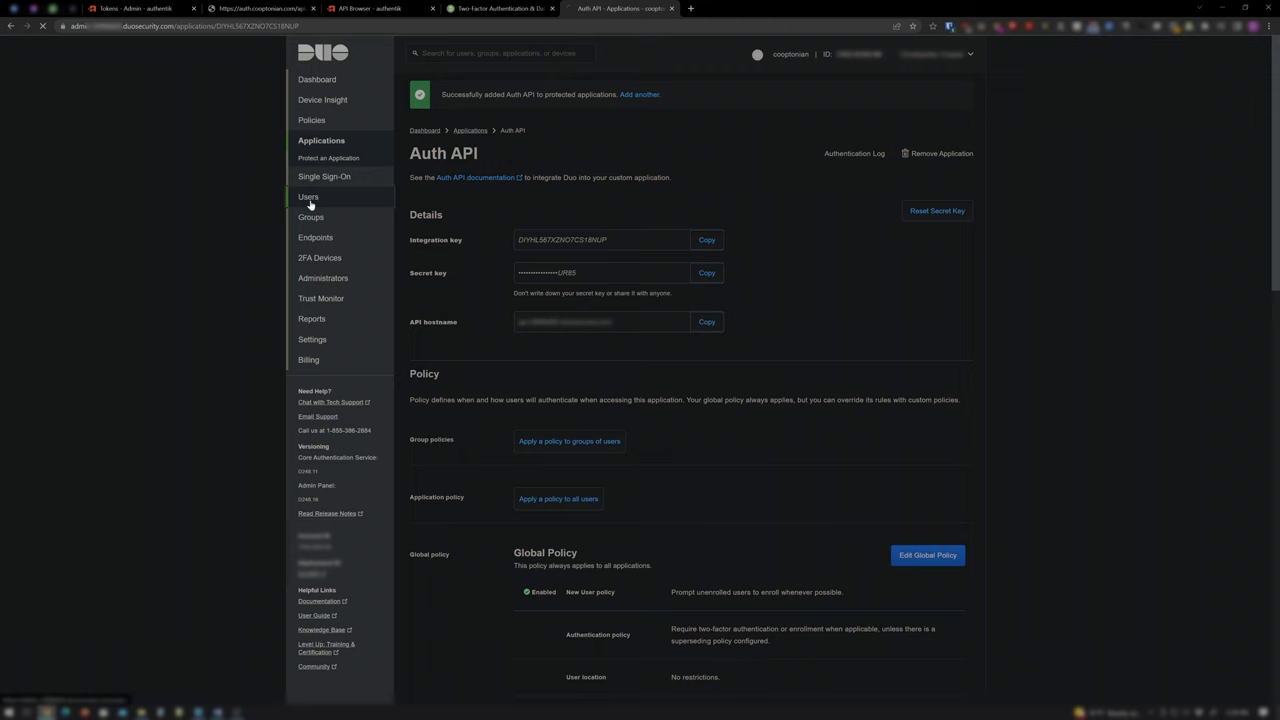
left_click(308, 196)
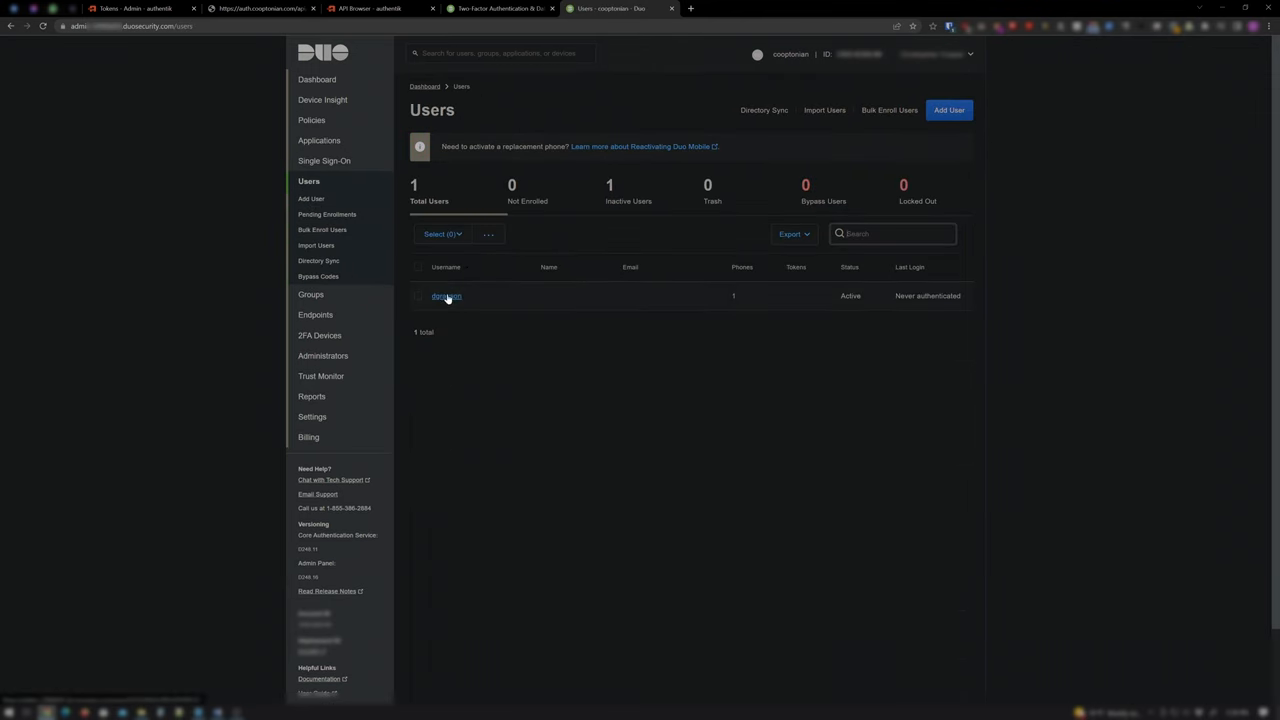
left_click(446, 296)
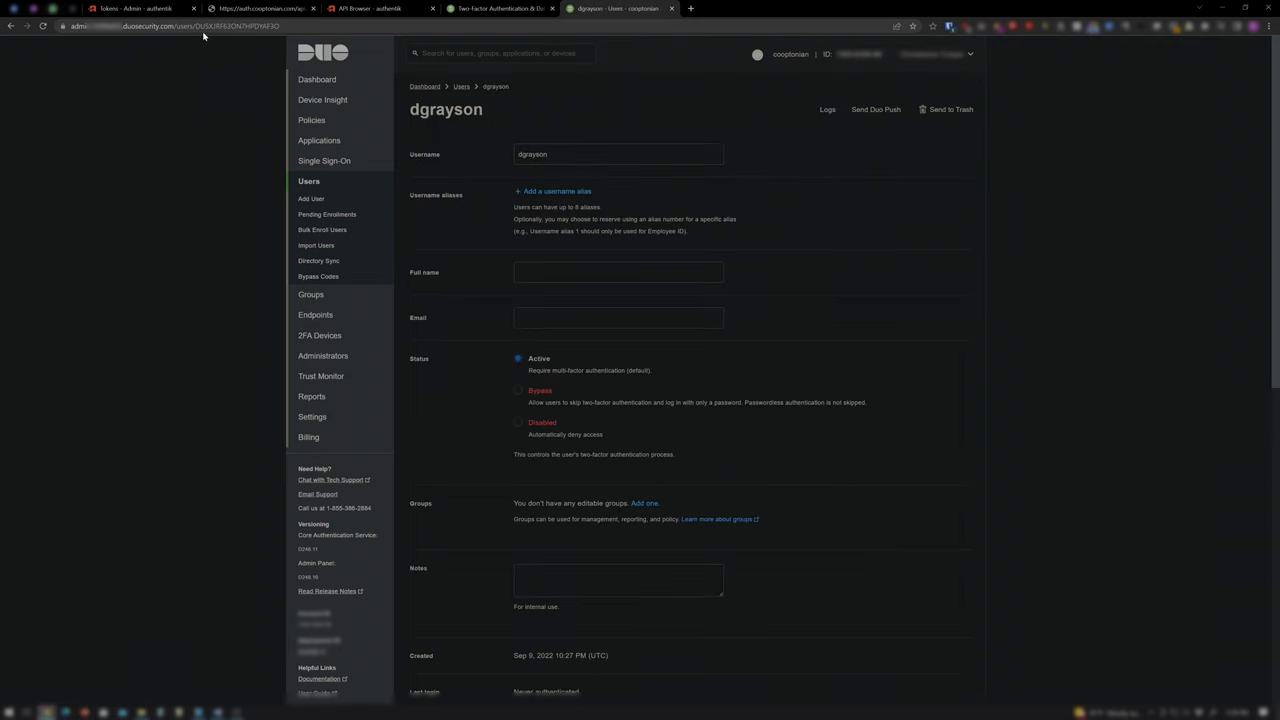
double_click(210, 26)
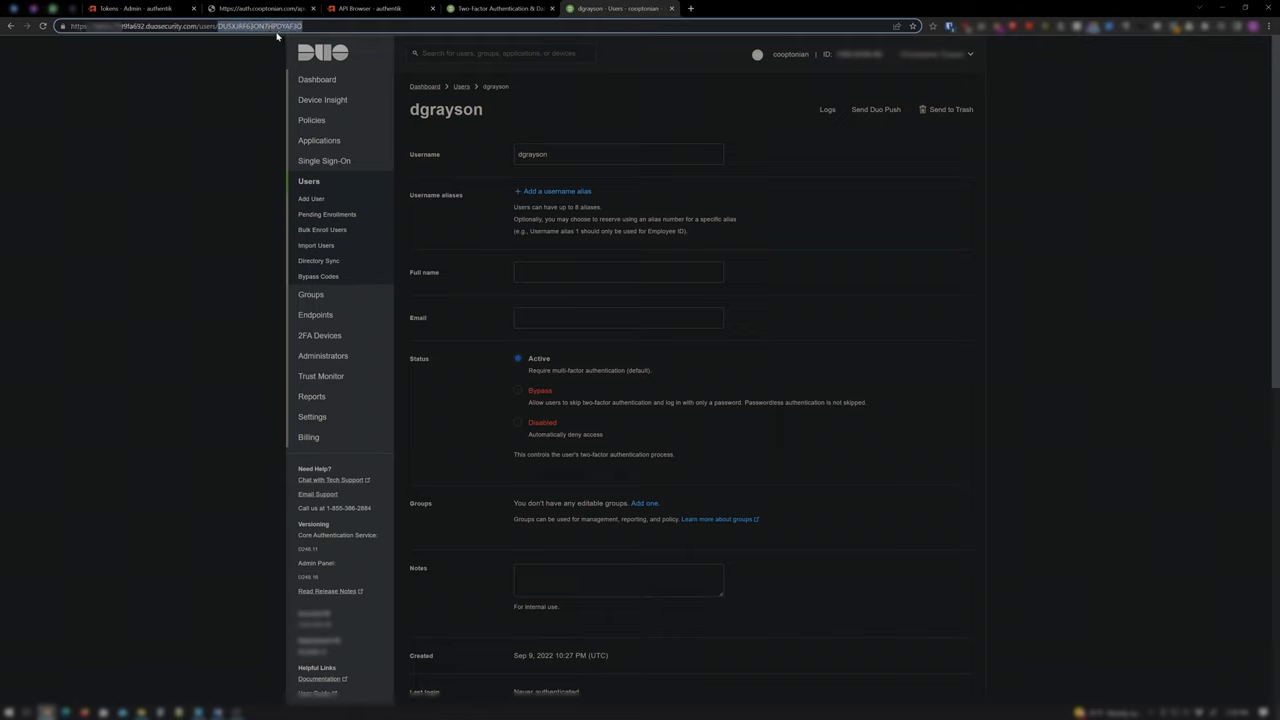
right_click(240, 26)
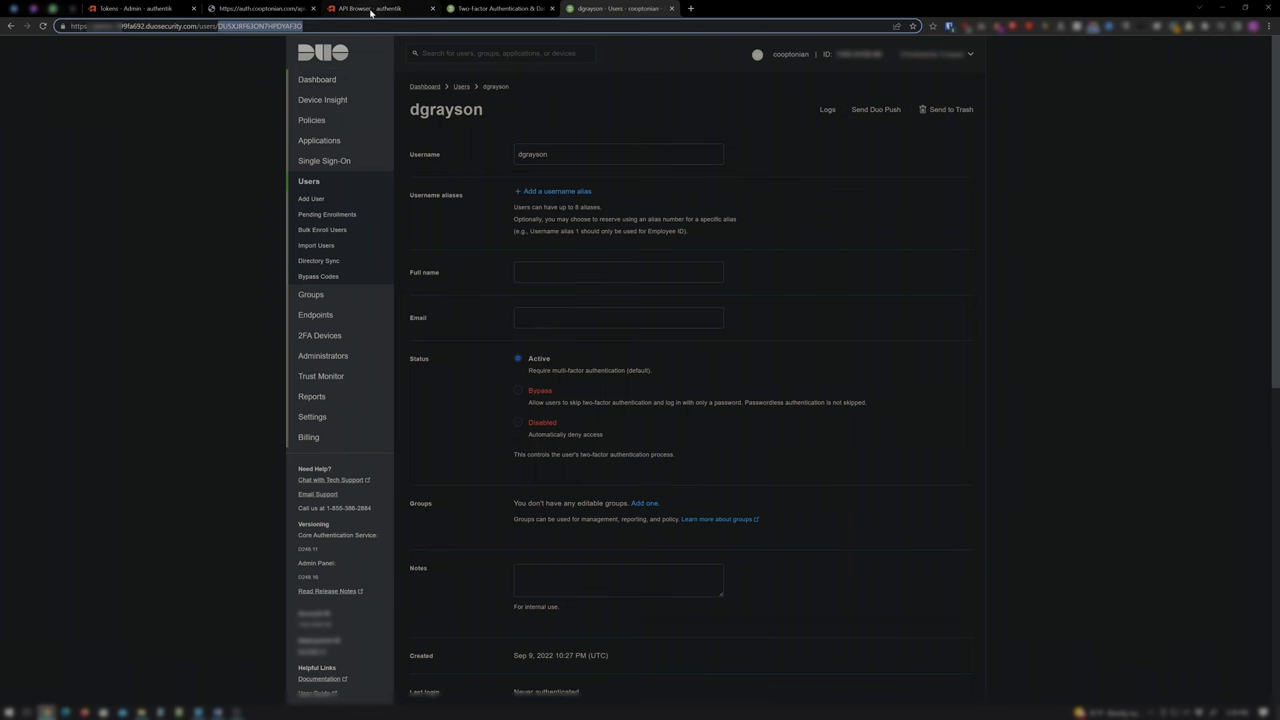
Run the Duo device import with the copied duo_user_id and username Grayson, getting status 204
left_click(370, 8)
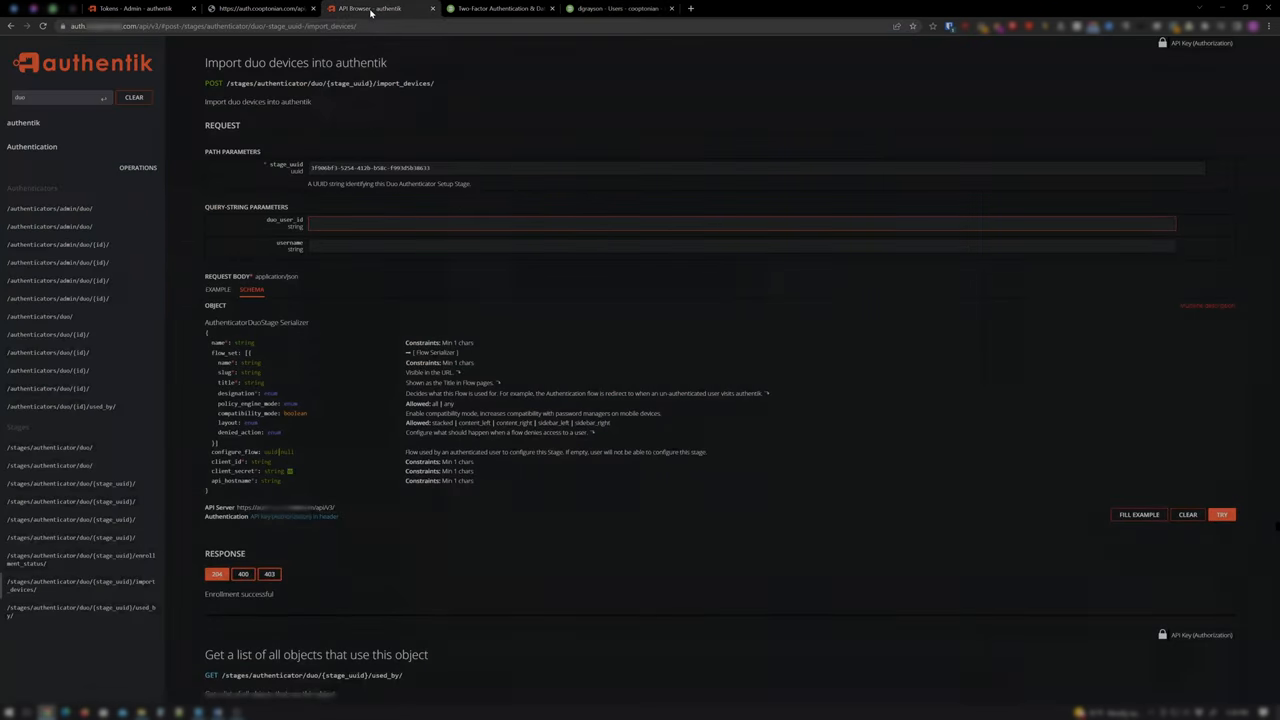
right_click(340, 228)
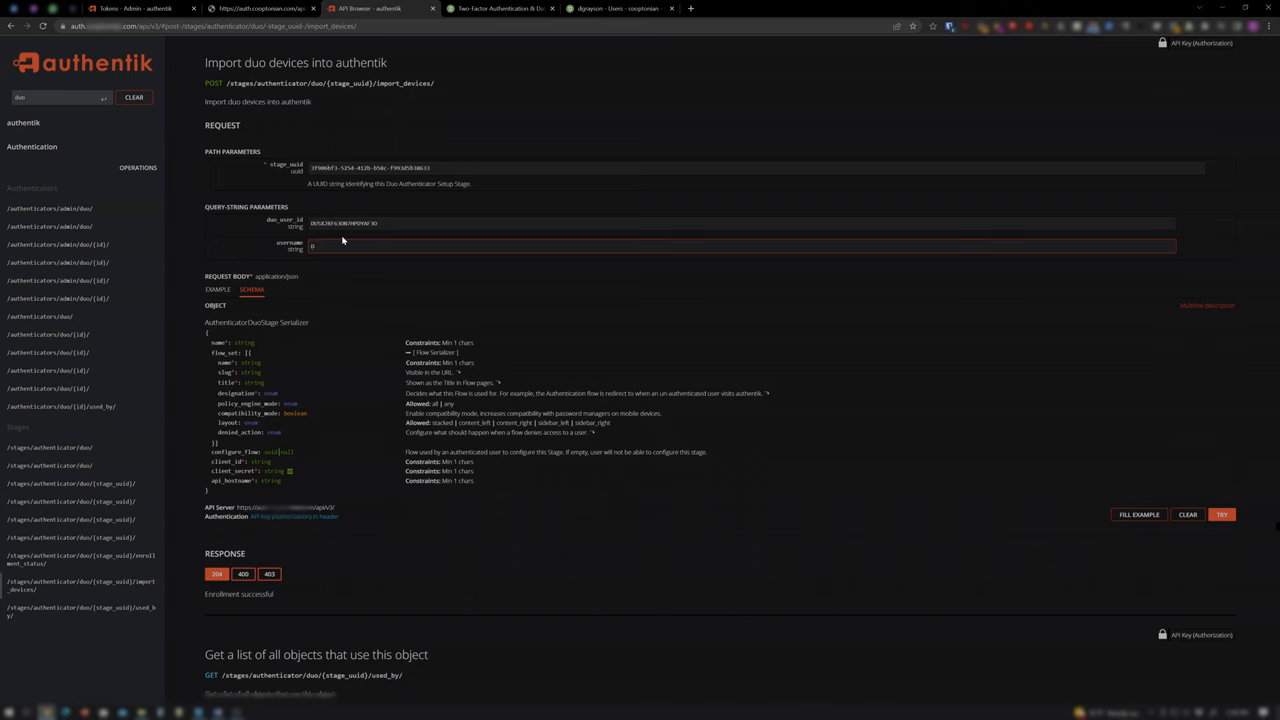
type("Grayson")
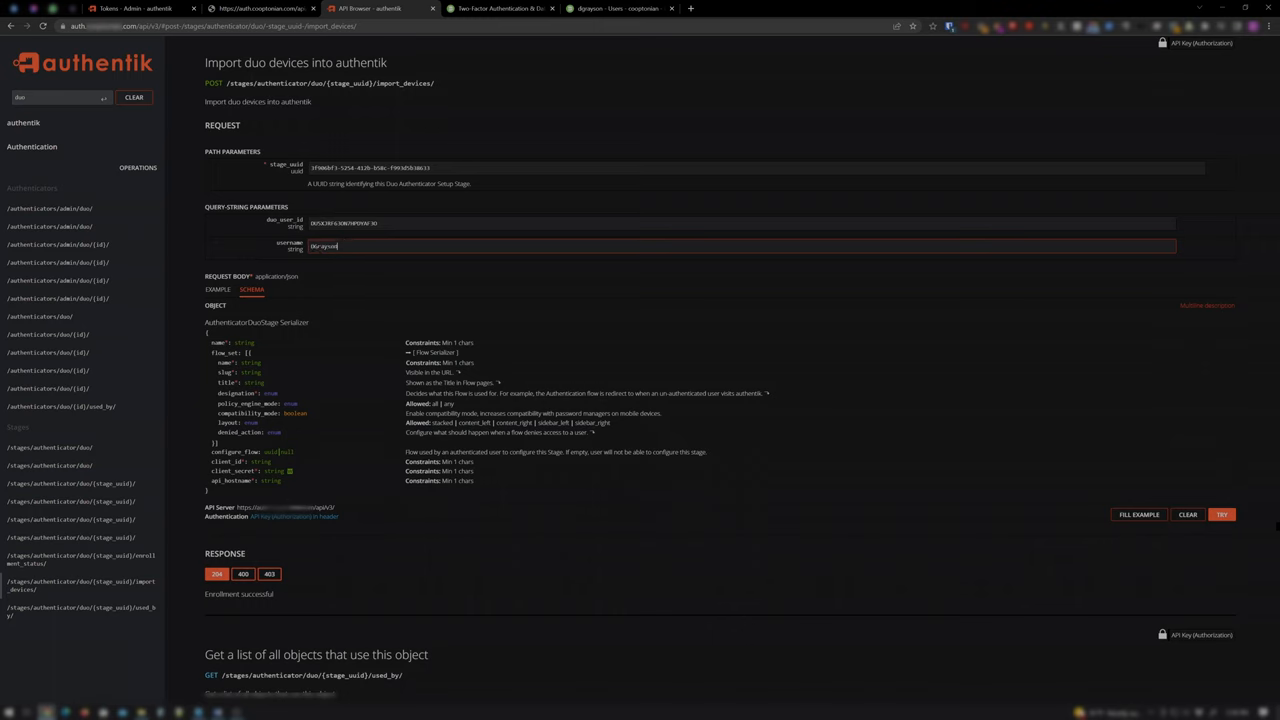
left_click(217, 289)
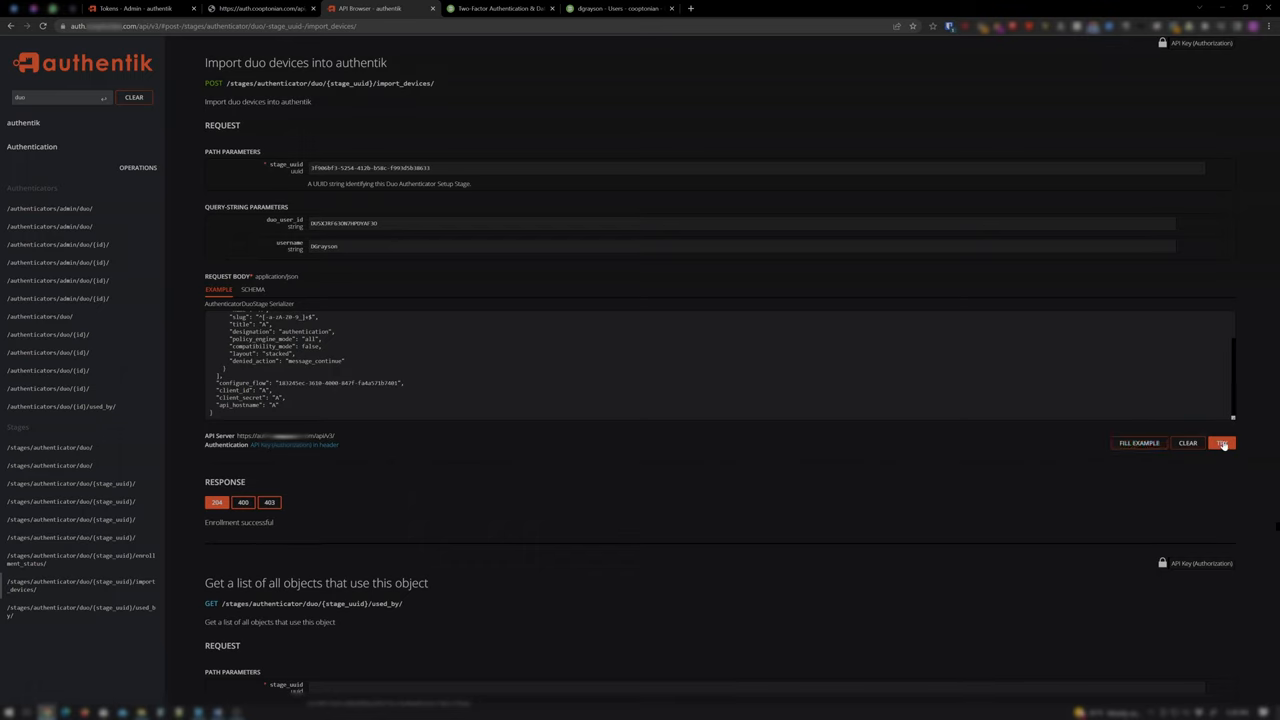
left_click(1221, 443)
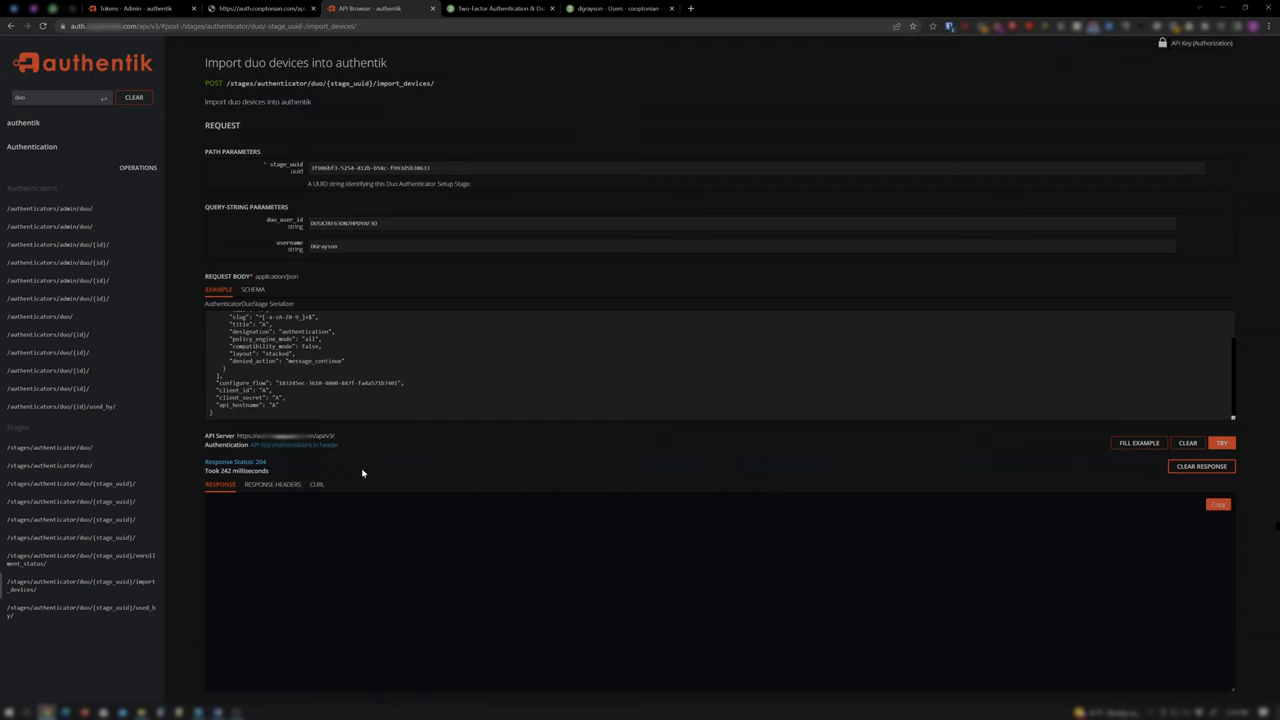
mouse_move(204, 467)
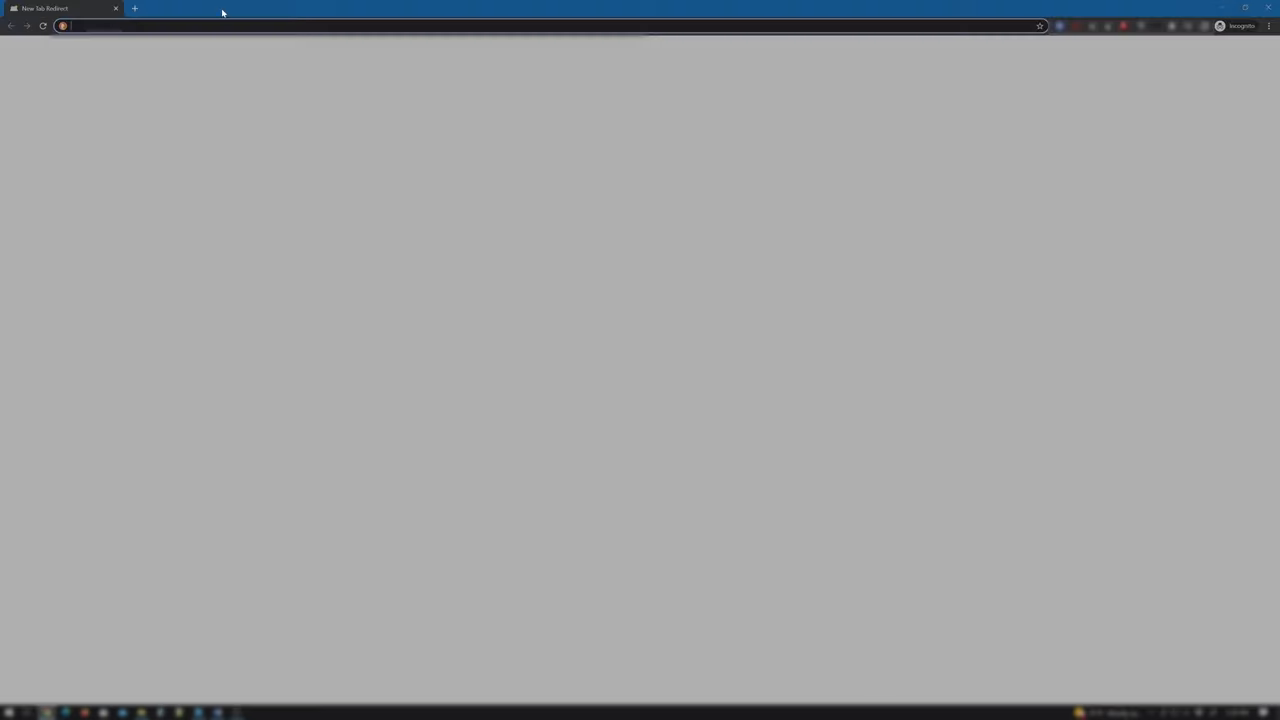
Sign in to authentik as DGrayson in a private window and approve the Duo Push
type("aut")
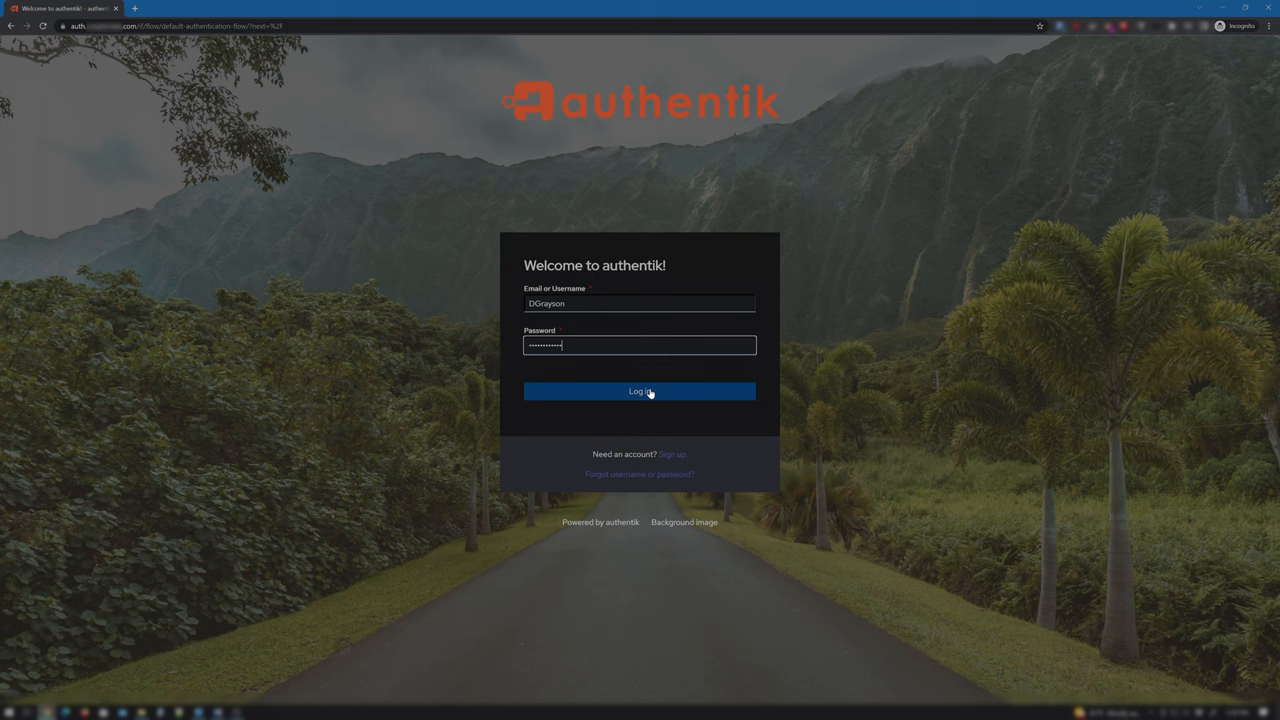
left_click(639, 391)
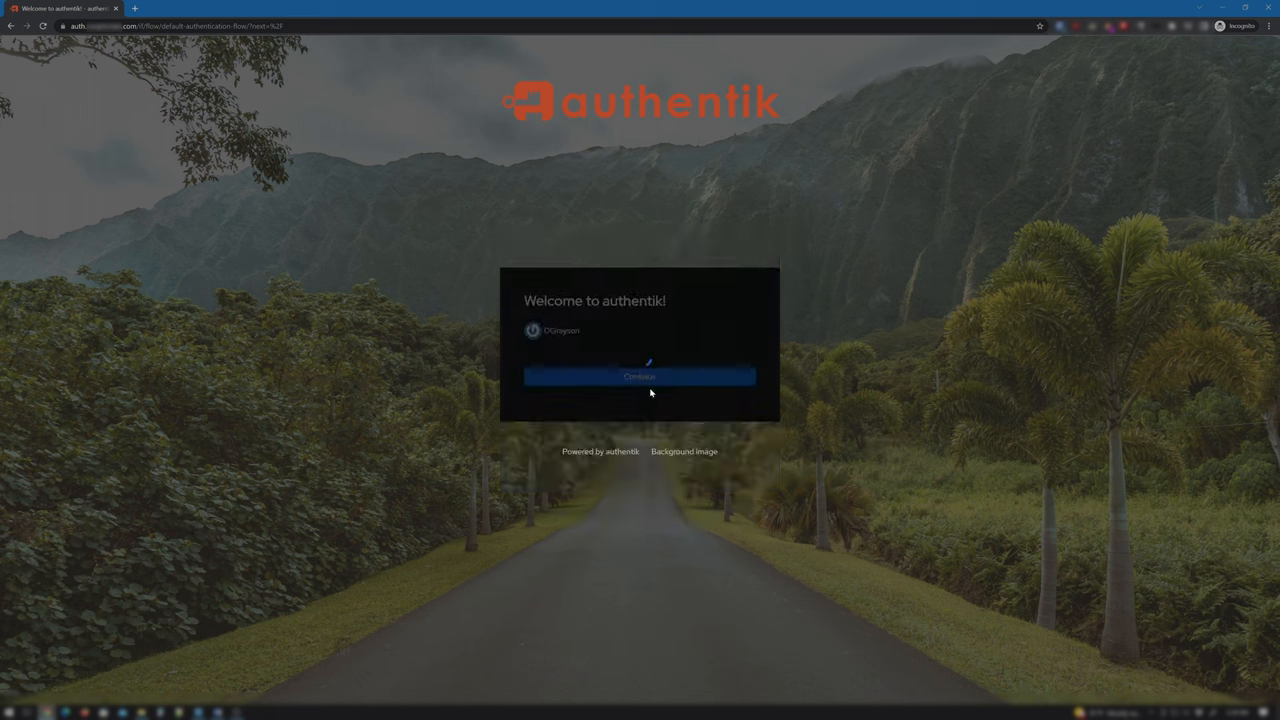
left_click(639, 377)
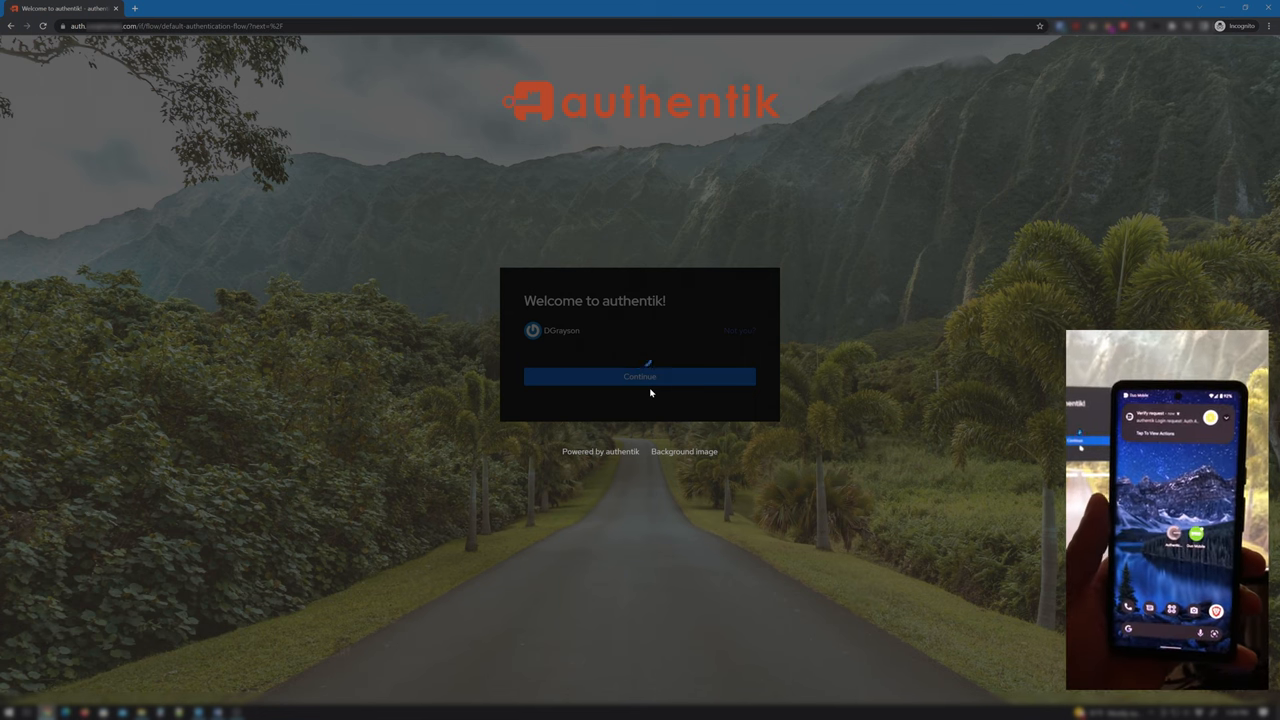
left_click(639, 376)
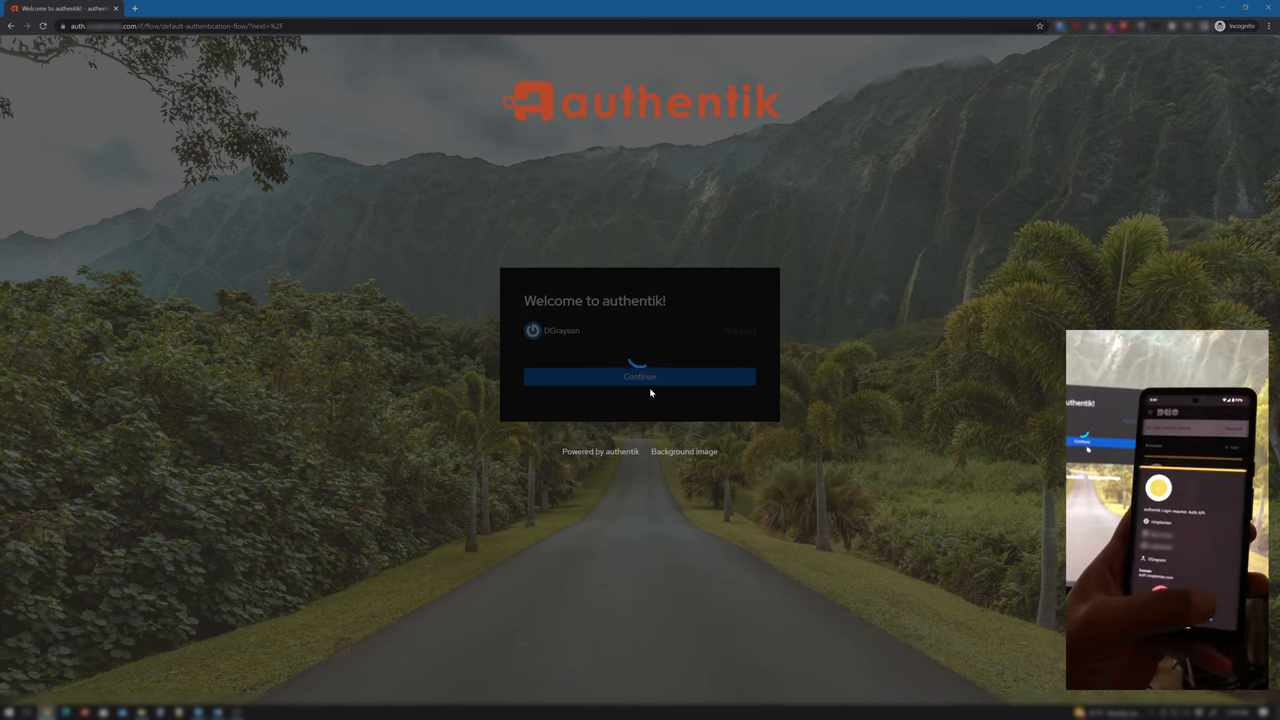
left_click(639, 377)
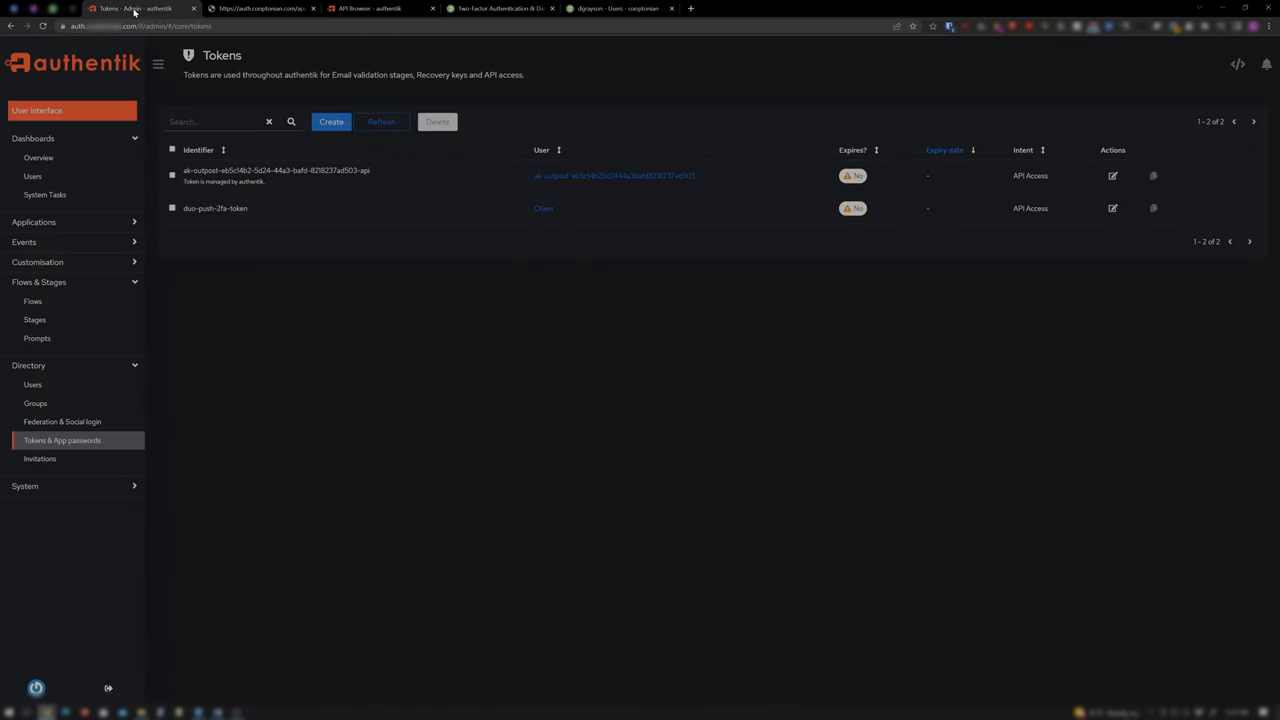
mouse_move(32, 384)
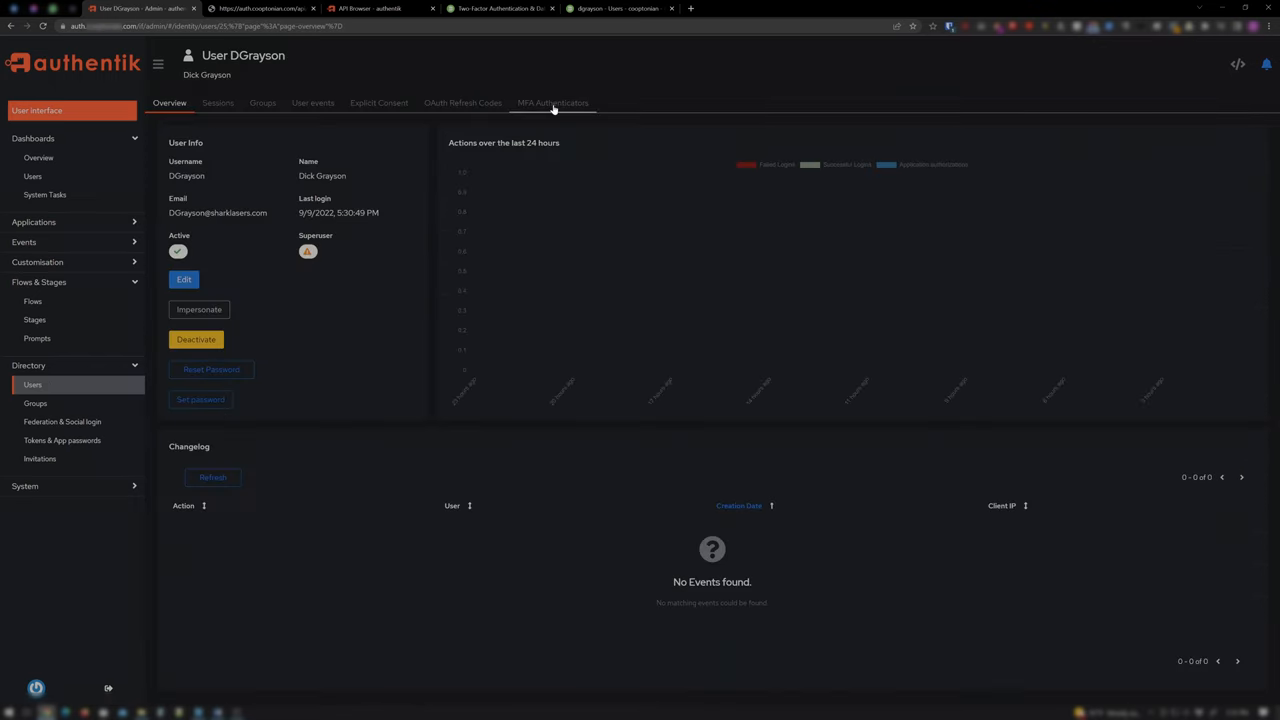
left_click(553, 102)
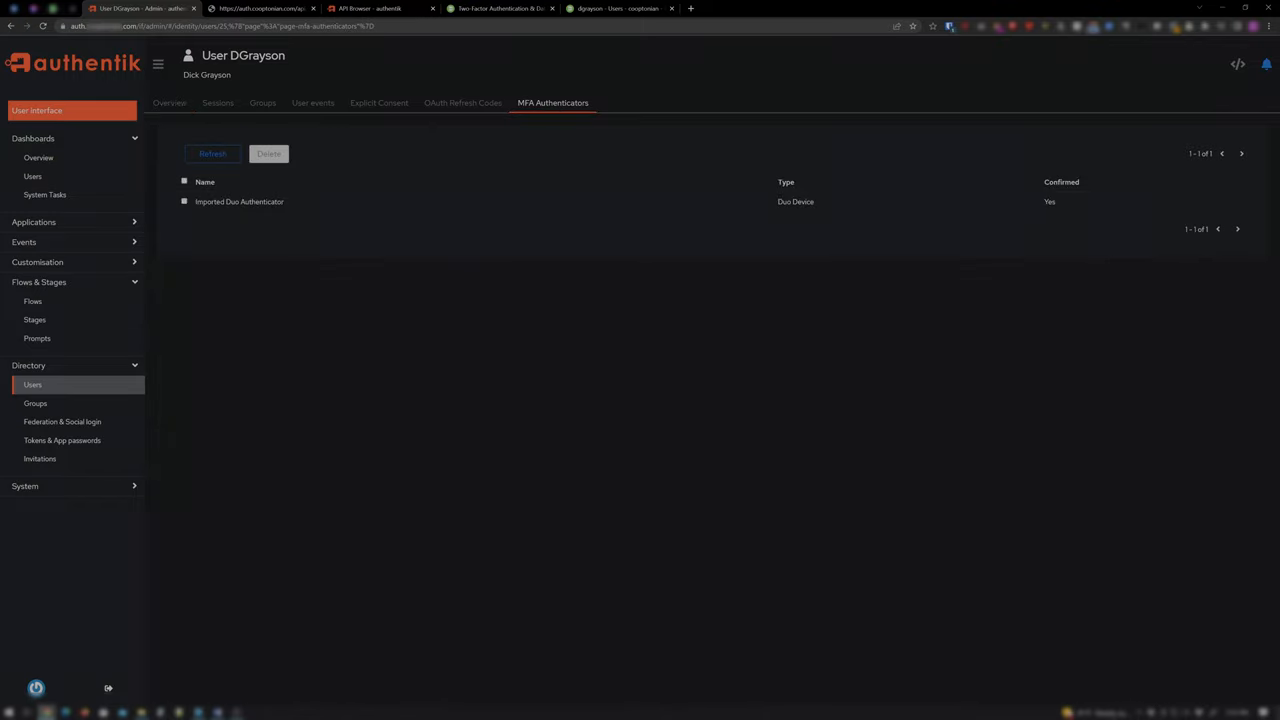
mouse_move(401, 212)
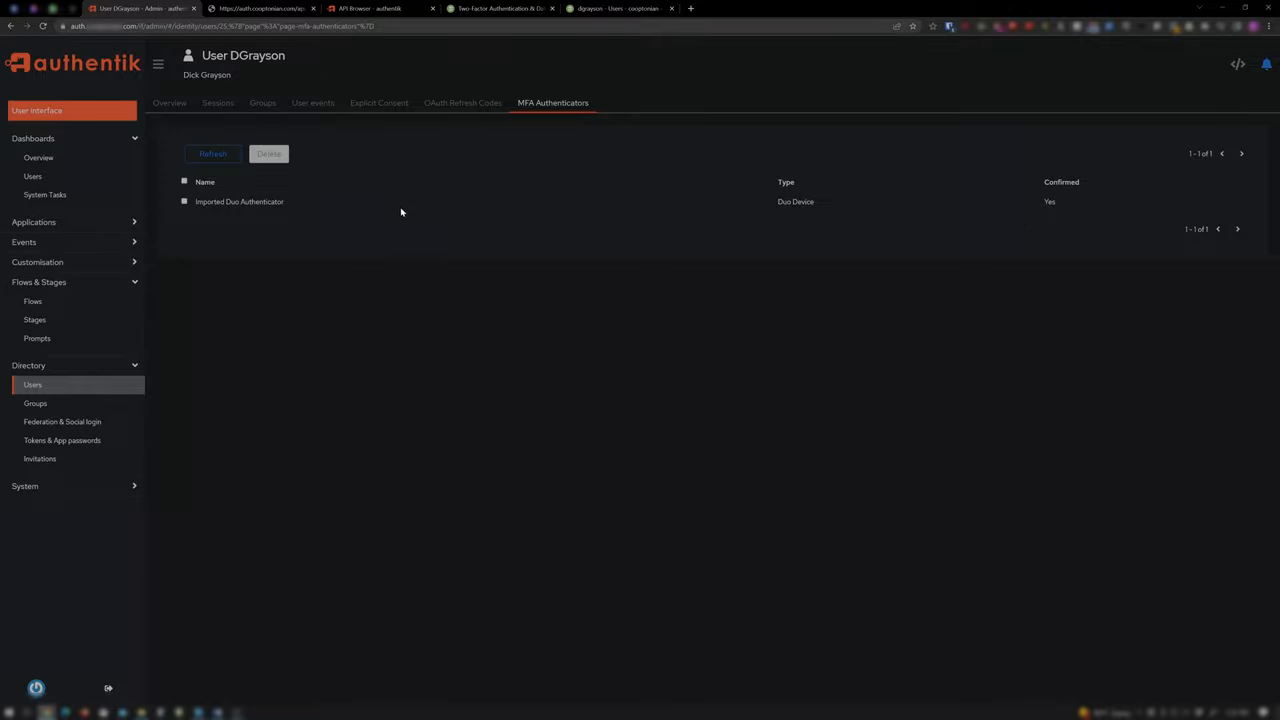
mouse_move(631, 424)
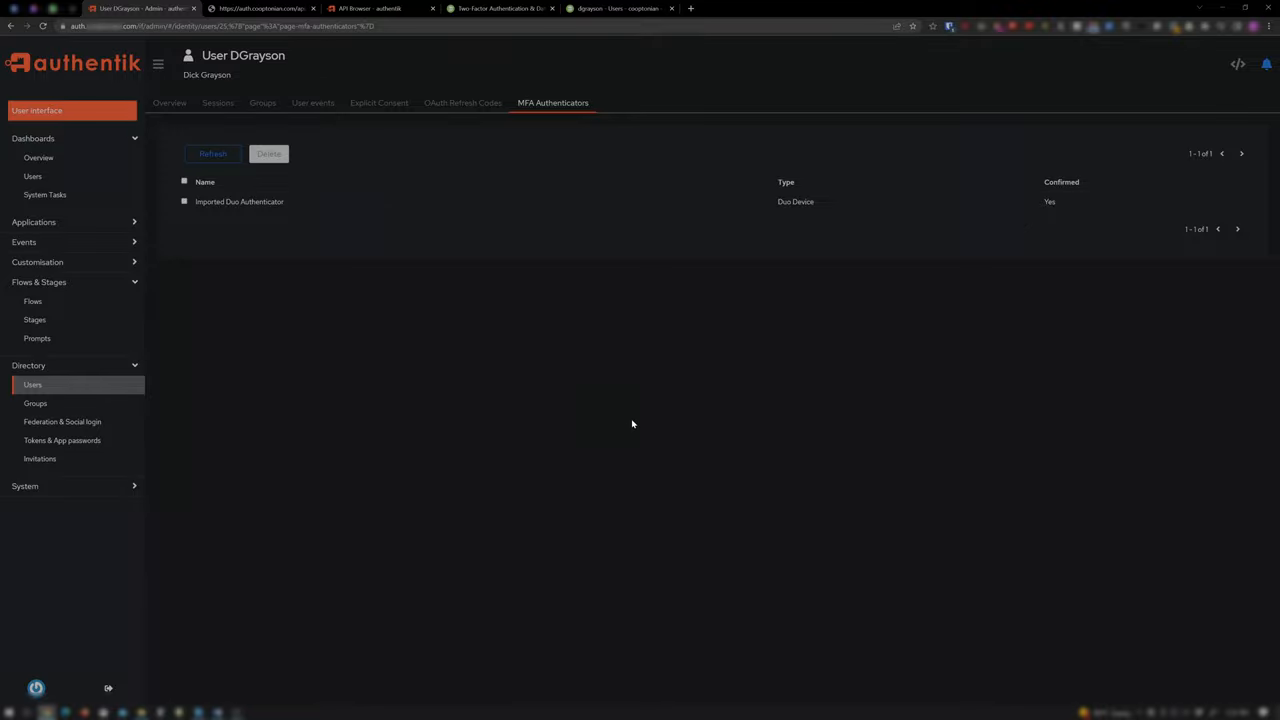